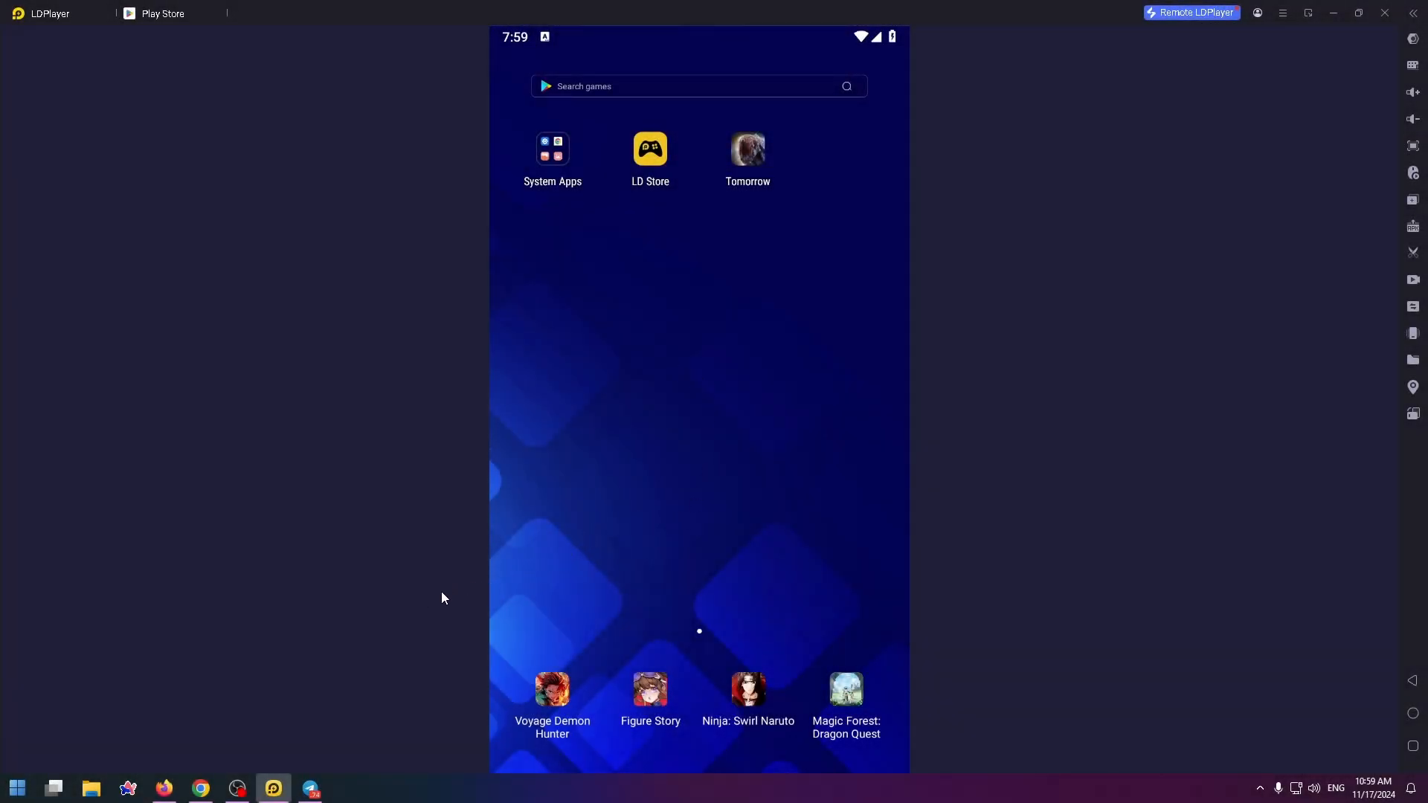
mouse_move(584, 498)
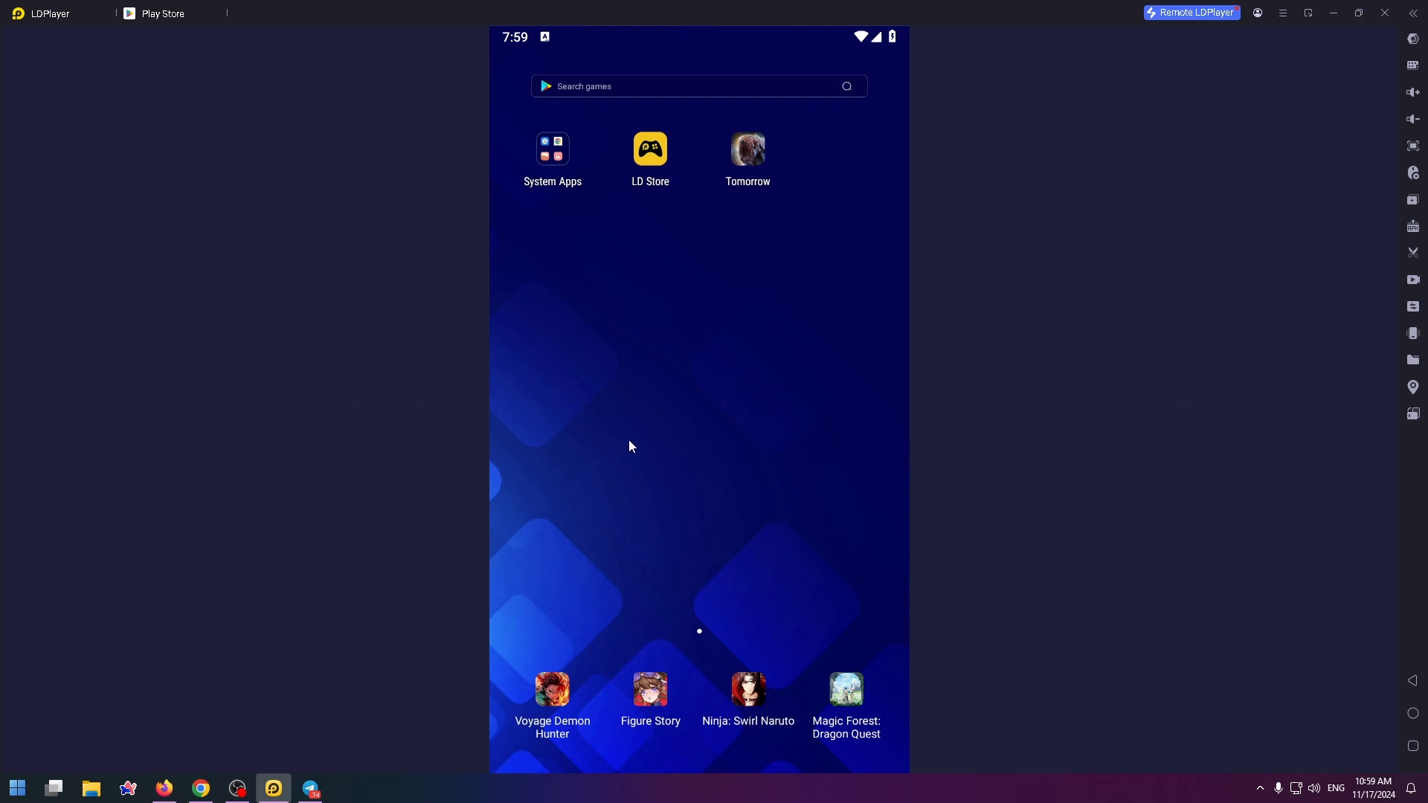
mouse_move(643, 422)
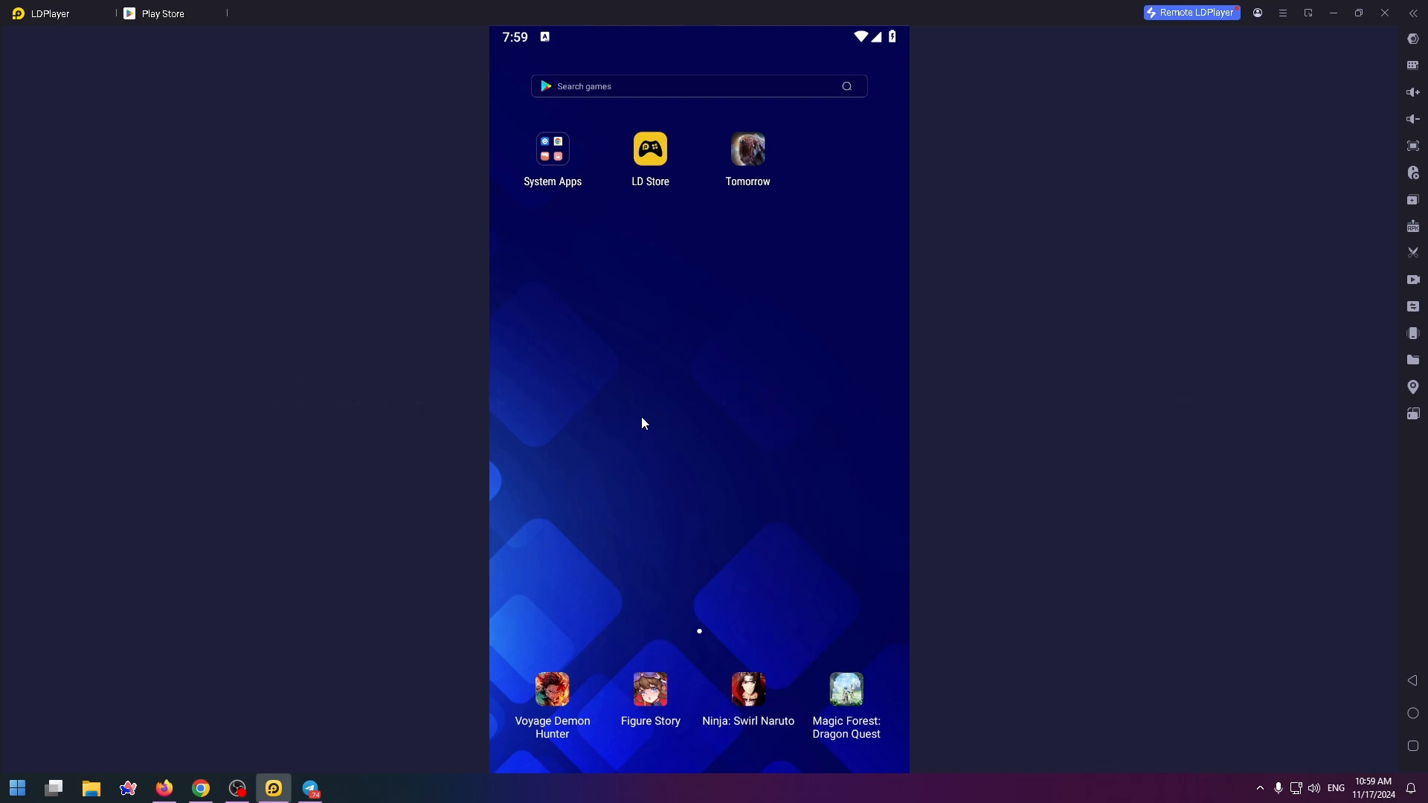
mouse_move(623, 403)
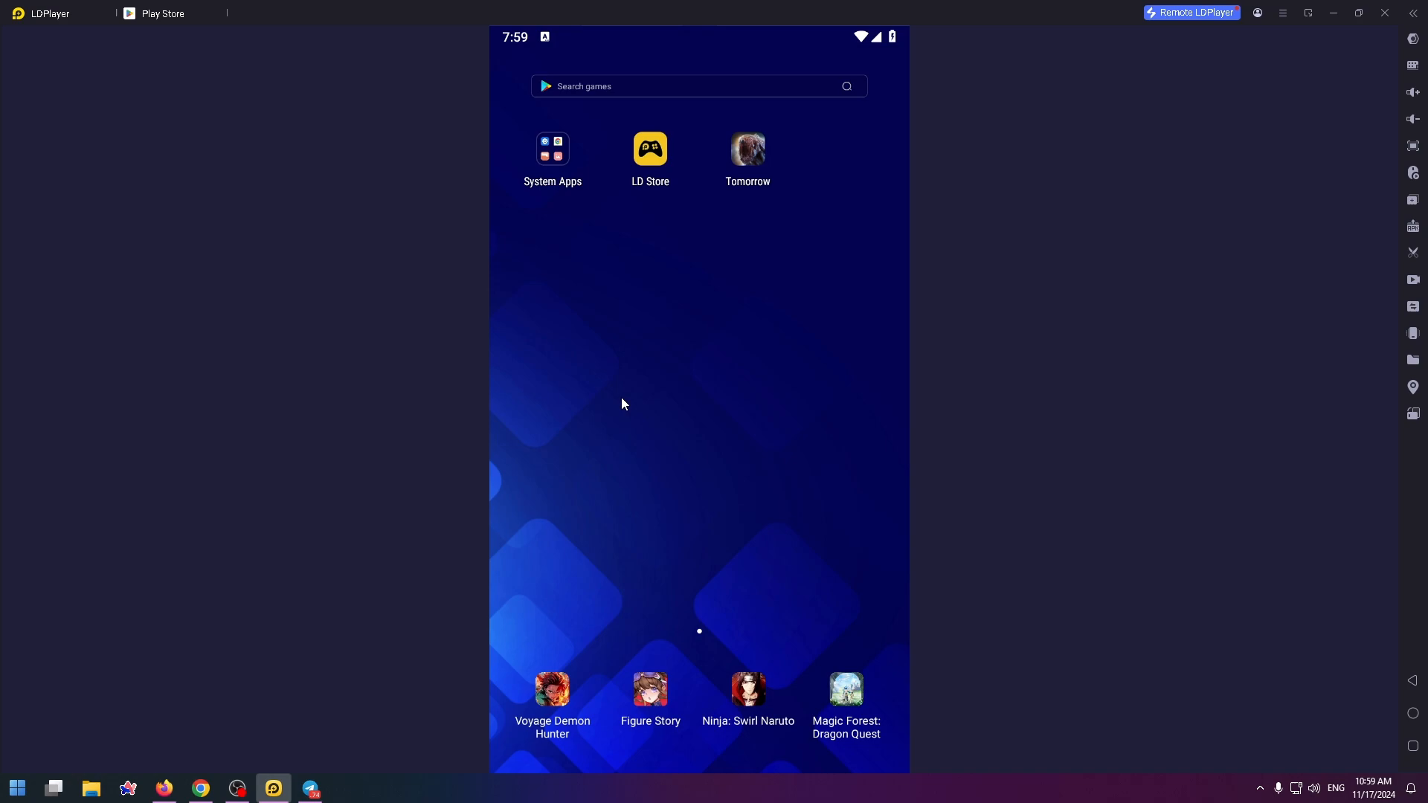
mouse_move(720, 338)
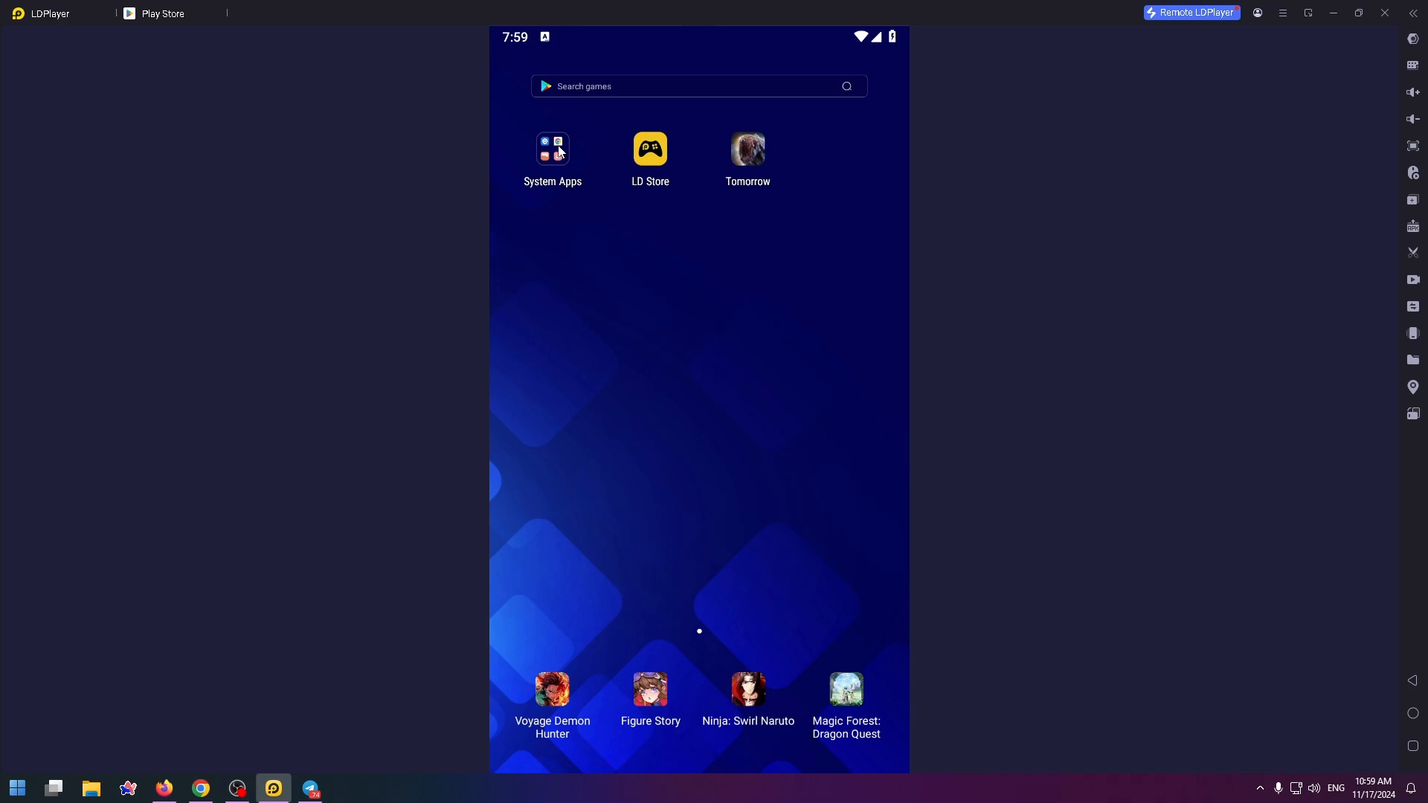
- Launch the Google Play Store from the System Apps folder
left_click(554, 149)
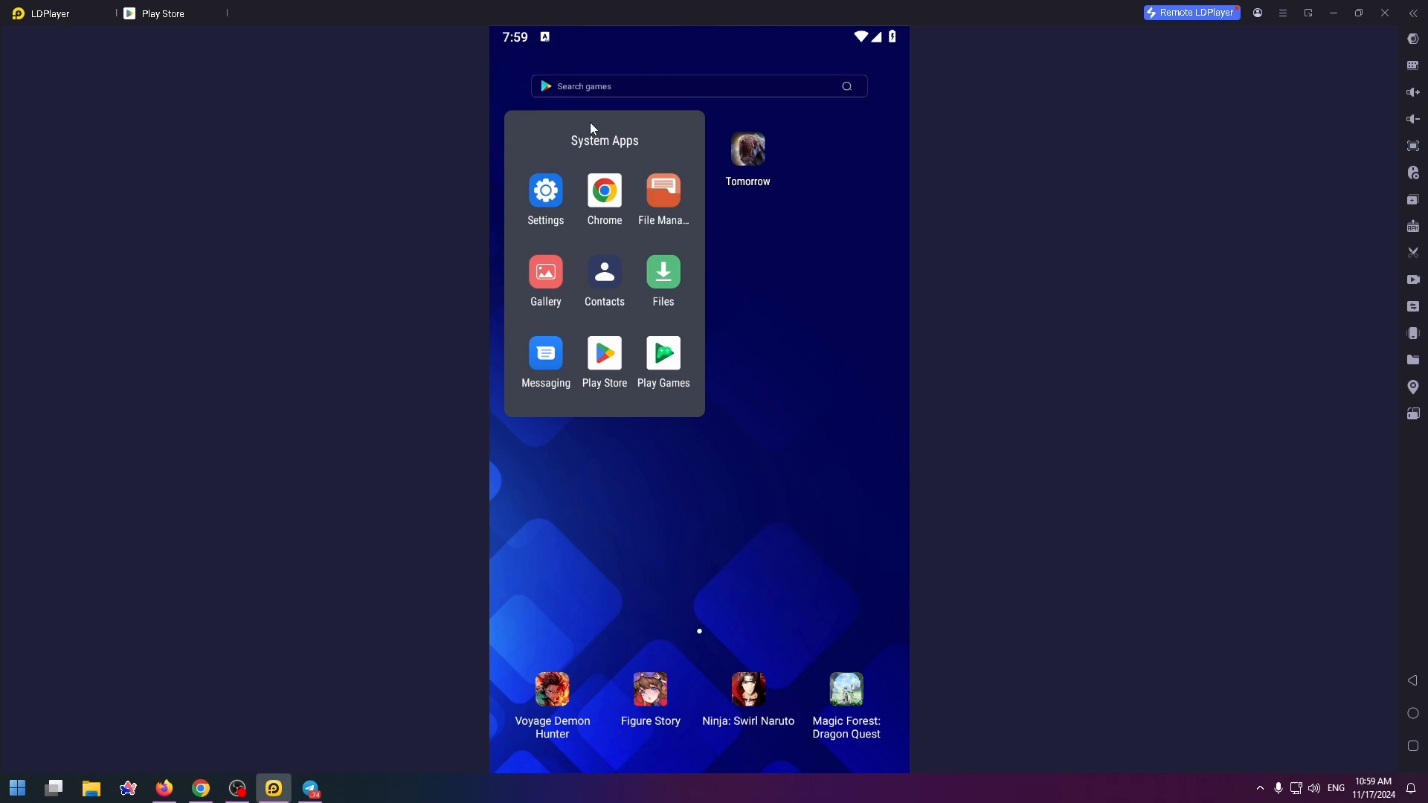
mouse_move(685, 324)
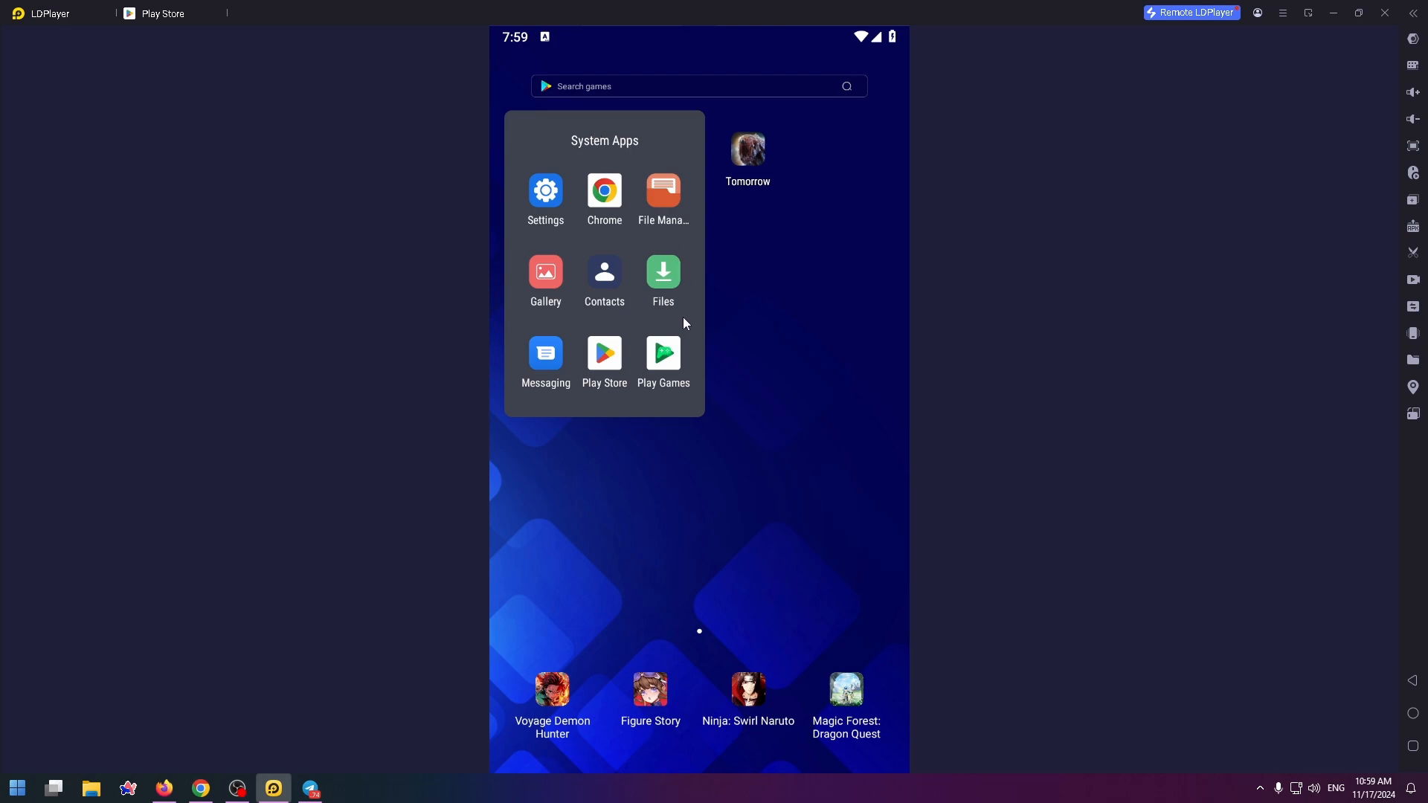
mouse_move(567, 314)
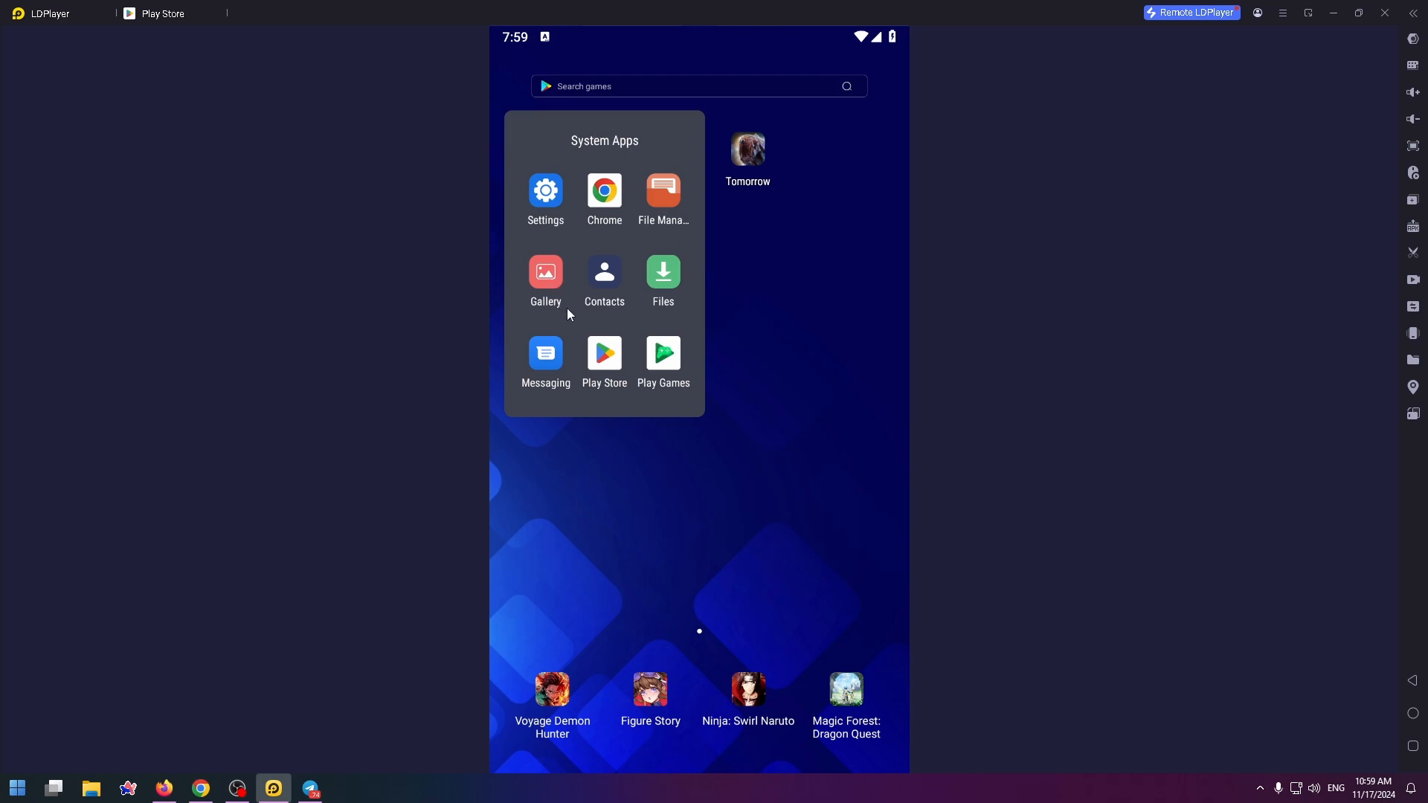
left_click(745, 147)
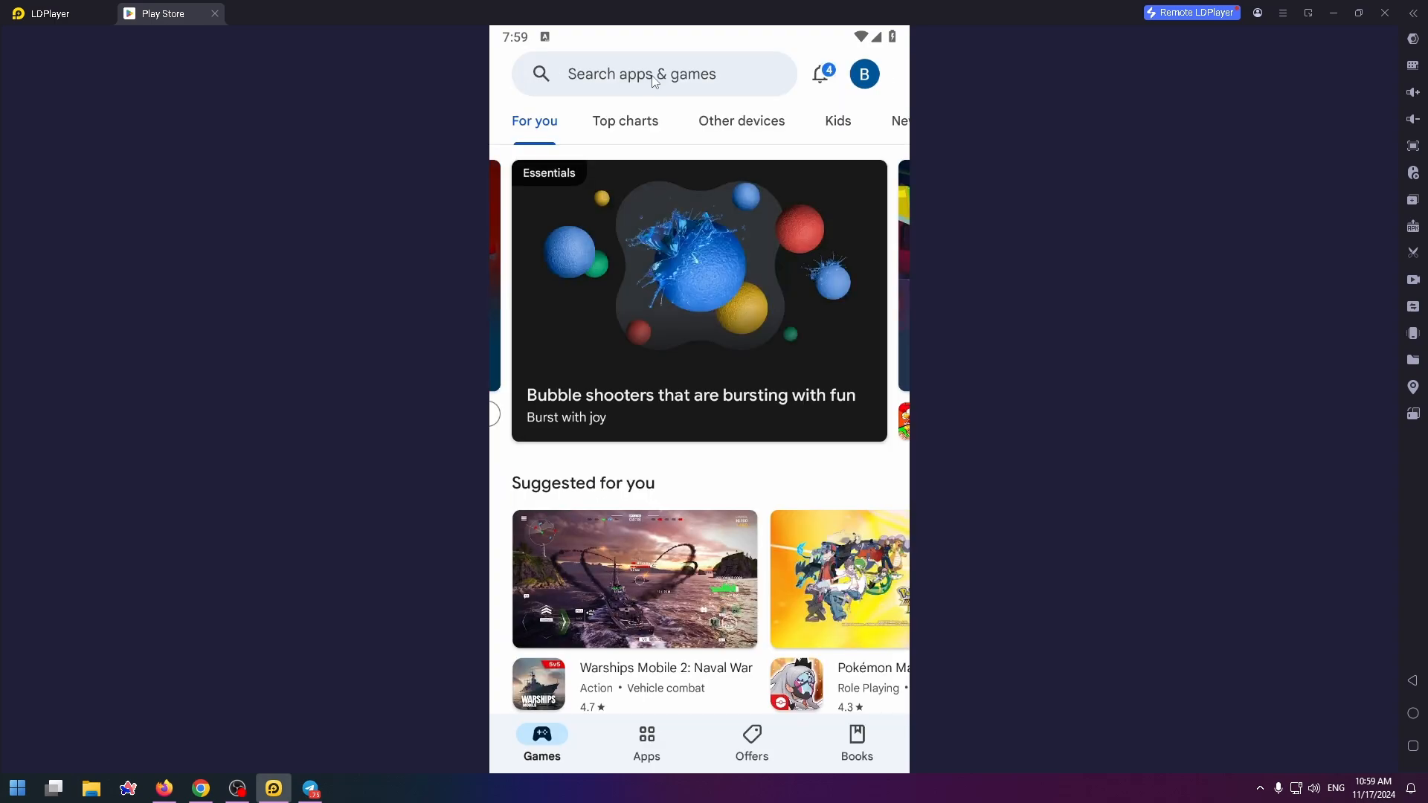
- Search Play Store for 'potato chat' and start installing Potato Chat
type("po")
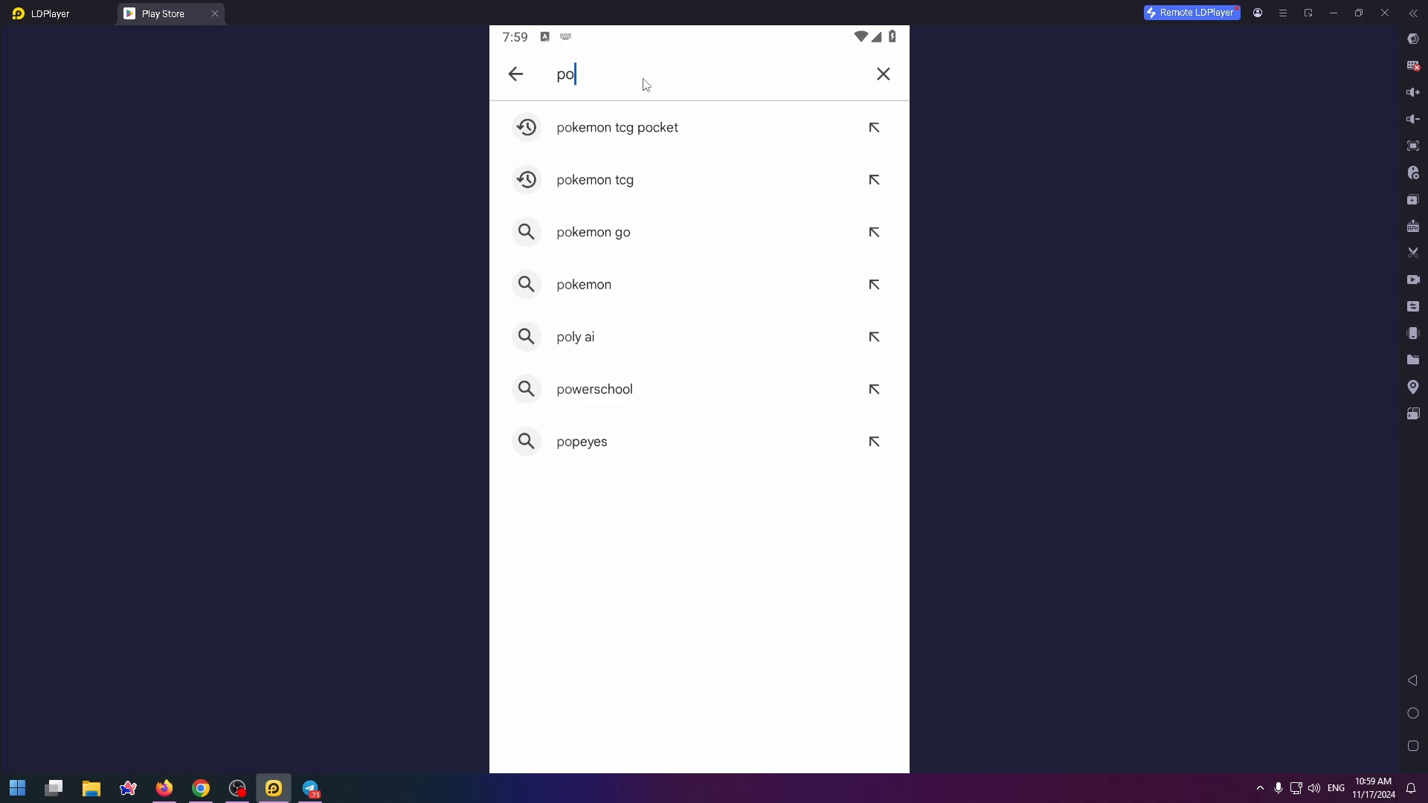
type("potato chat")
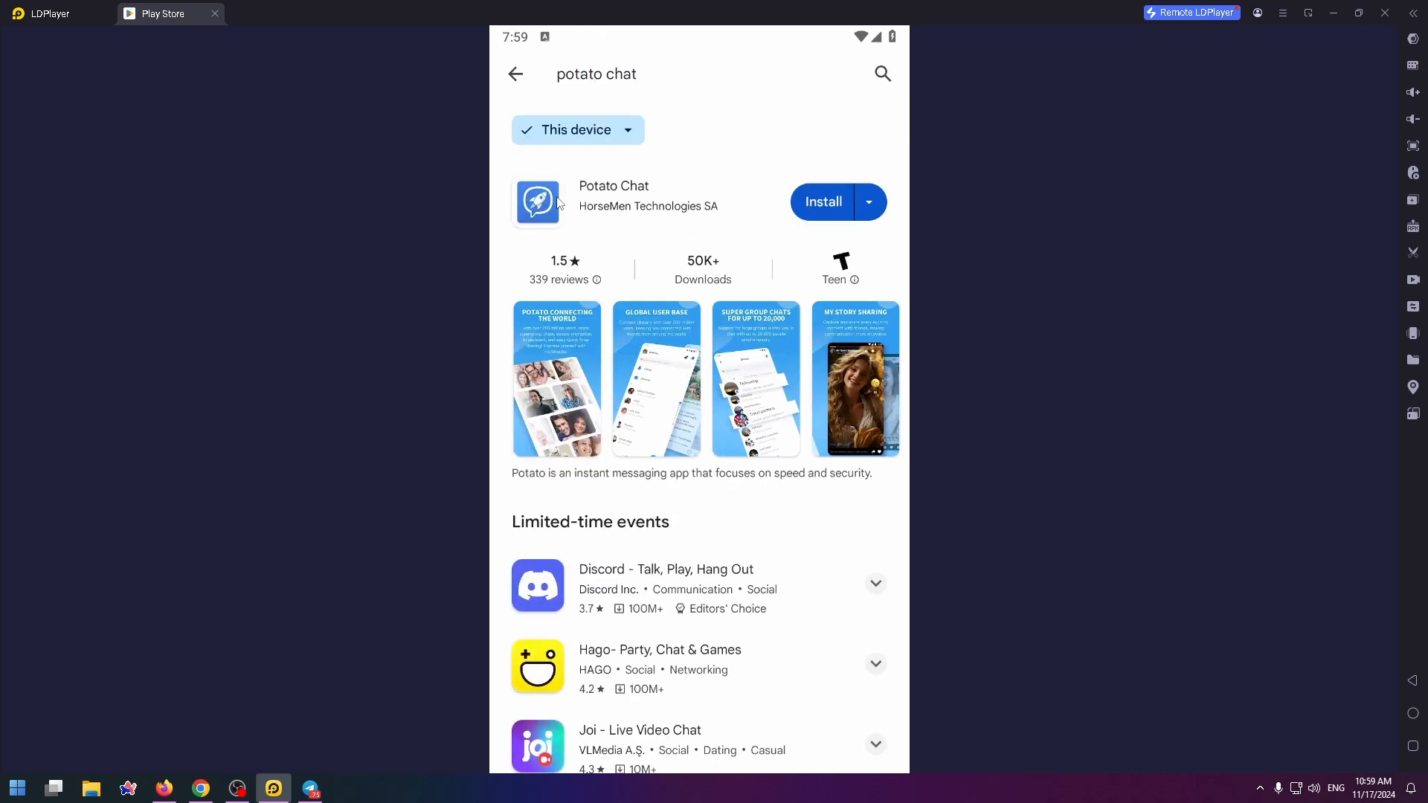
mouse_move(596, 223)
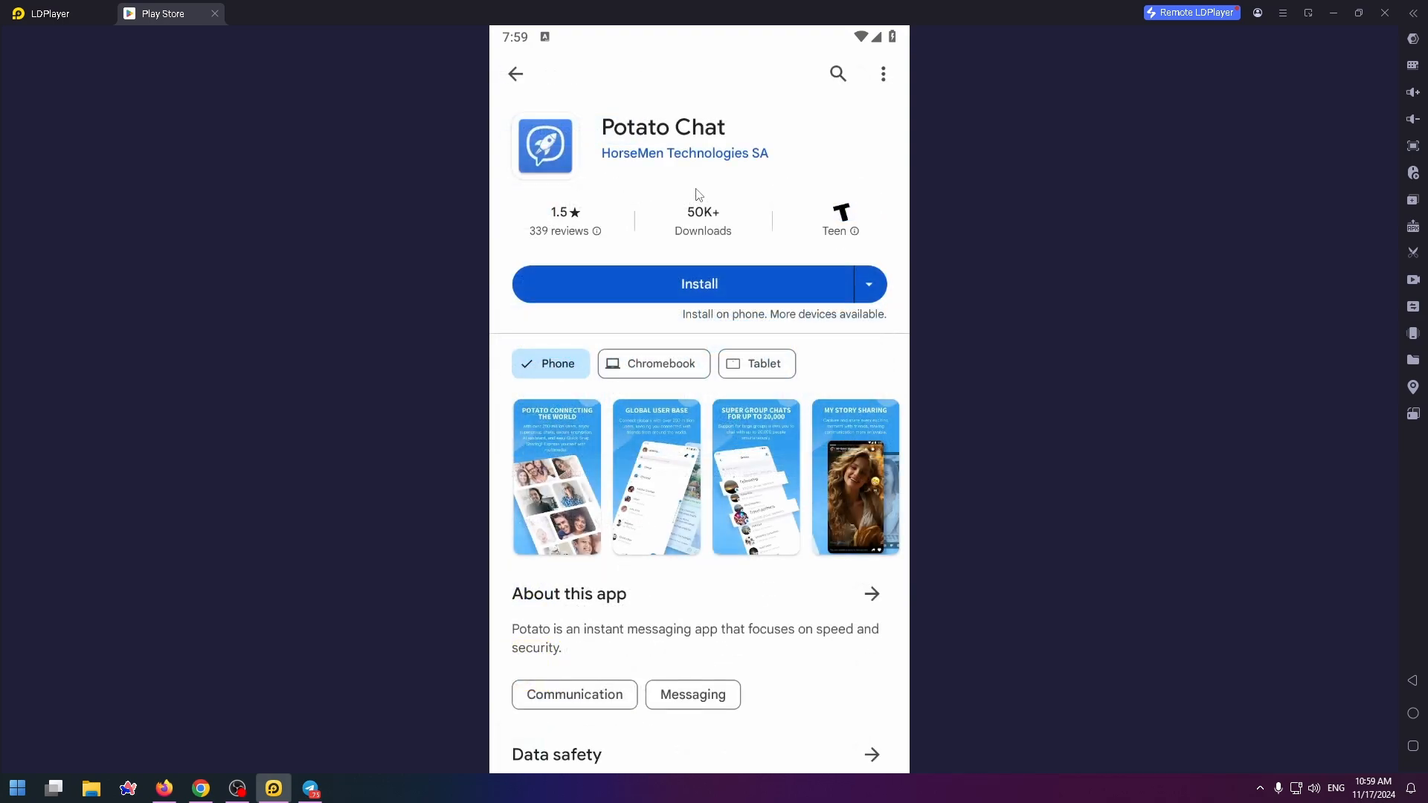
mouse_move(716, 290)
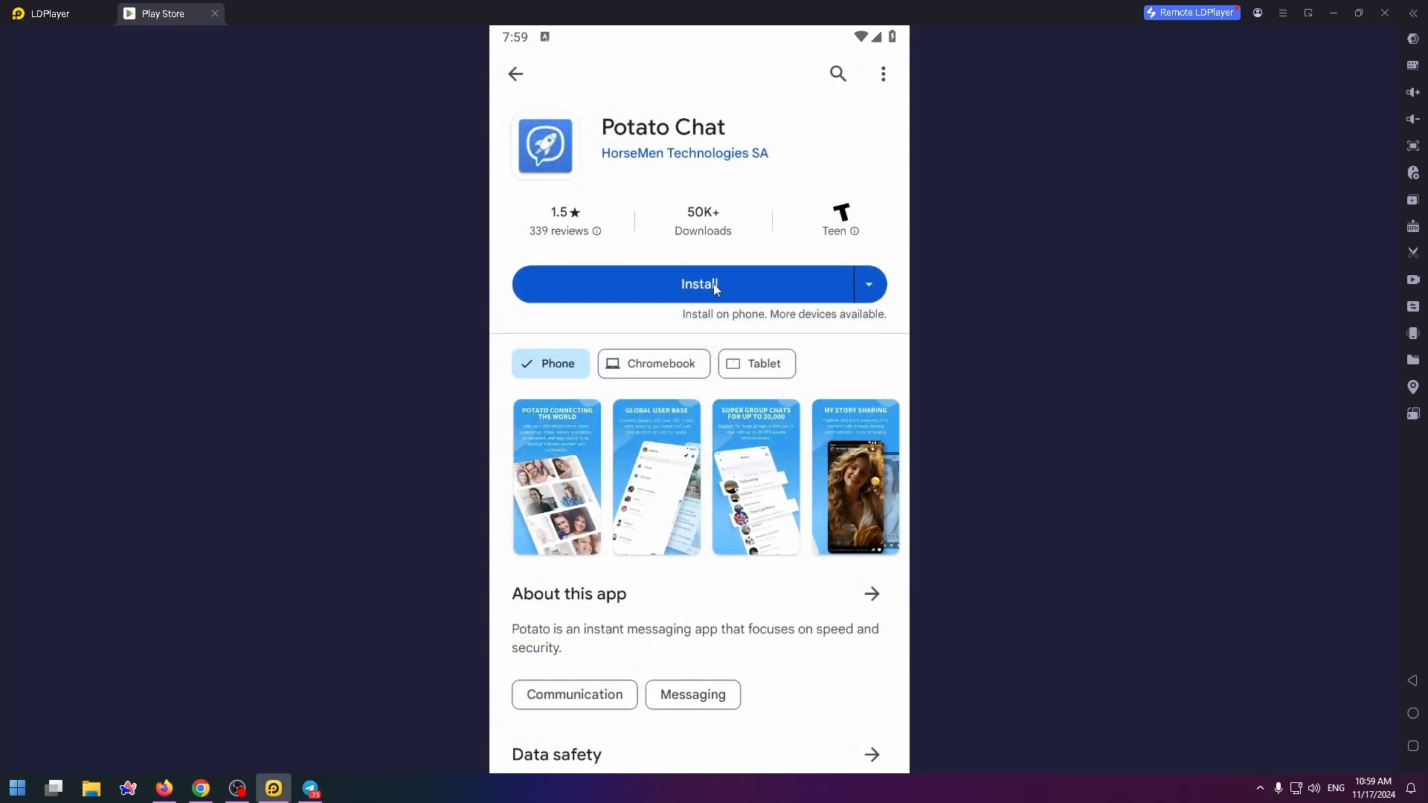
left_click(699, 284)
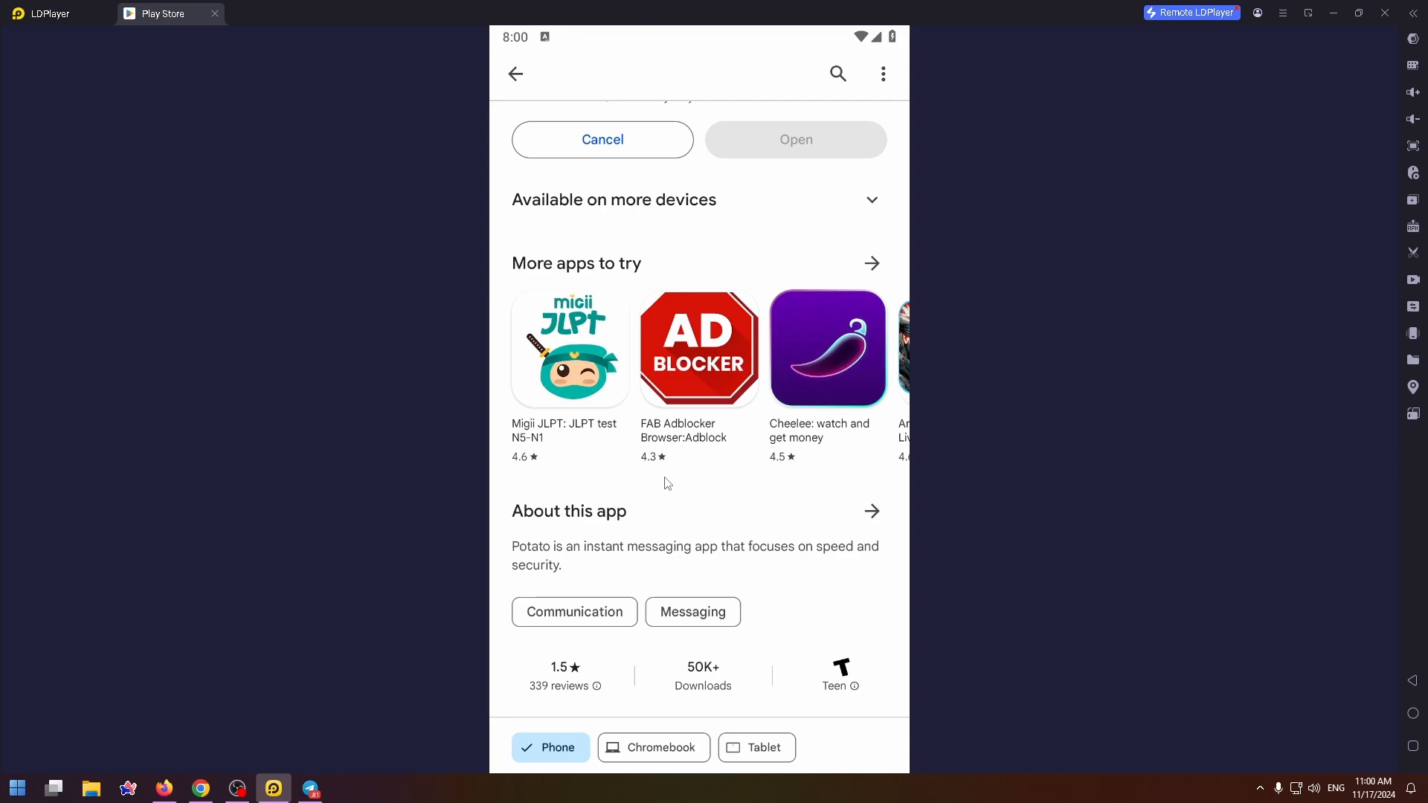
mouse_move(666, 494)
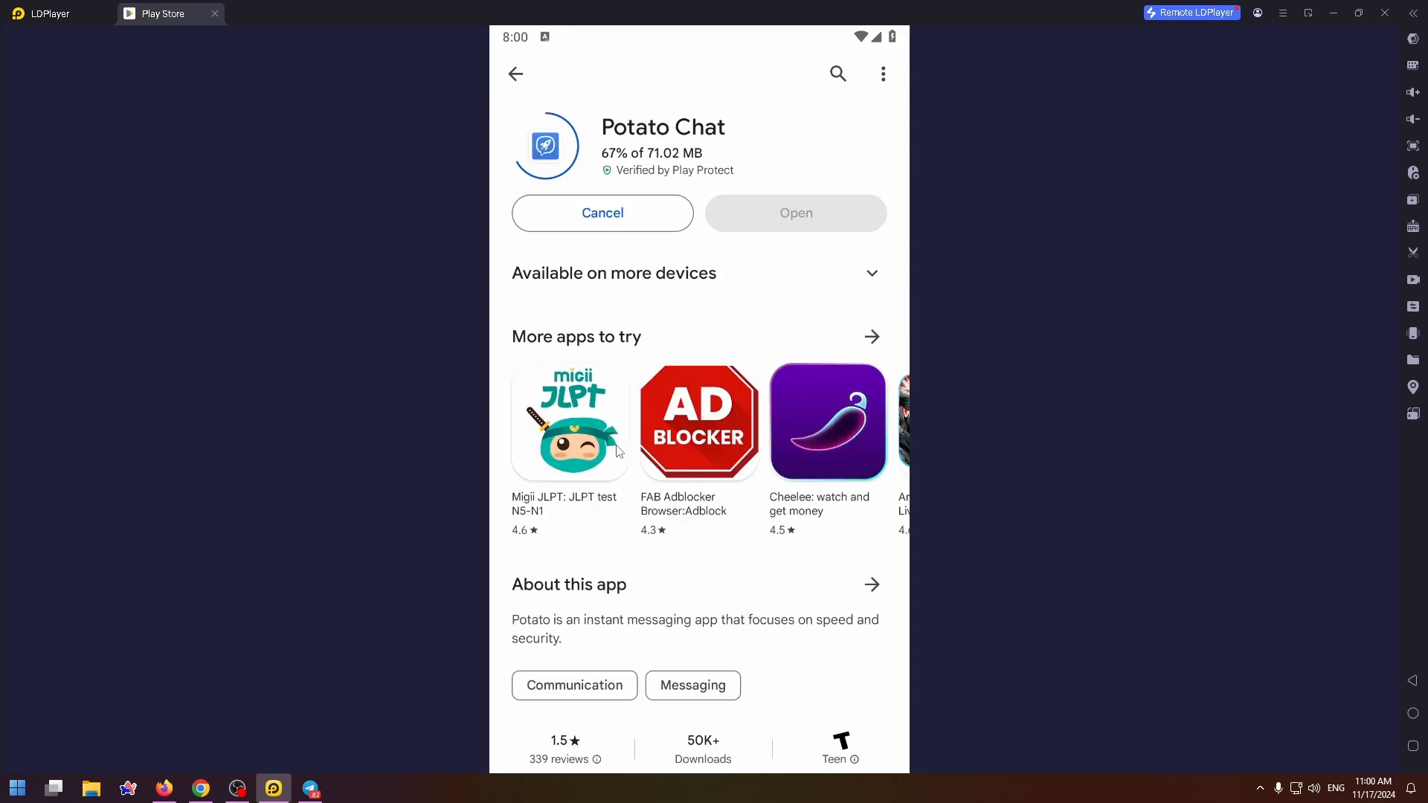
mouse_move(628, 639)
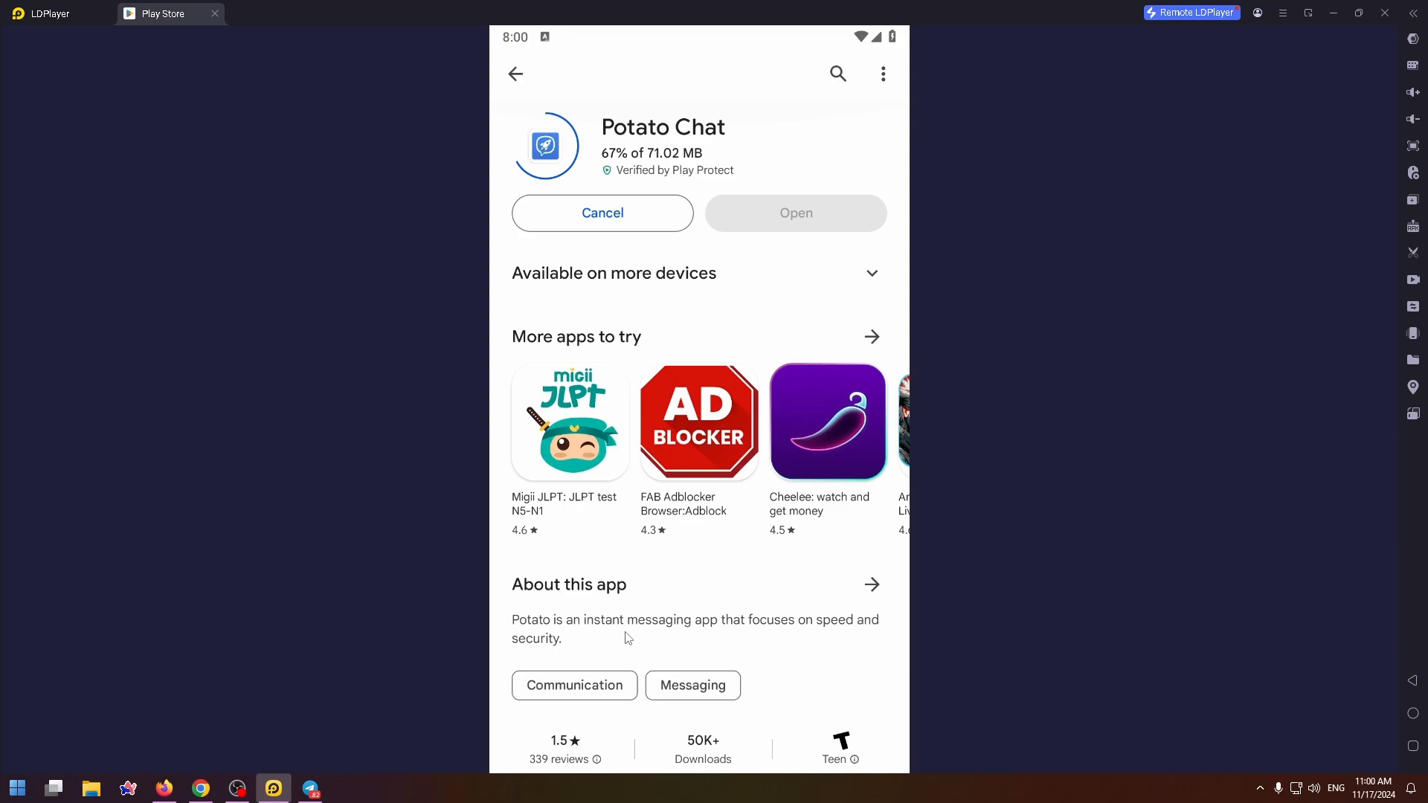
mouse_move(584, 724)
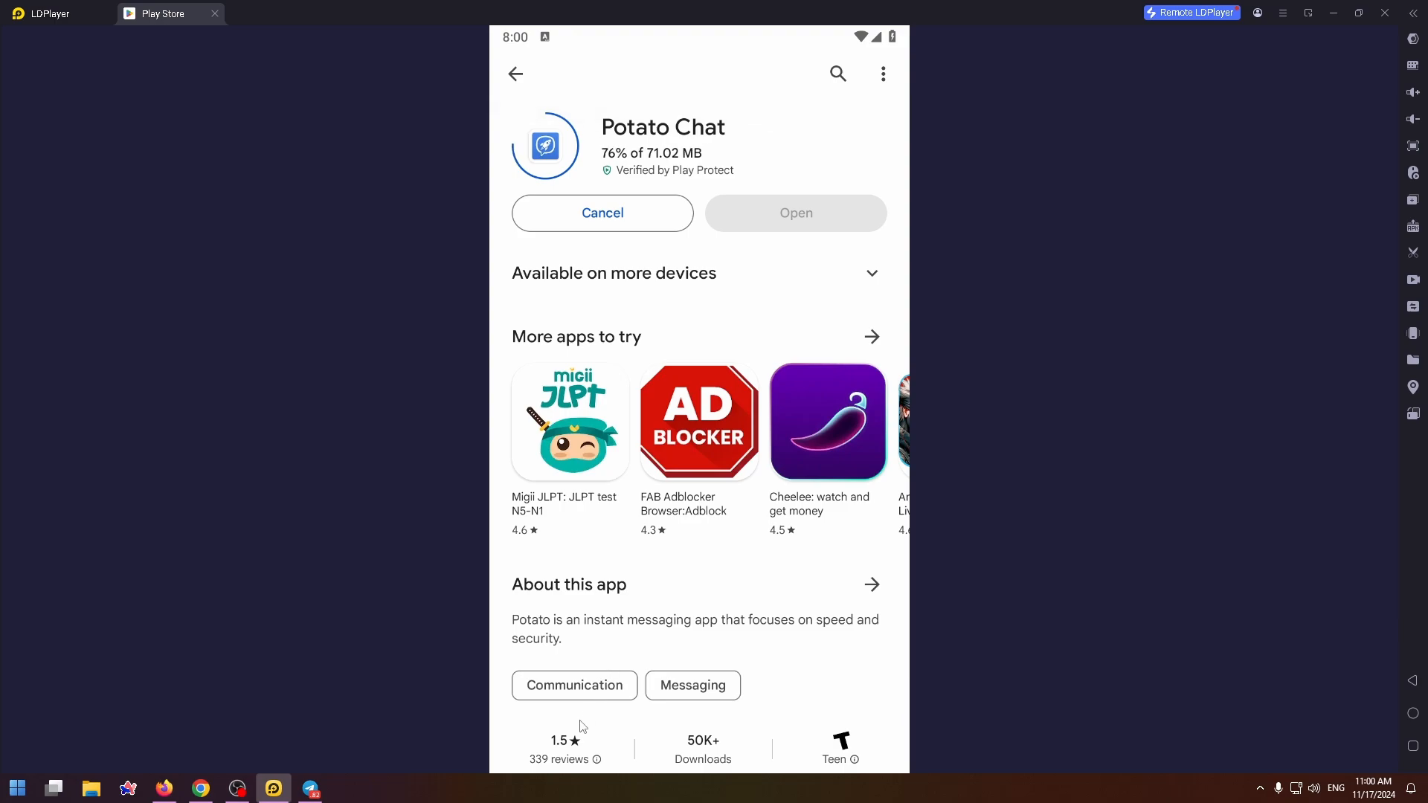
mouse_move(778, 372)
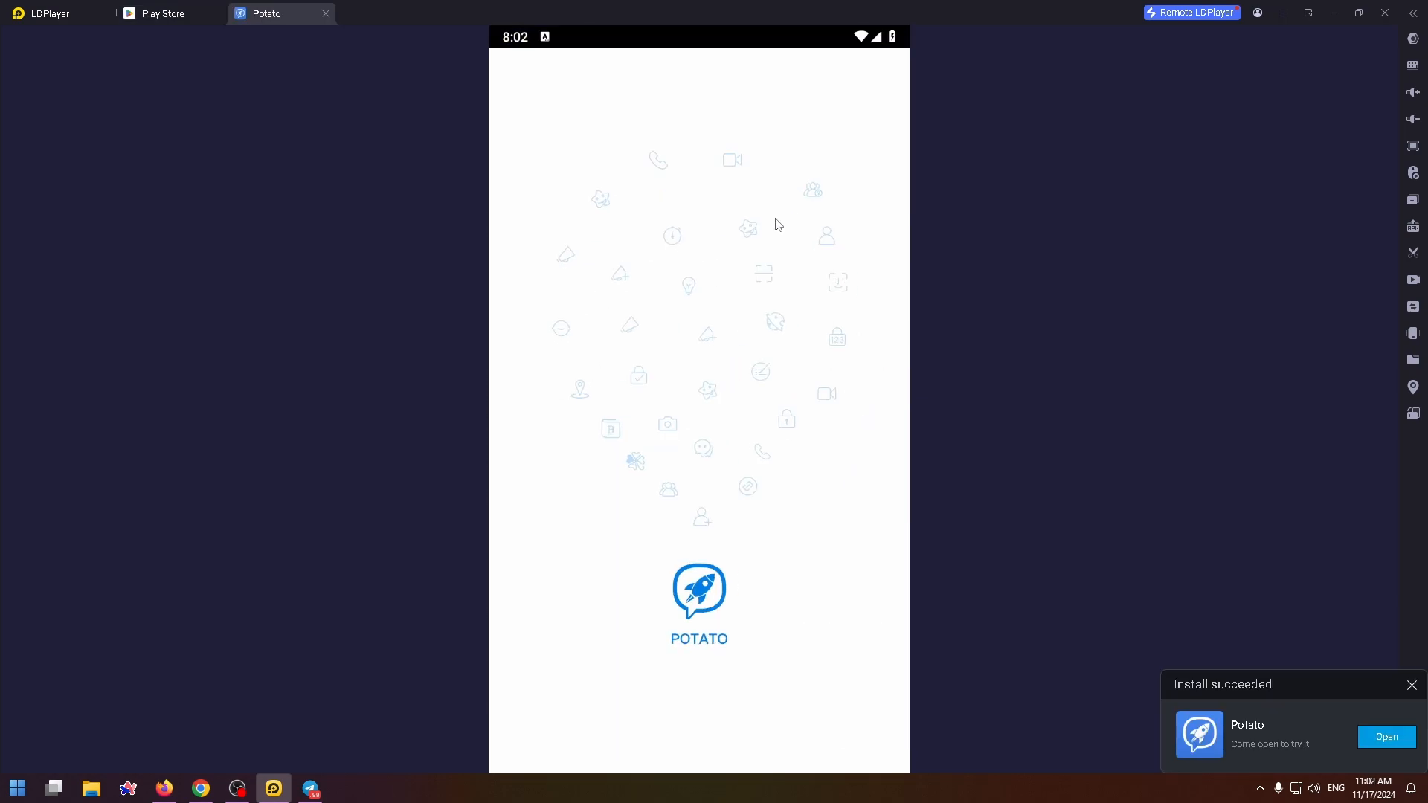
- Open the installed Potato Chat and choose Google sign-in from the other login methods
left_click(1387, 737)
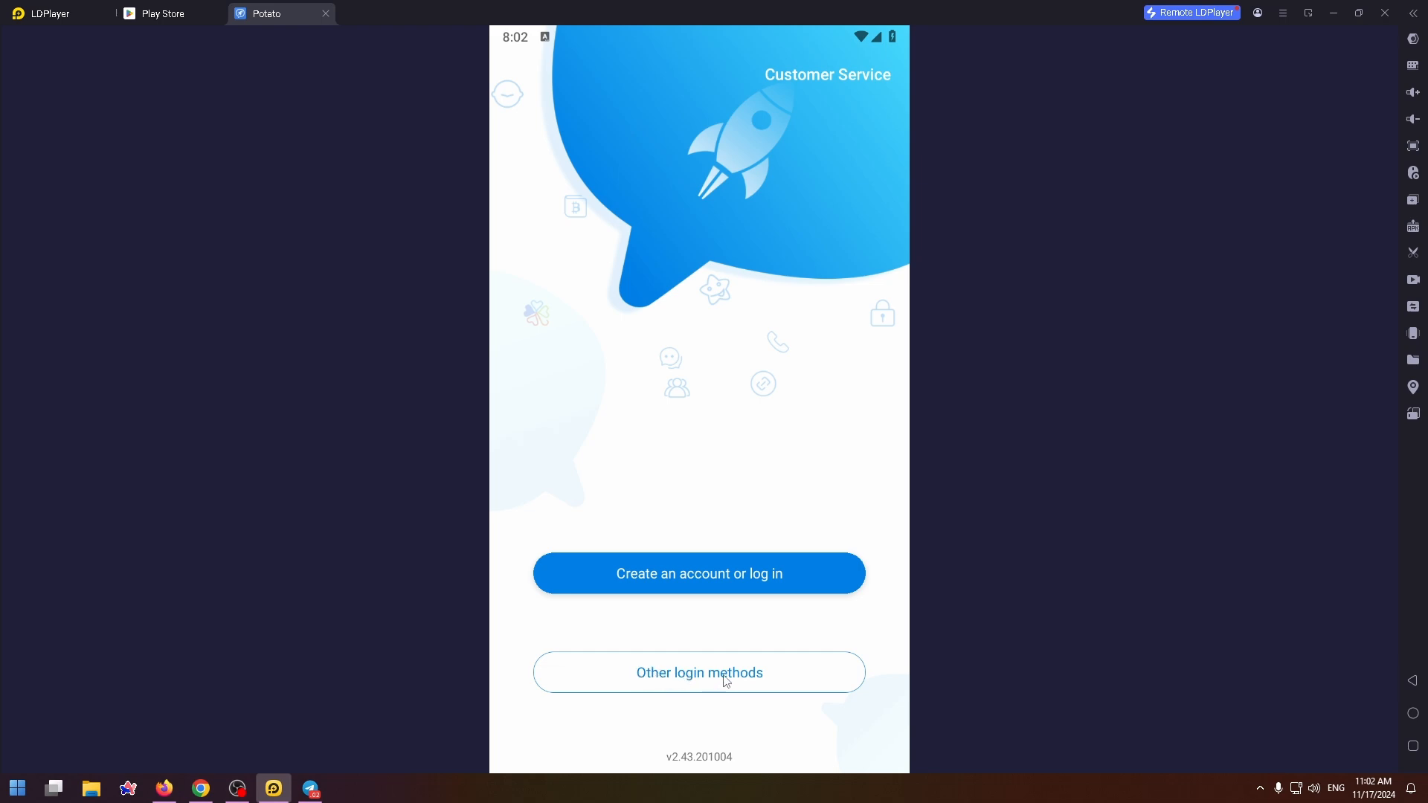
mouse_move(688, 617)
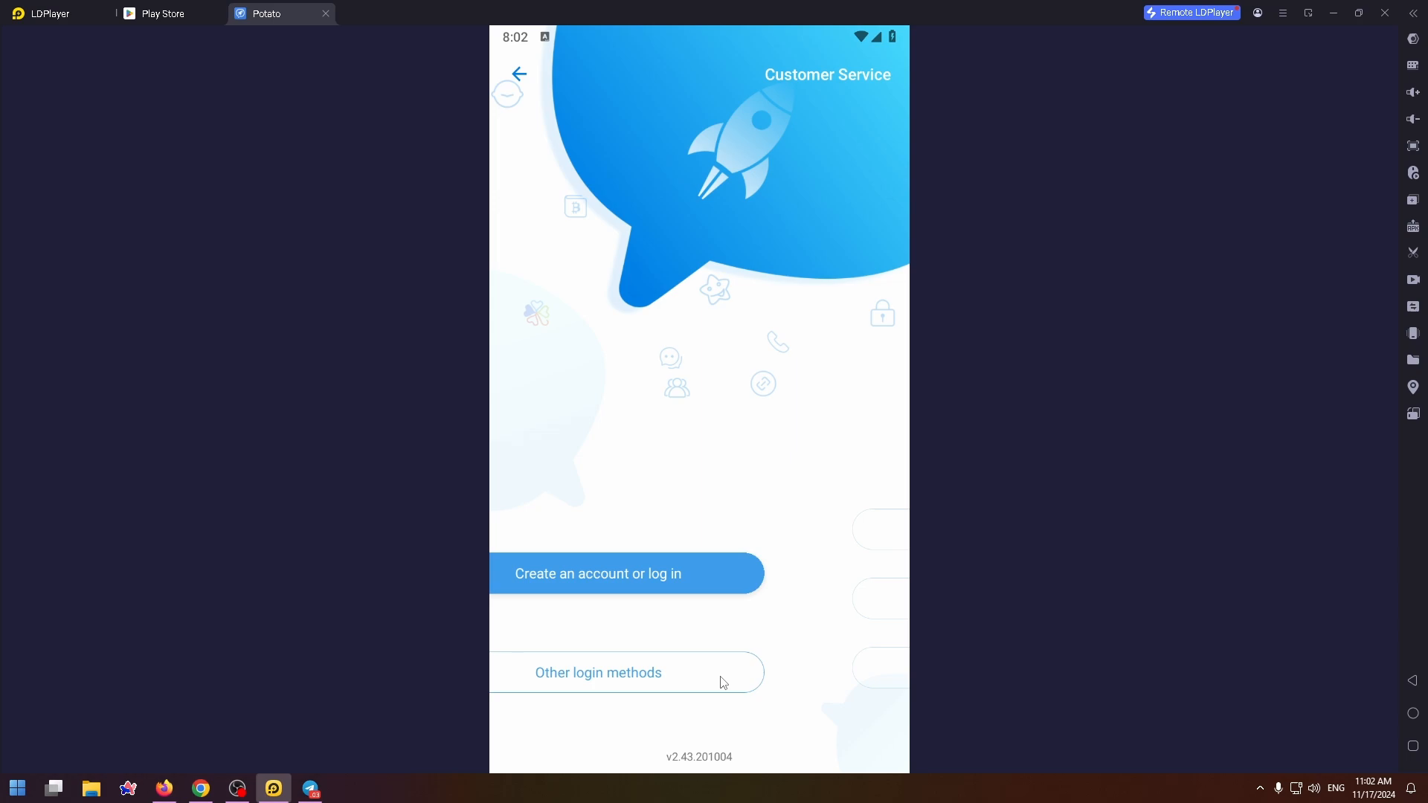
left_click(598, 673)
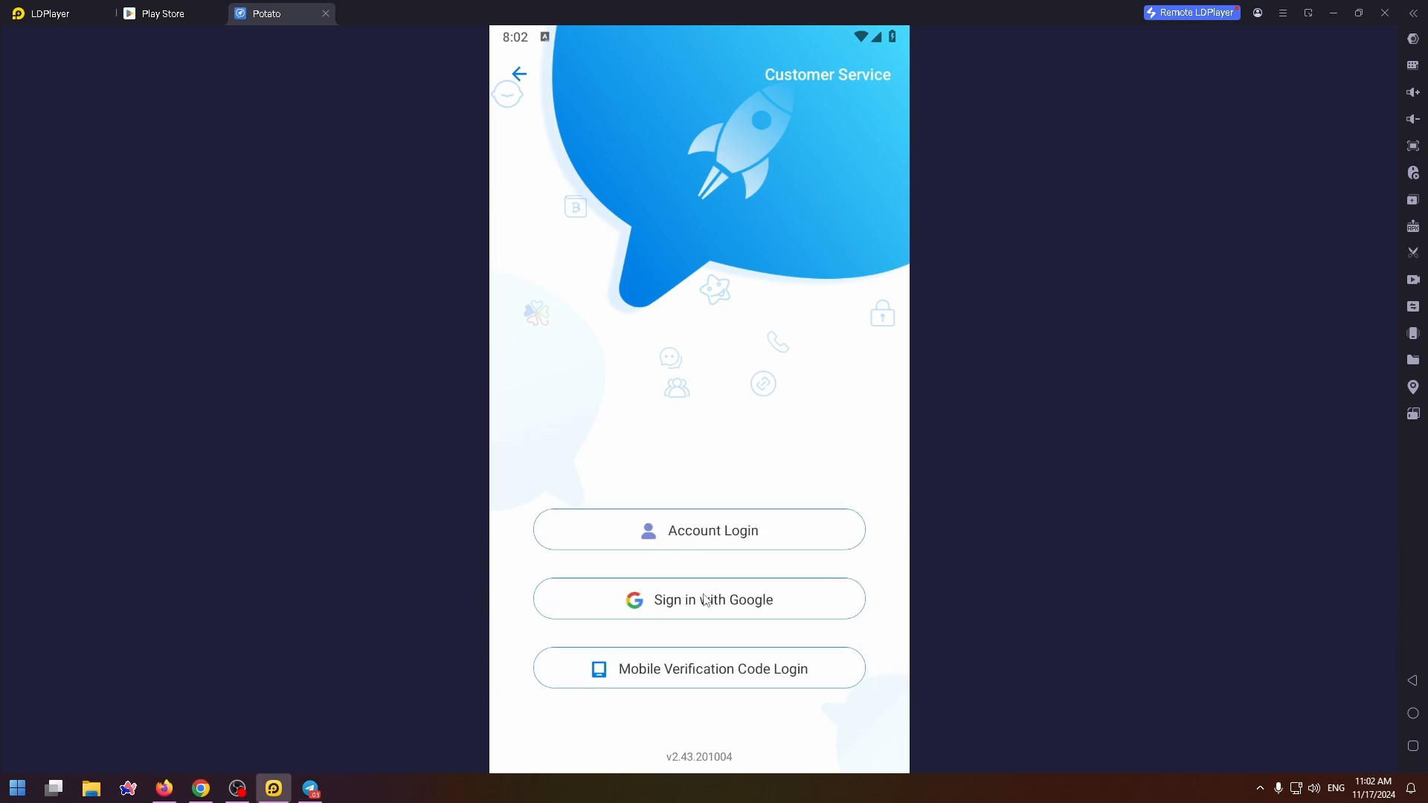
left_click(700, 599)
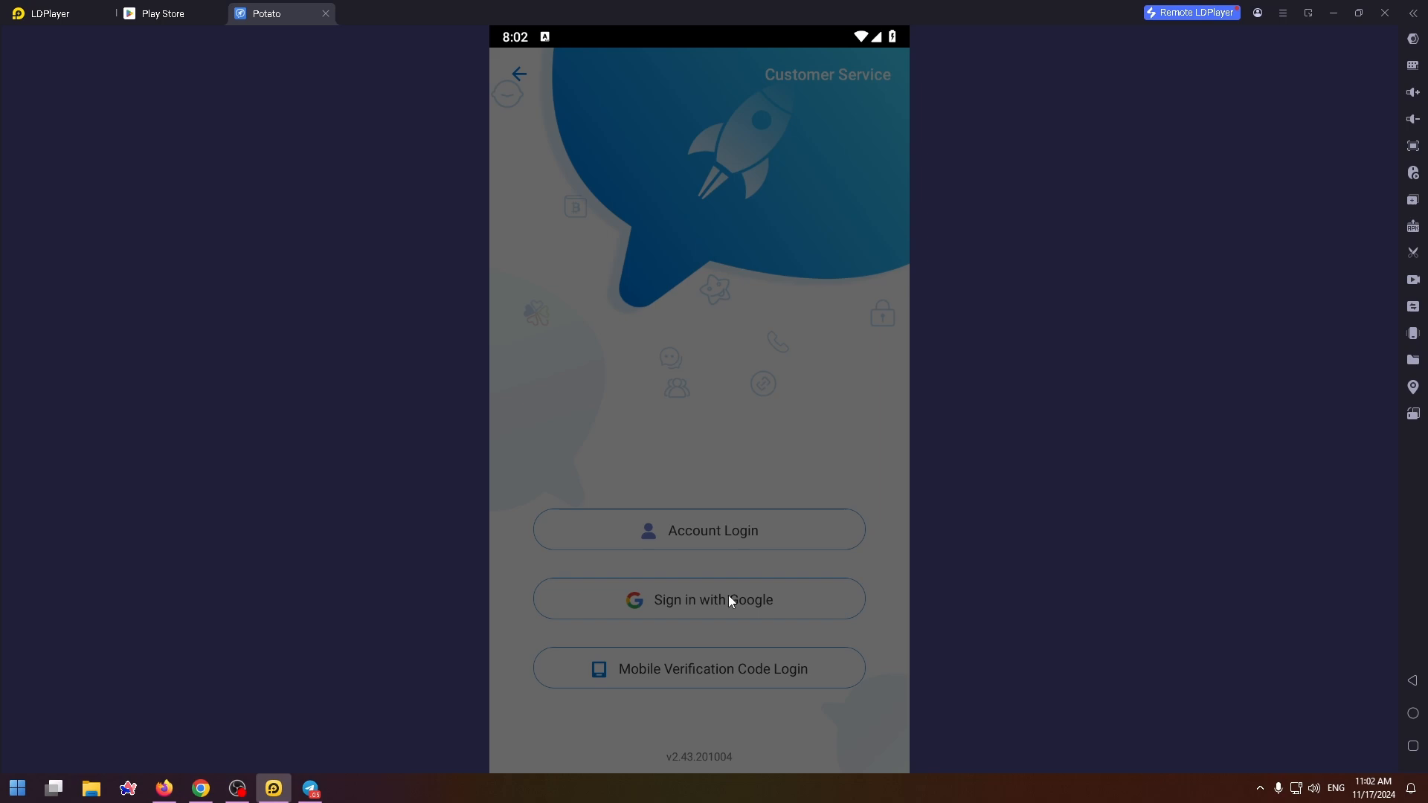
mouse_move(691, 599)
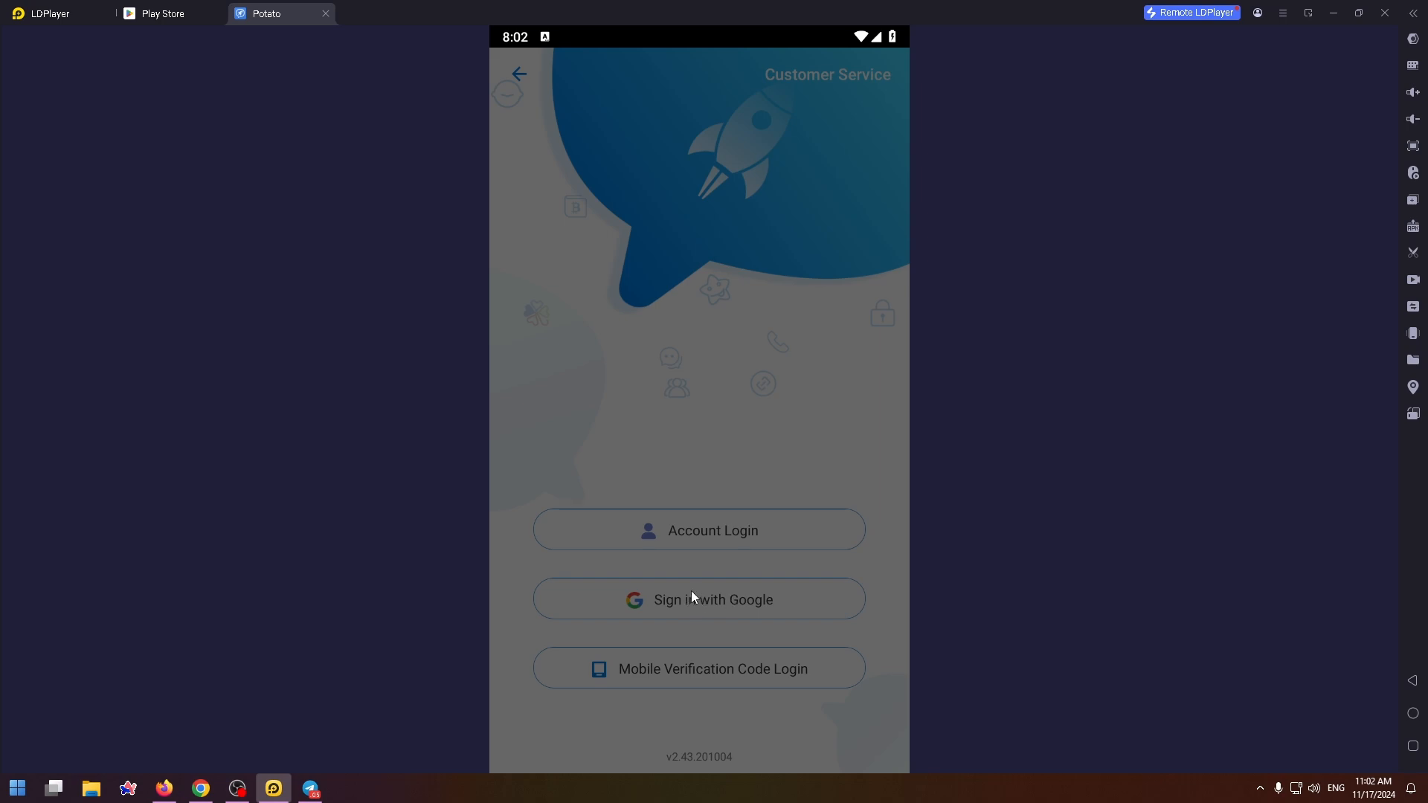
- Complete the Google sign-in, keeping the existing Potato account and confirming with OK
left_click(700, 599)
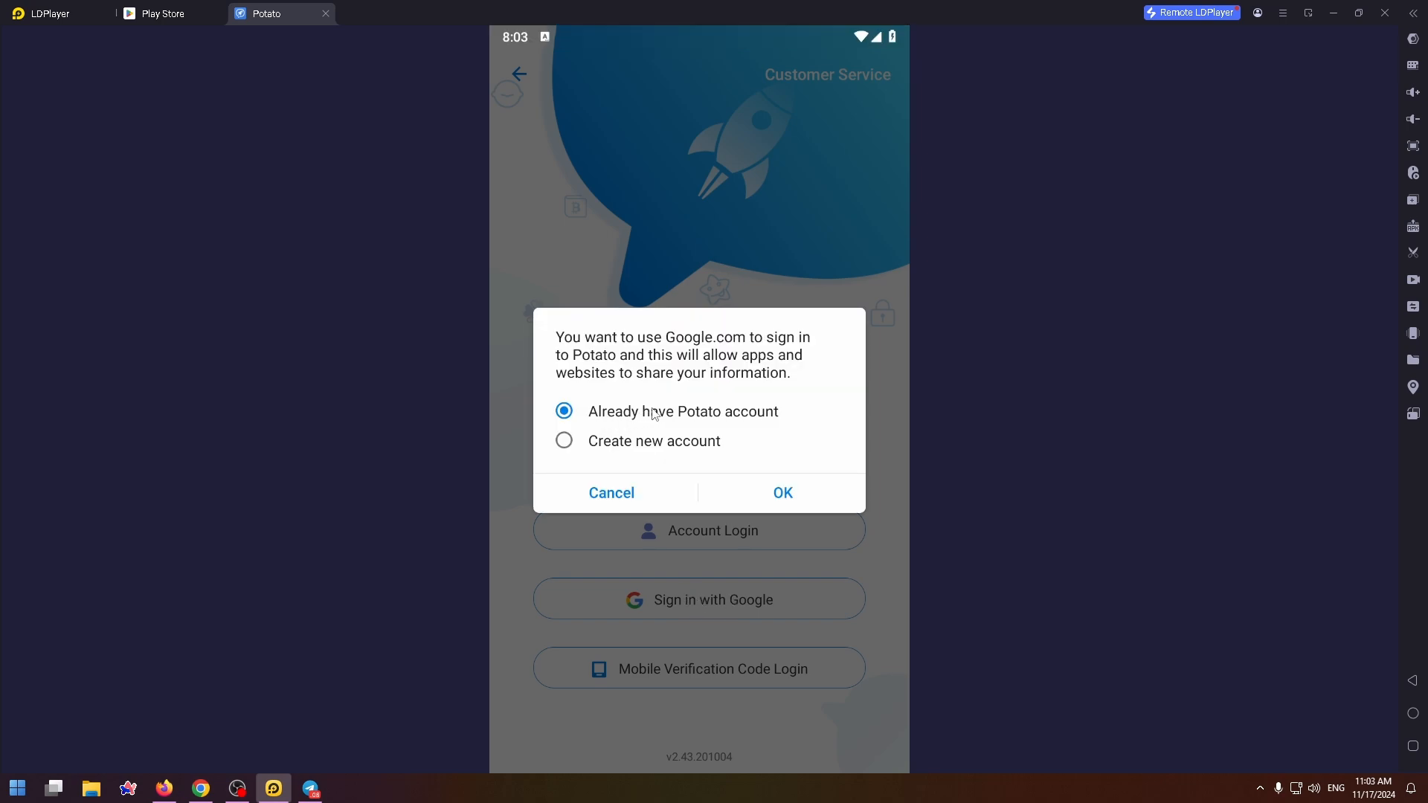
left_click(564, 440)
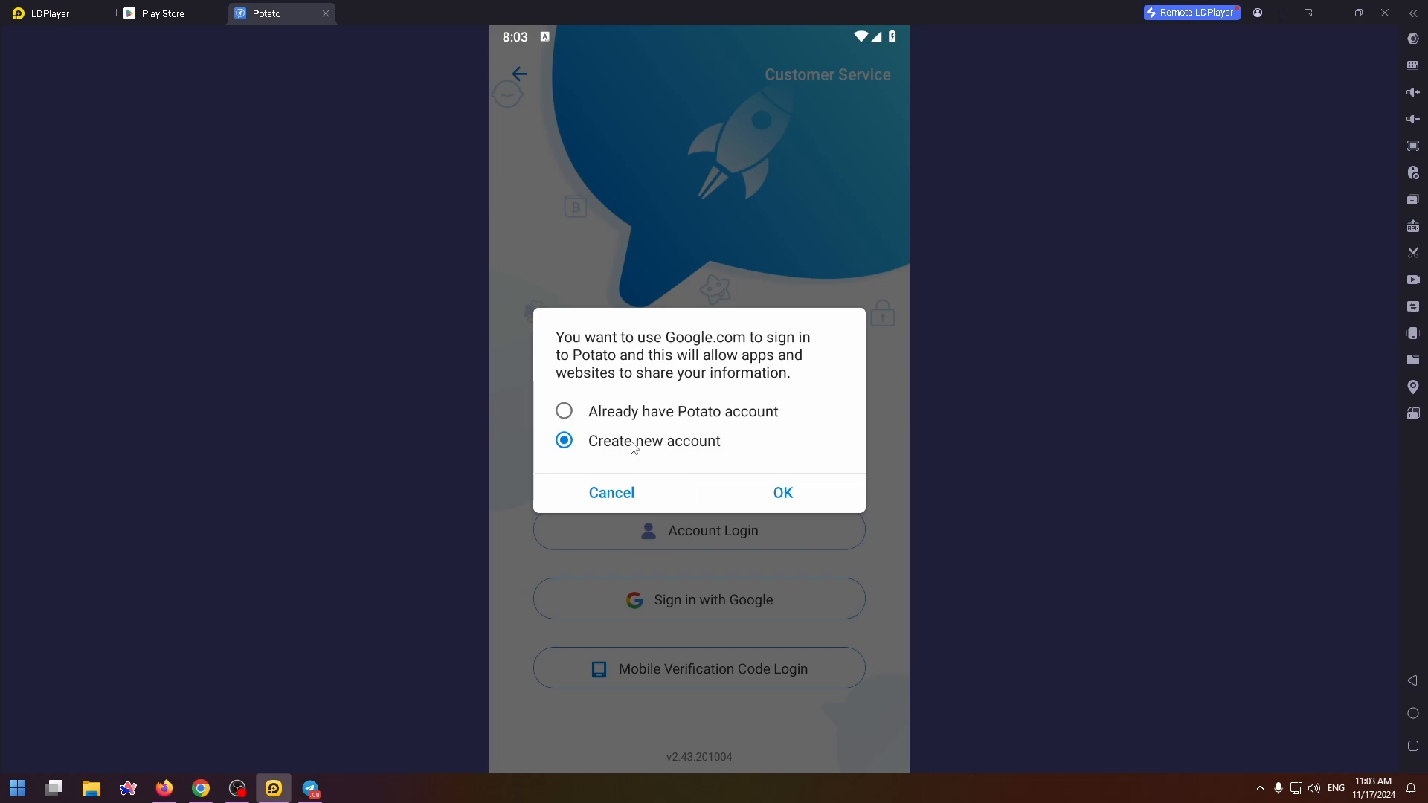
left_click(564, 410)
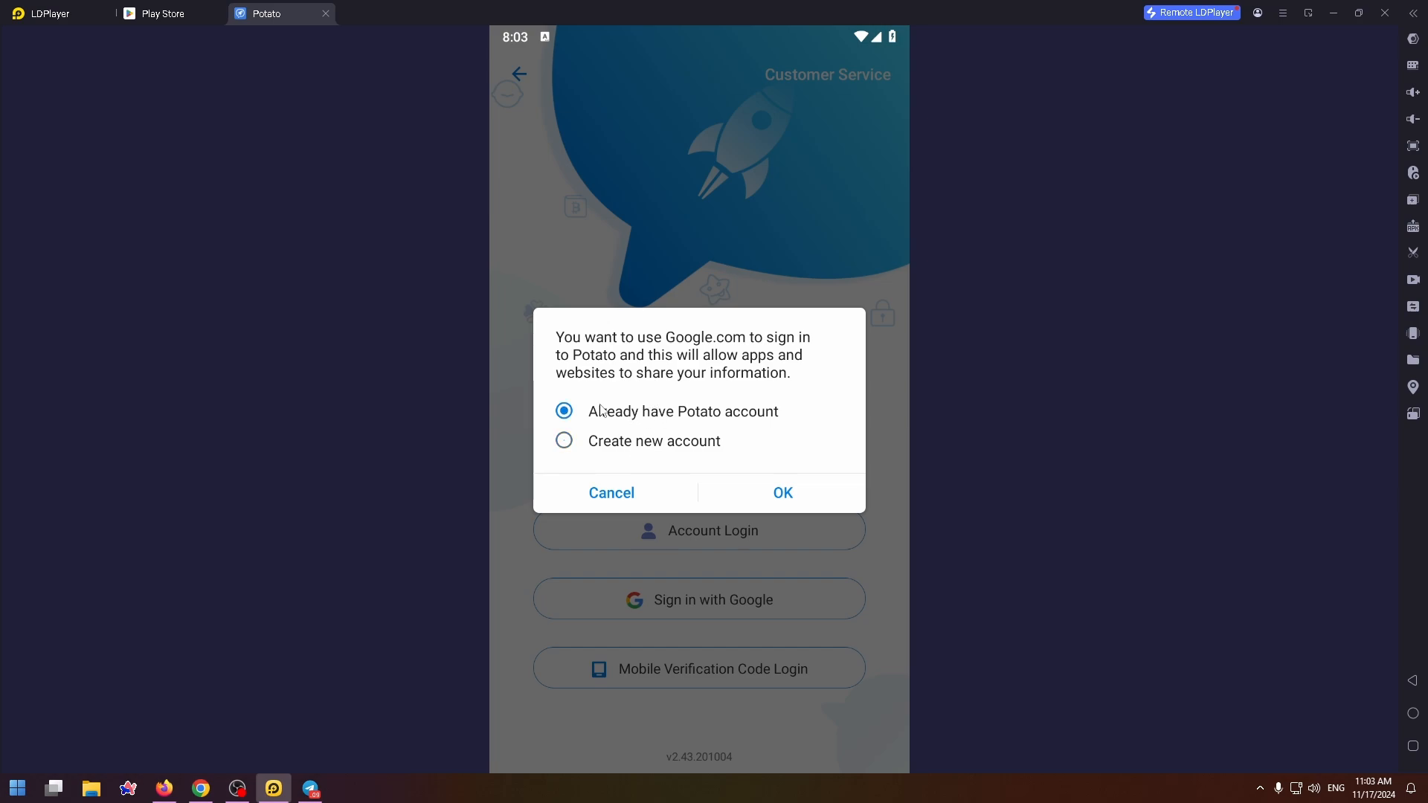
left_click(781, 493)
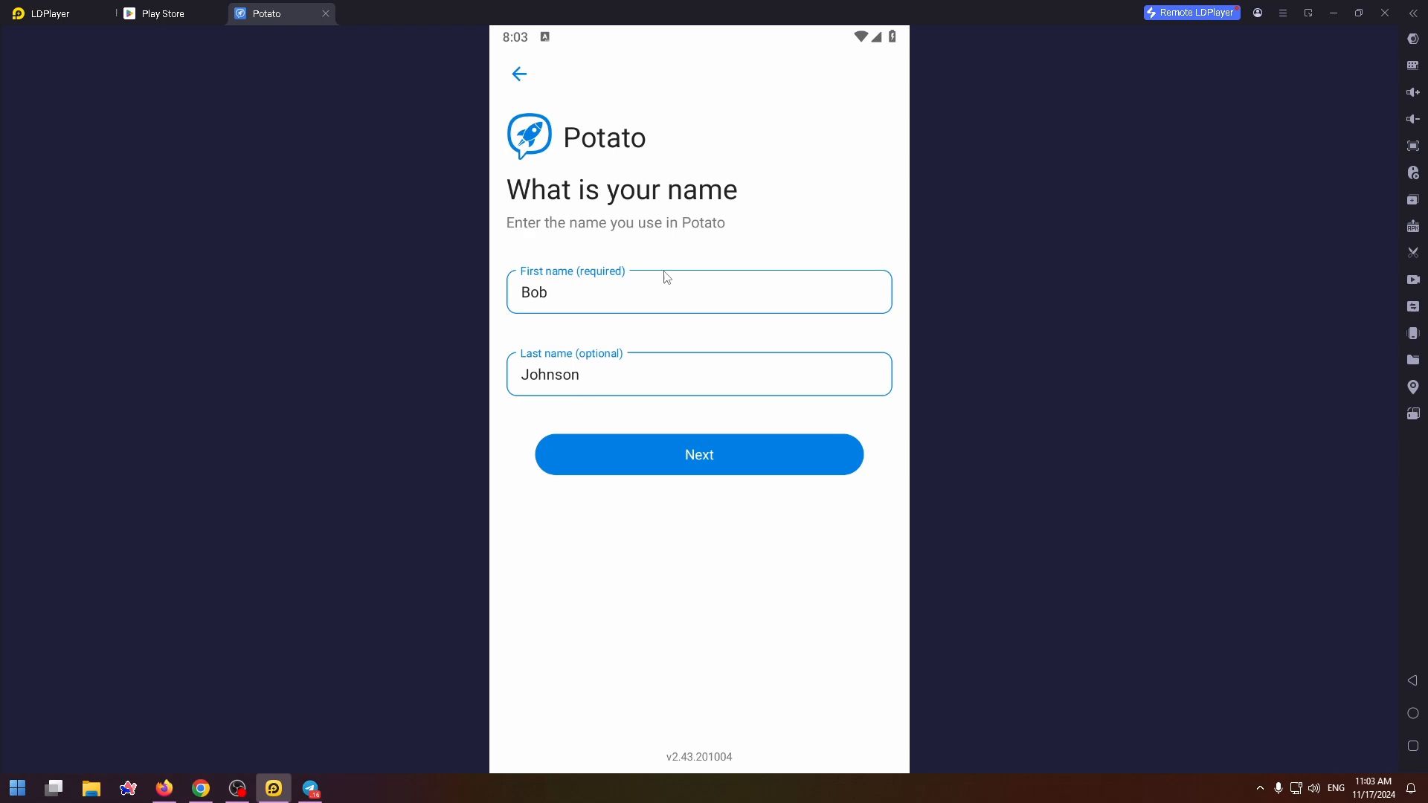
mouse_move(534, 332)
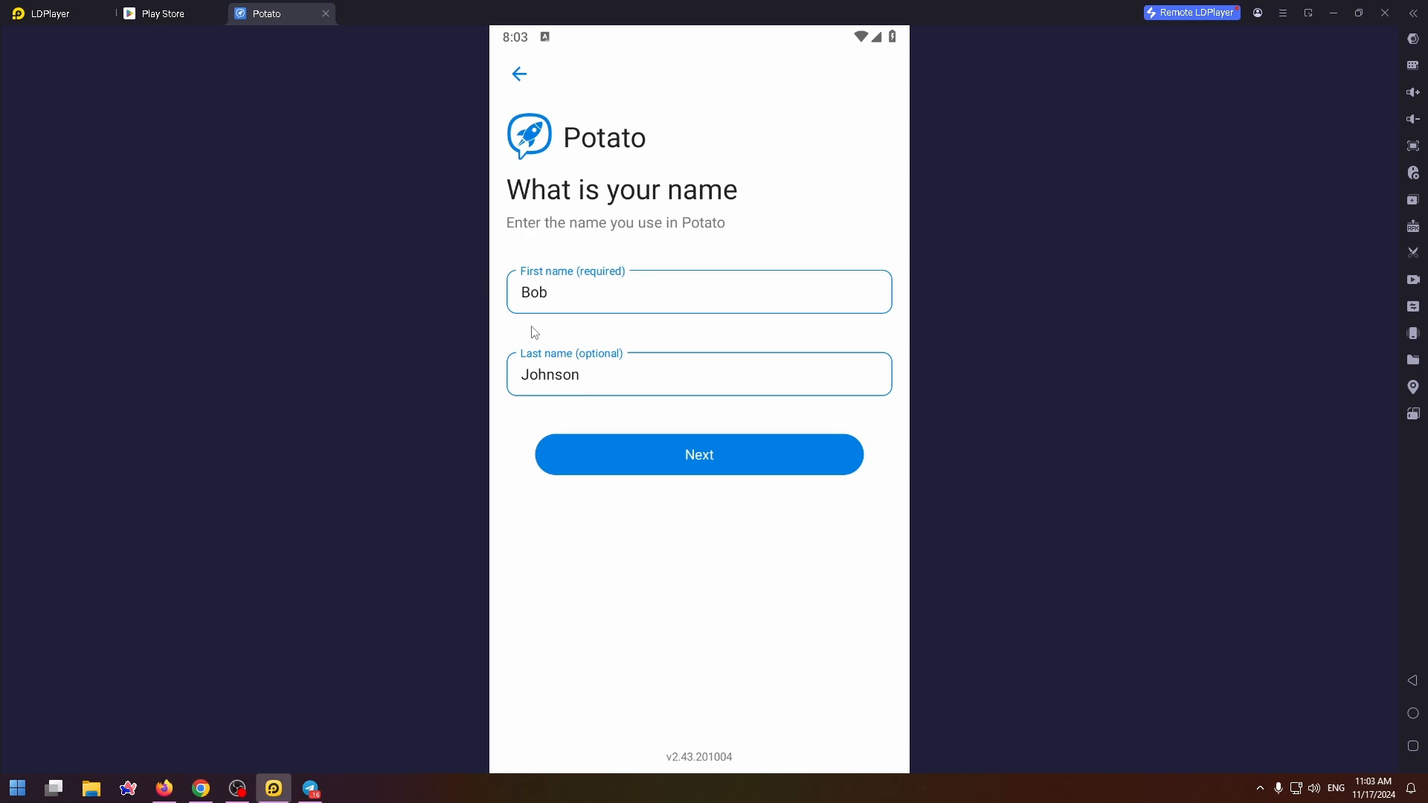
mouse_move(588, 283)
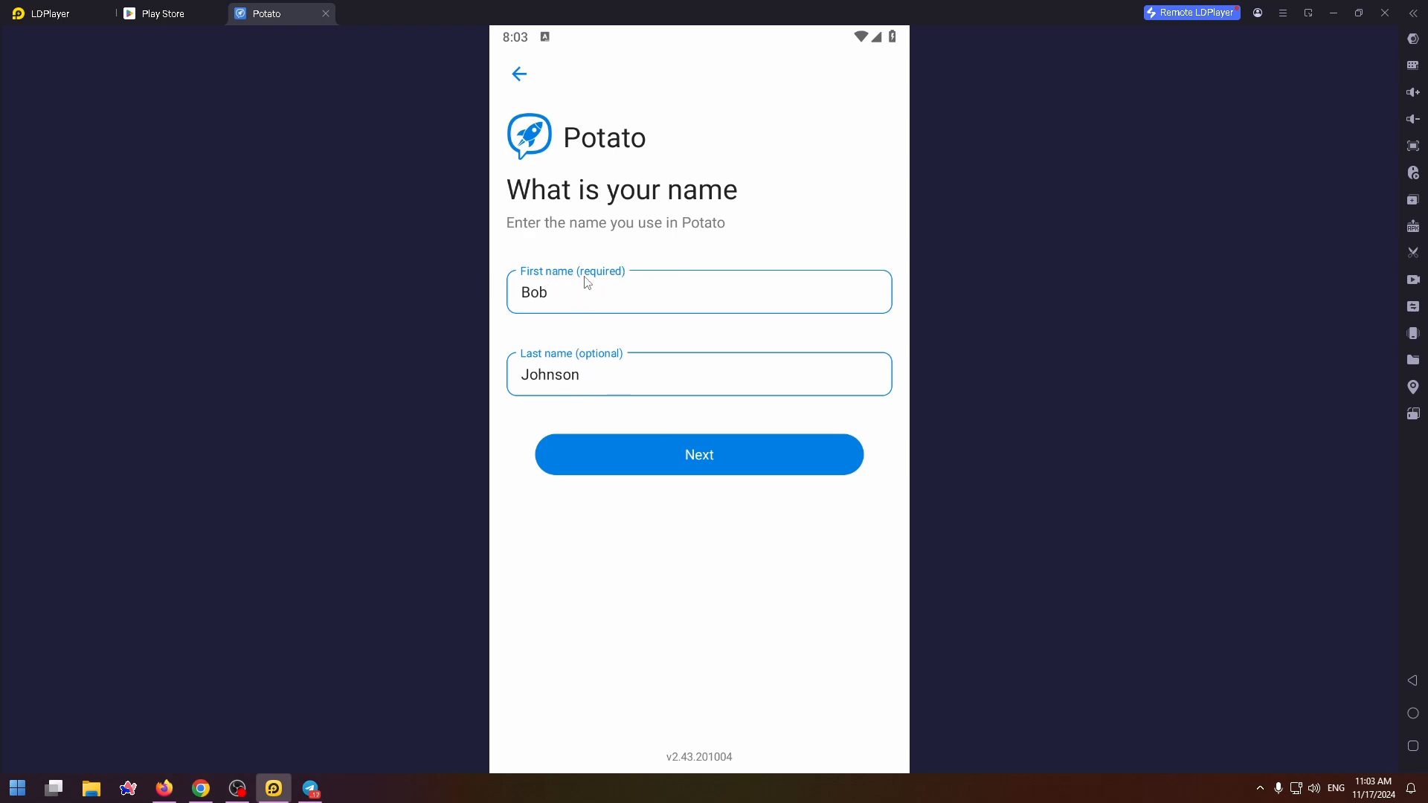
- Confirm the profile name and start the app, reaching the empty Chats list
left_click(699, 456)
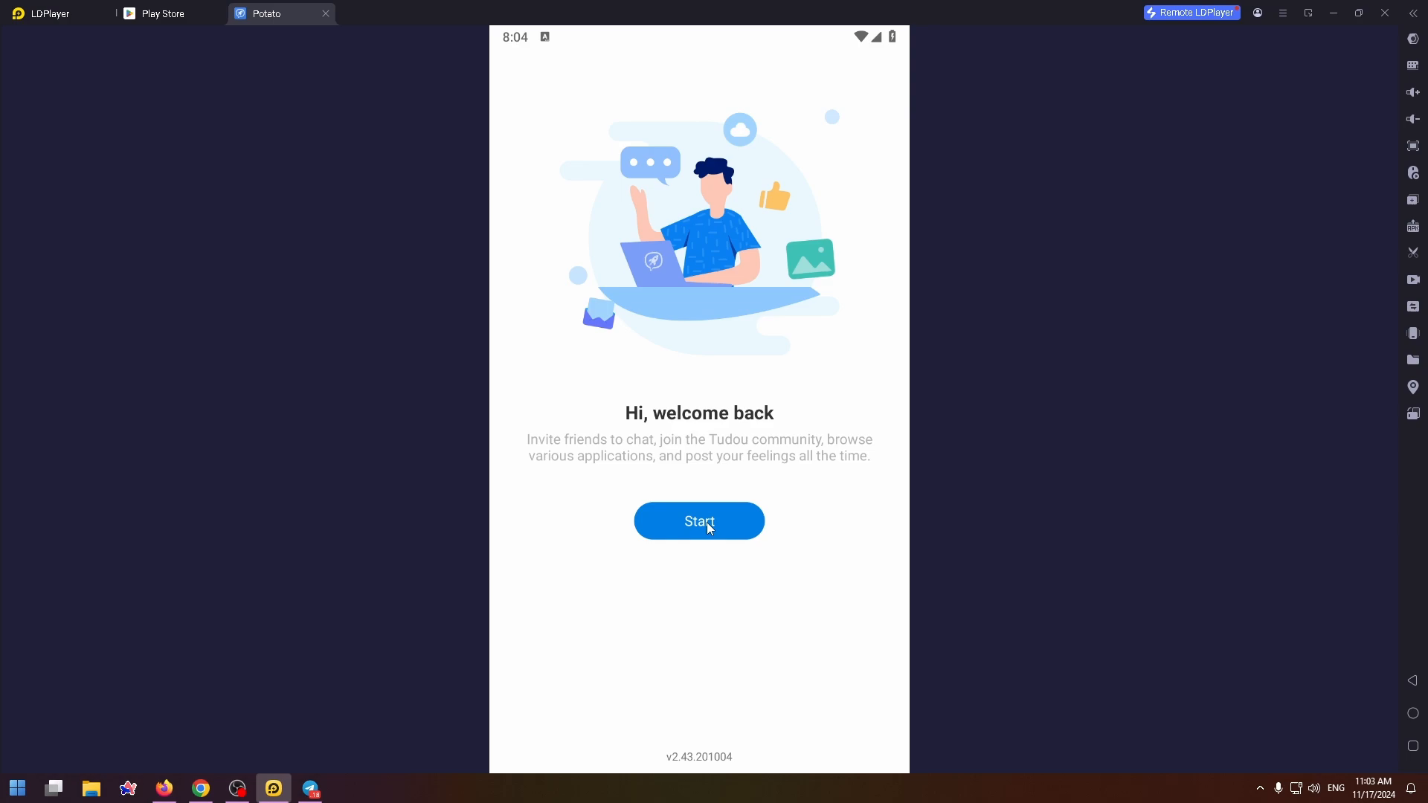
left_click(699, 521)
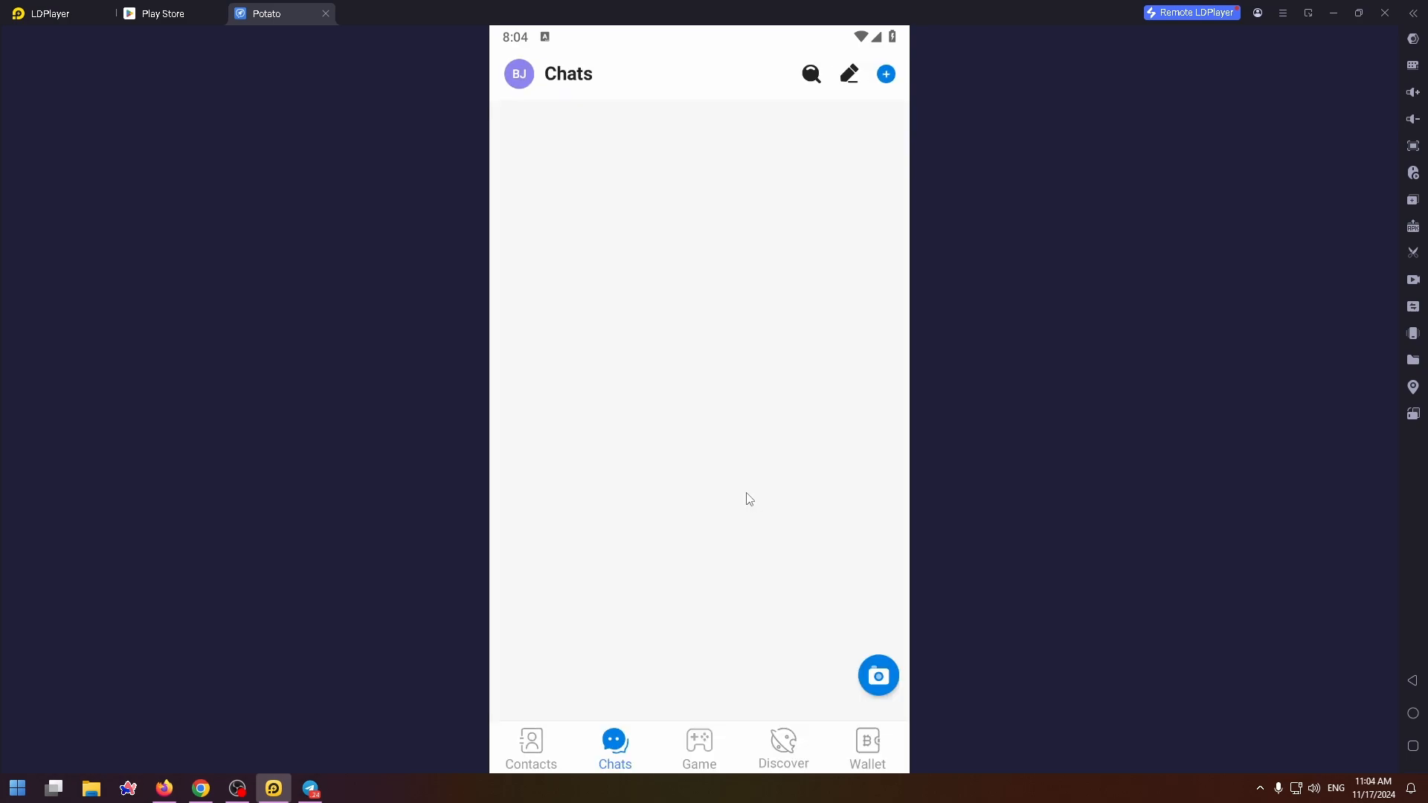
mouse_move(674, 459)
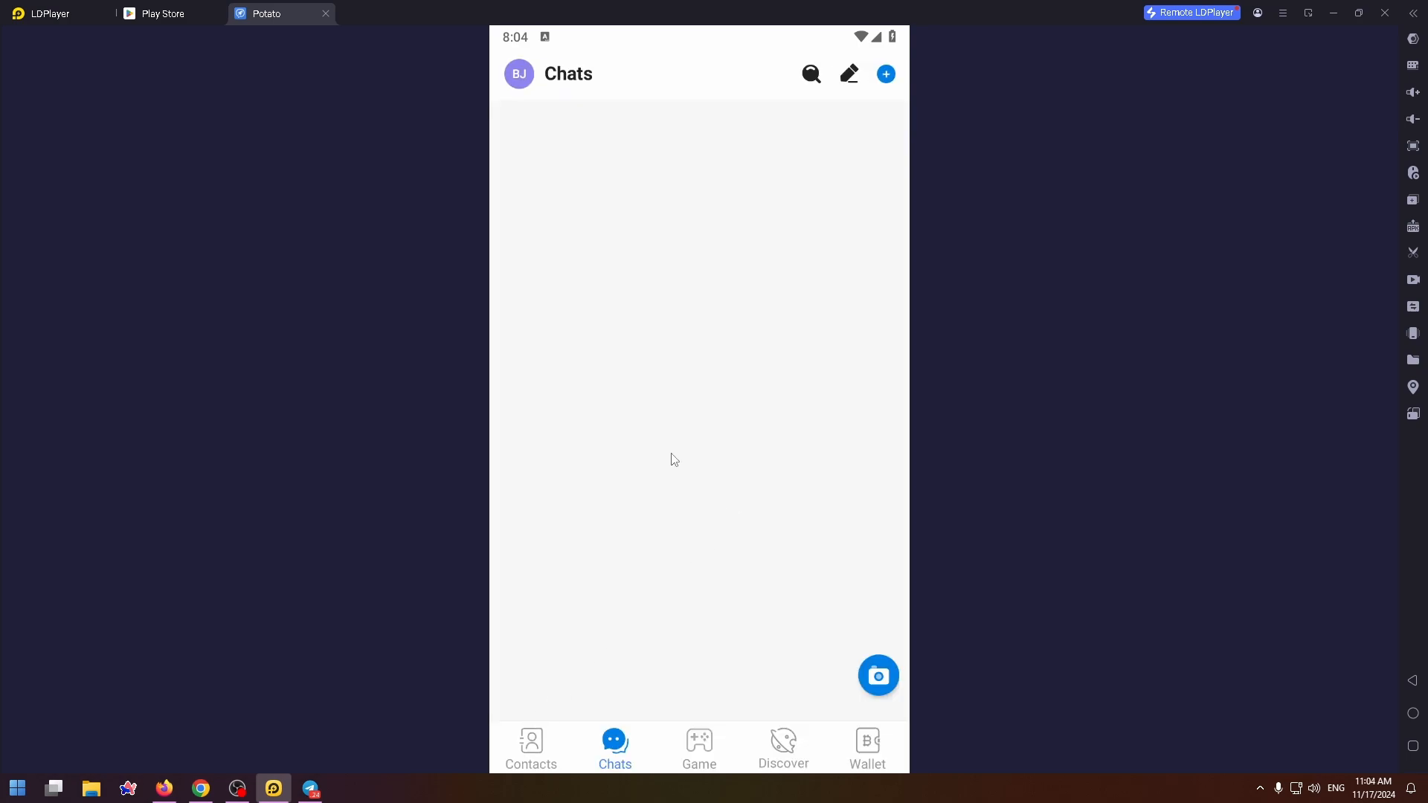
mouse_move(556, 666)
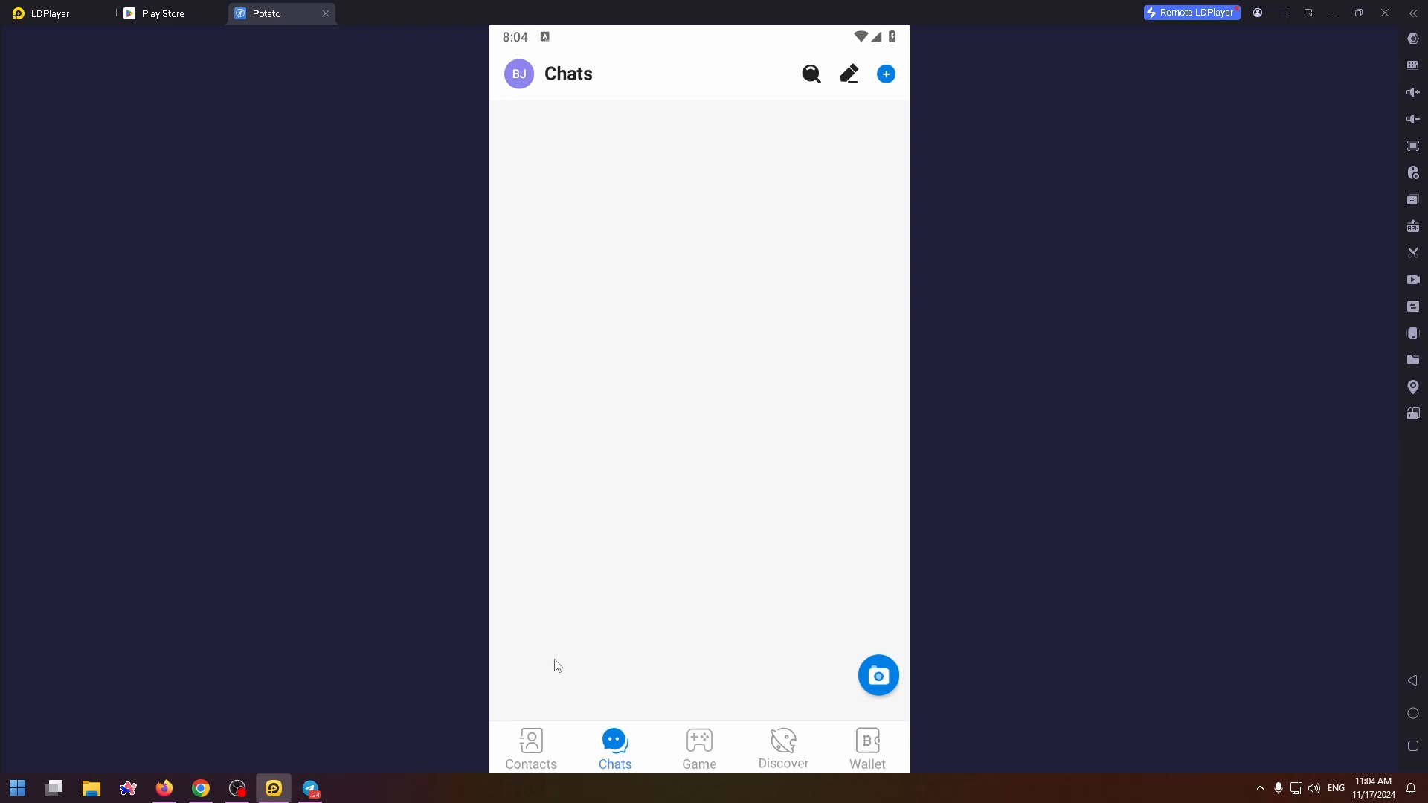
- Browse the Contacts and Game Center tabs, then land on the Wallet page
left_click(531, 747)
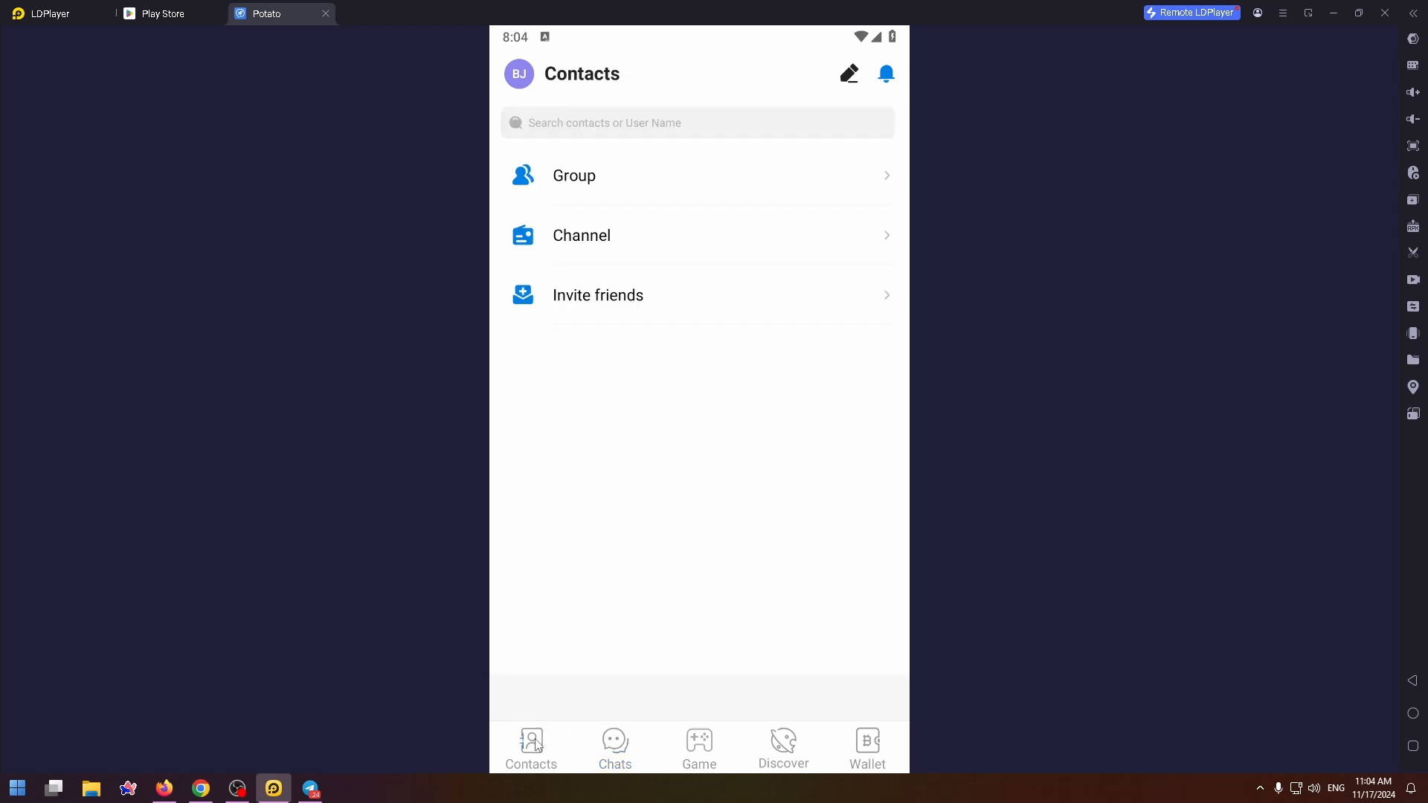
left_click(700, 747)
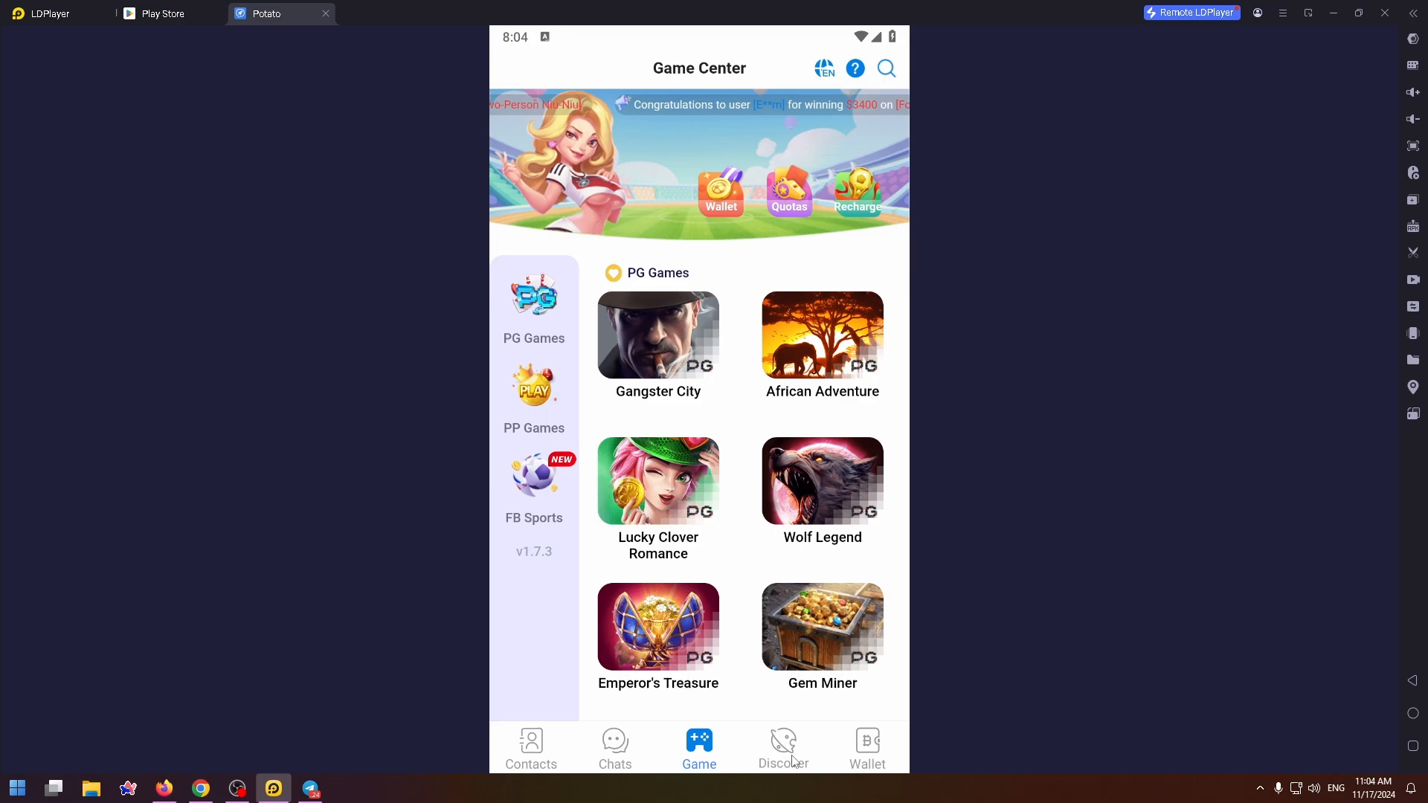
left_click(867, 747)
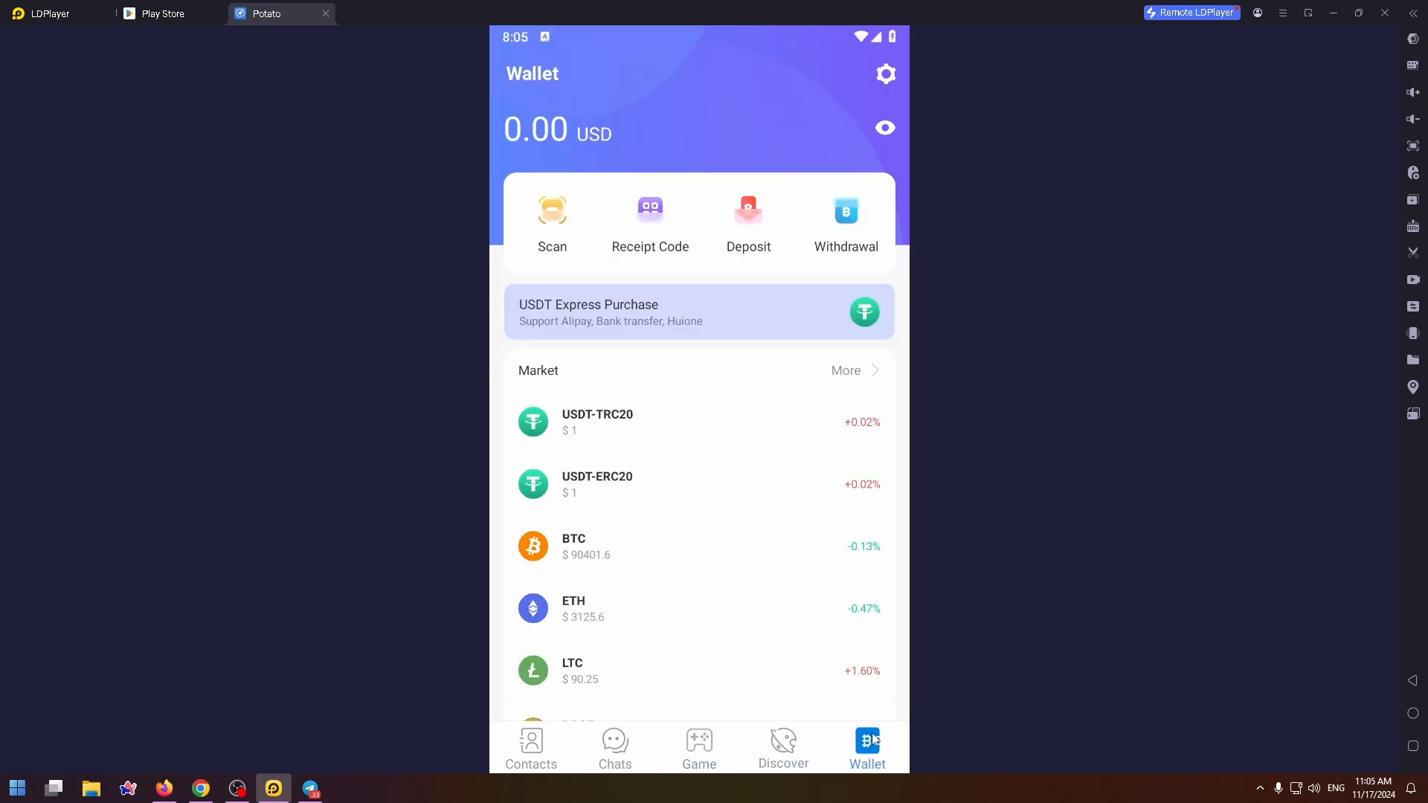
mouse_move(842, 754)
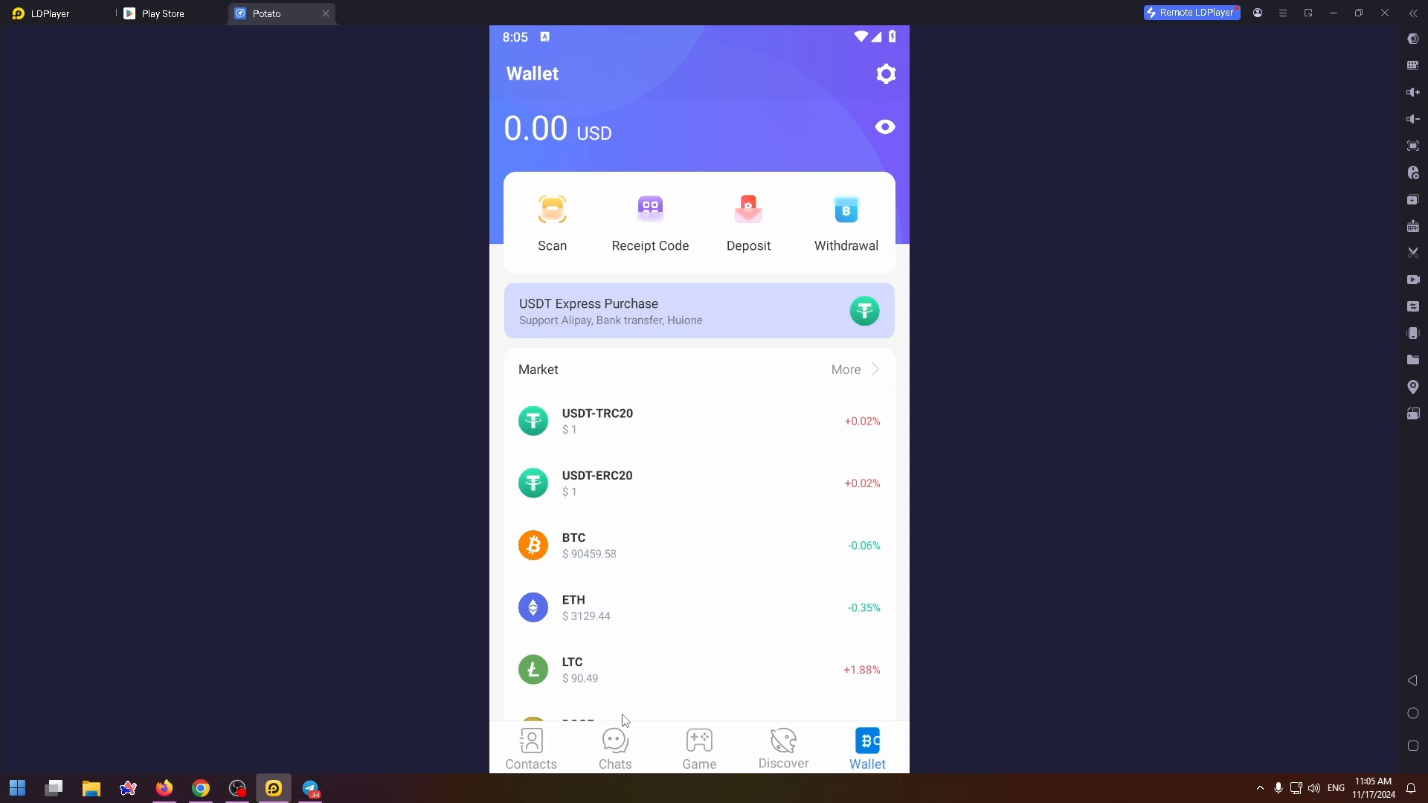
mouse_move(610, 438)
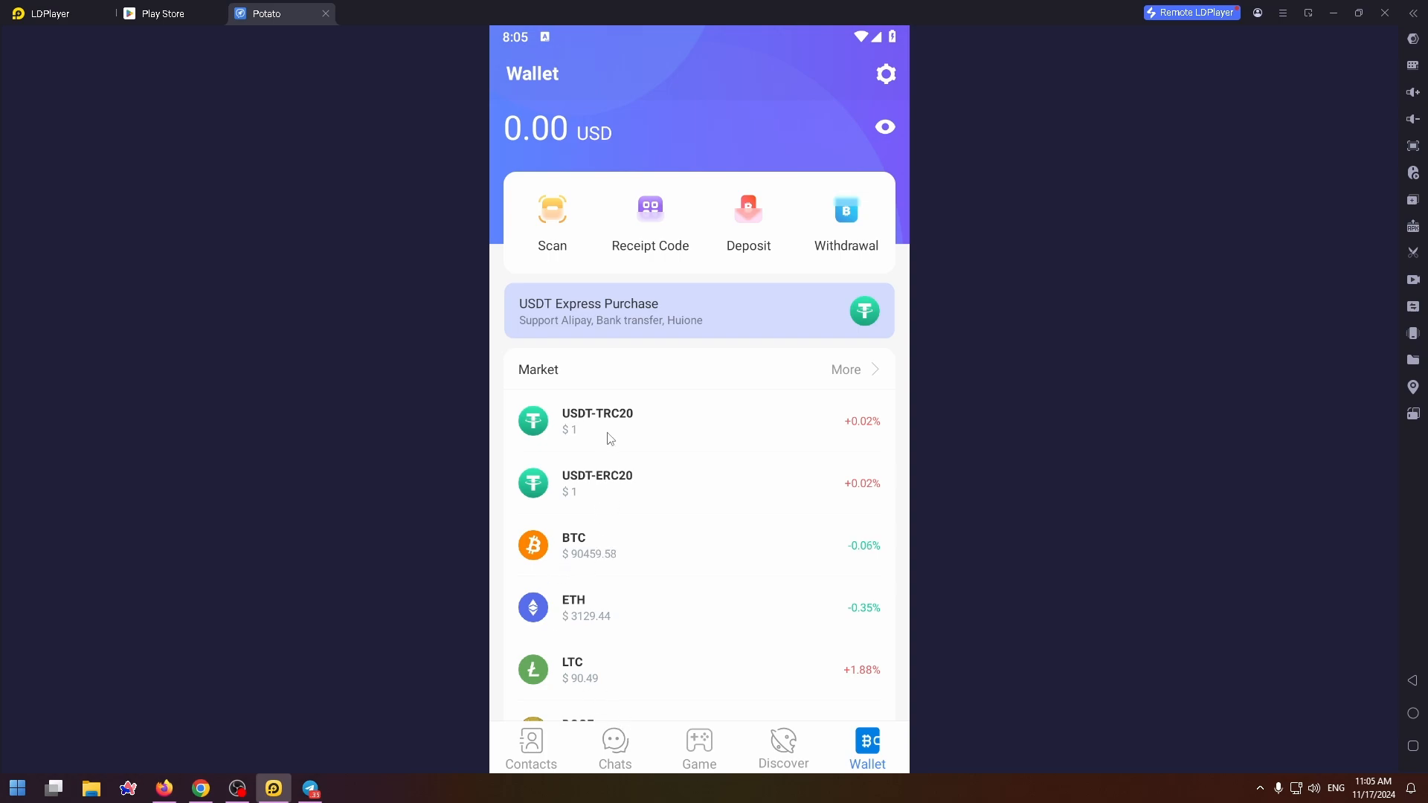
left_click(552, 218)
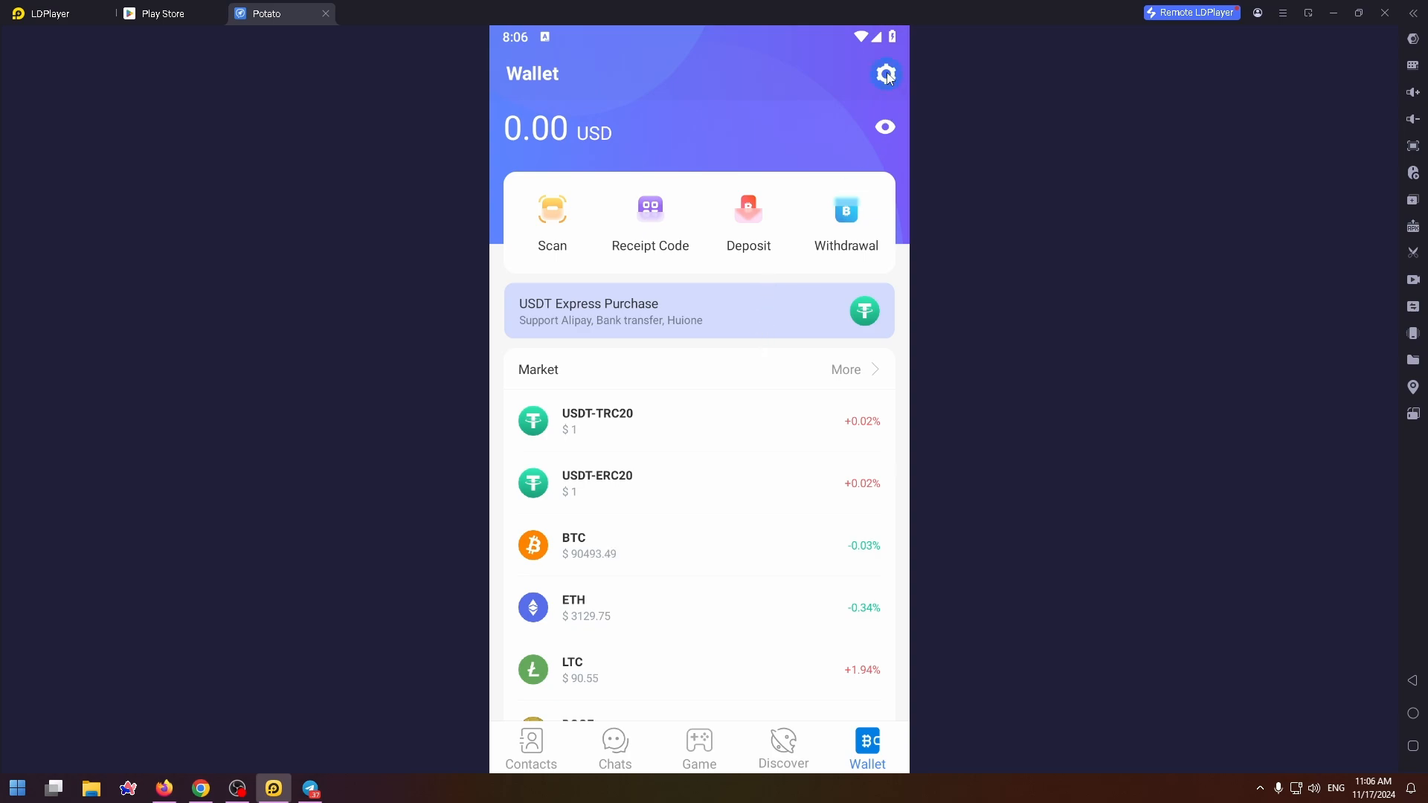
left_click(885, 75)
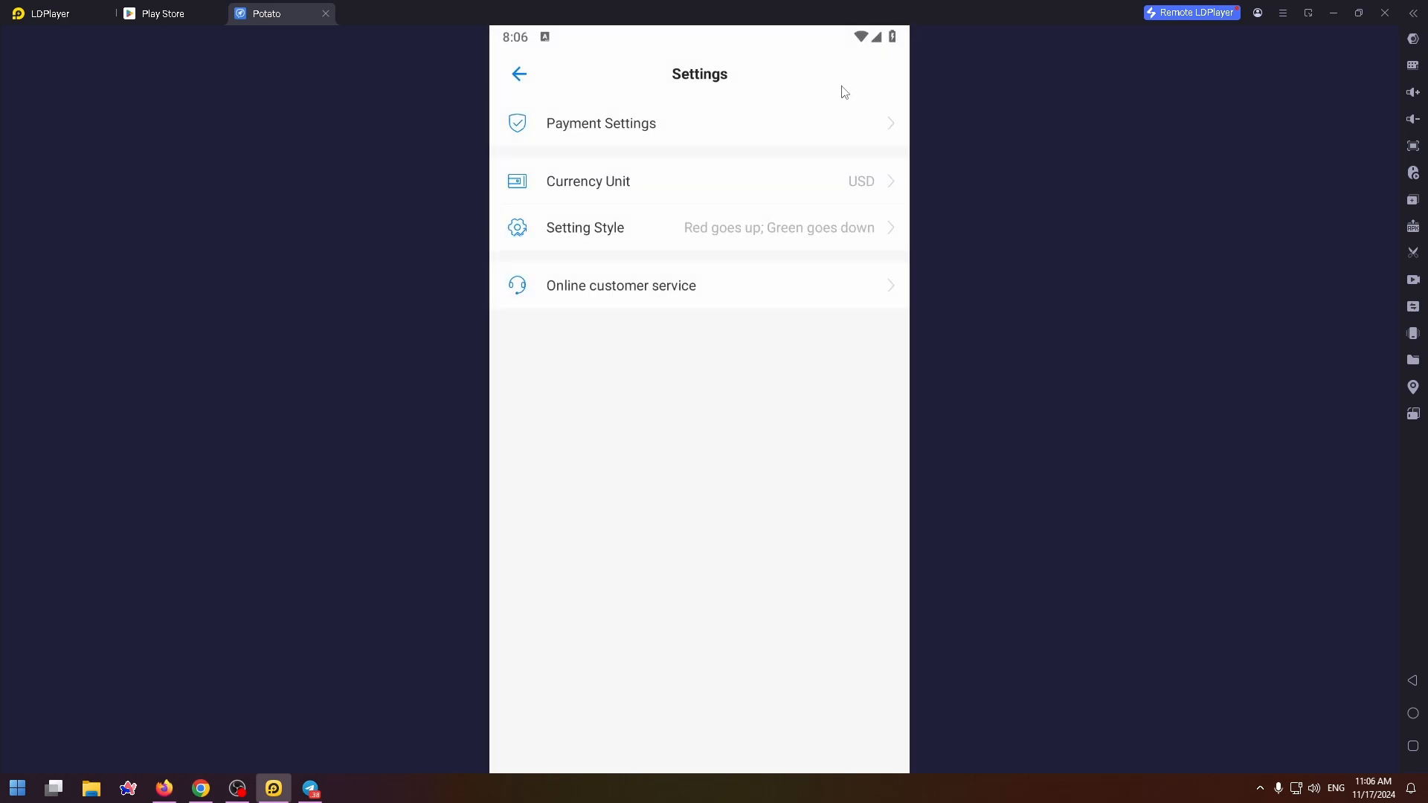
mouse_move(781, 90)
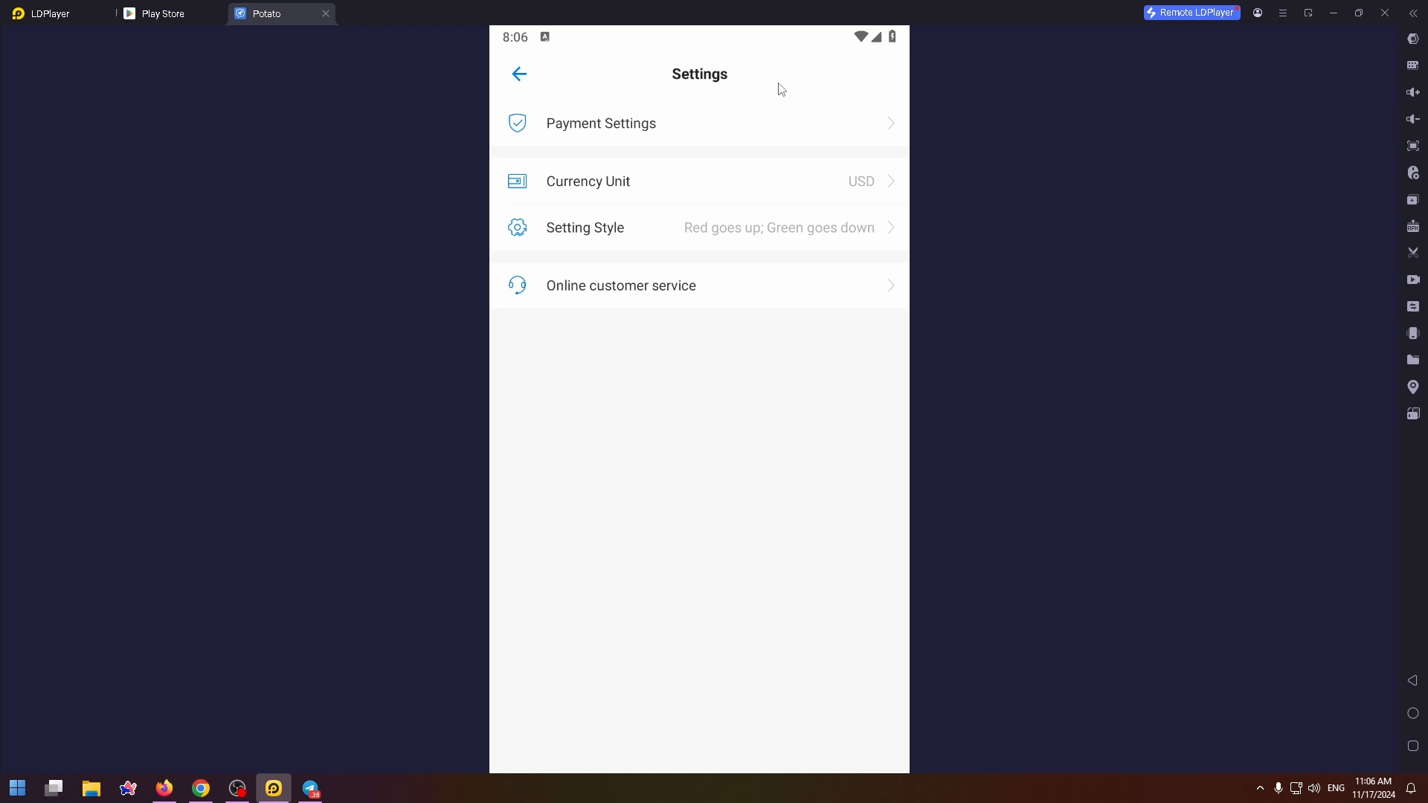
mouse_move(757, 131)
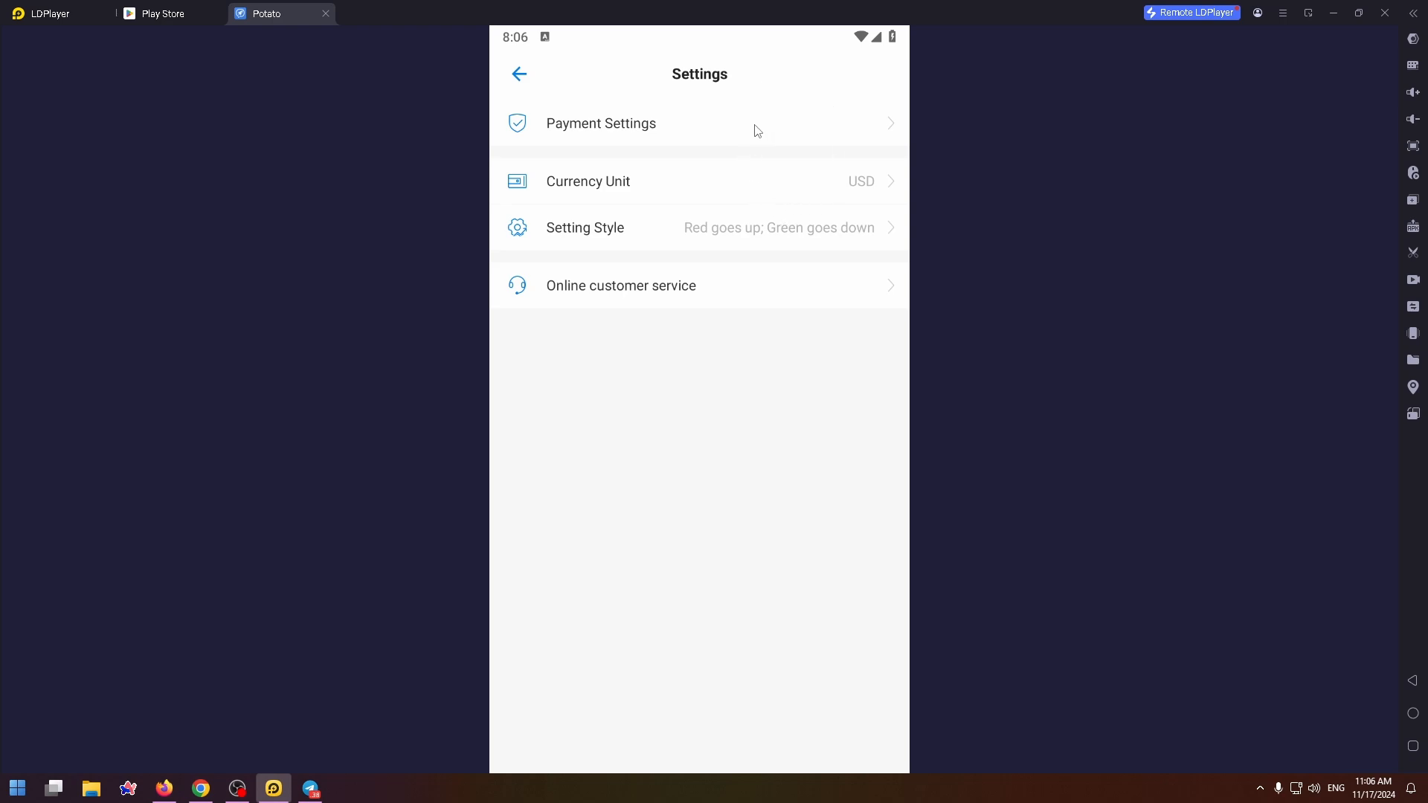
left_click(601, 123)
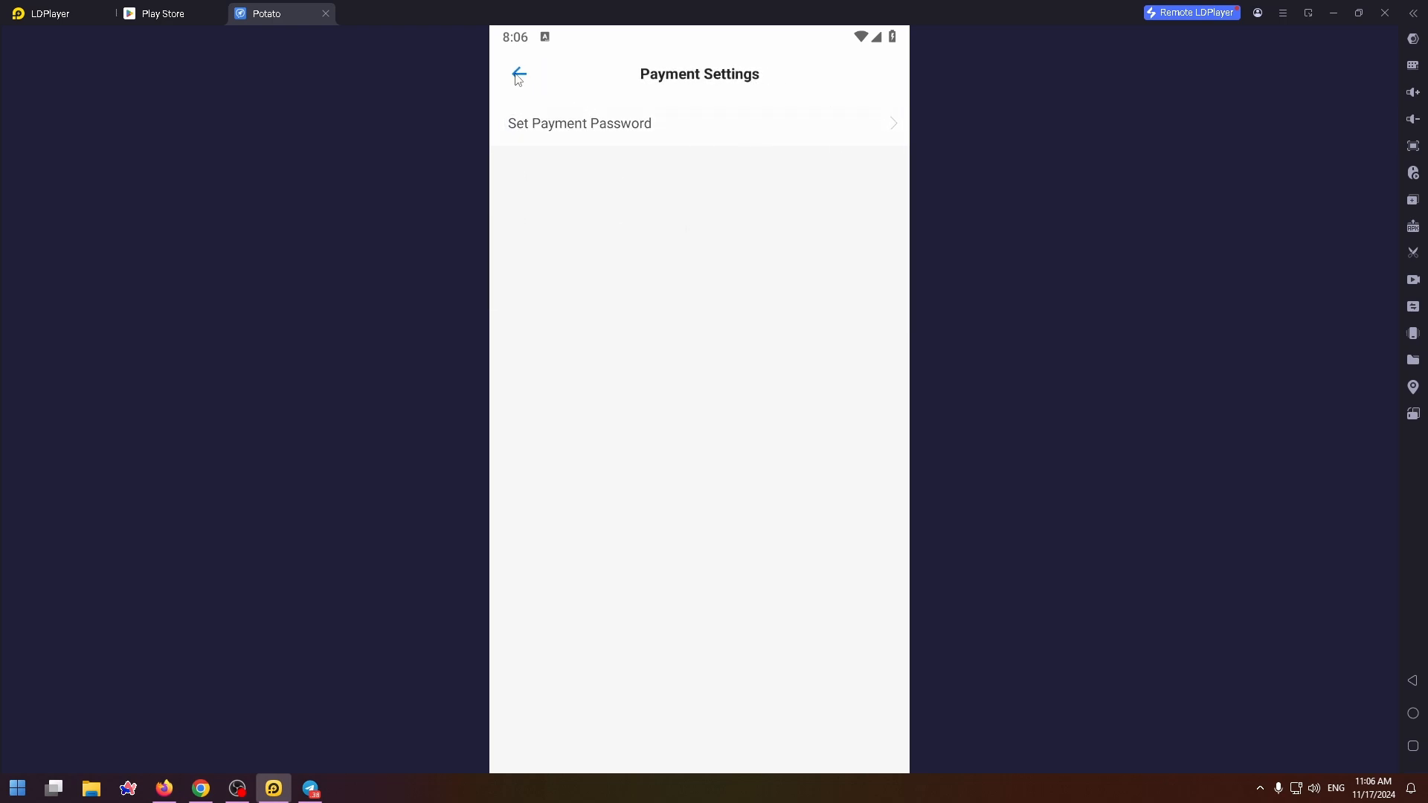
left_click(519, 74)
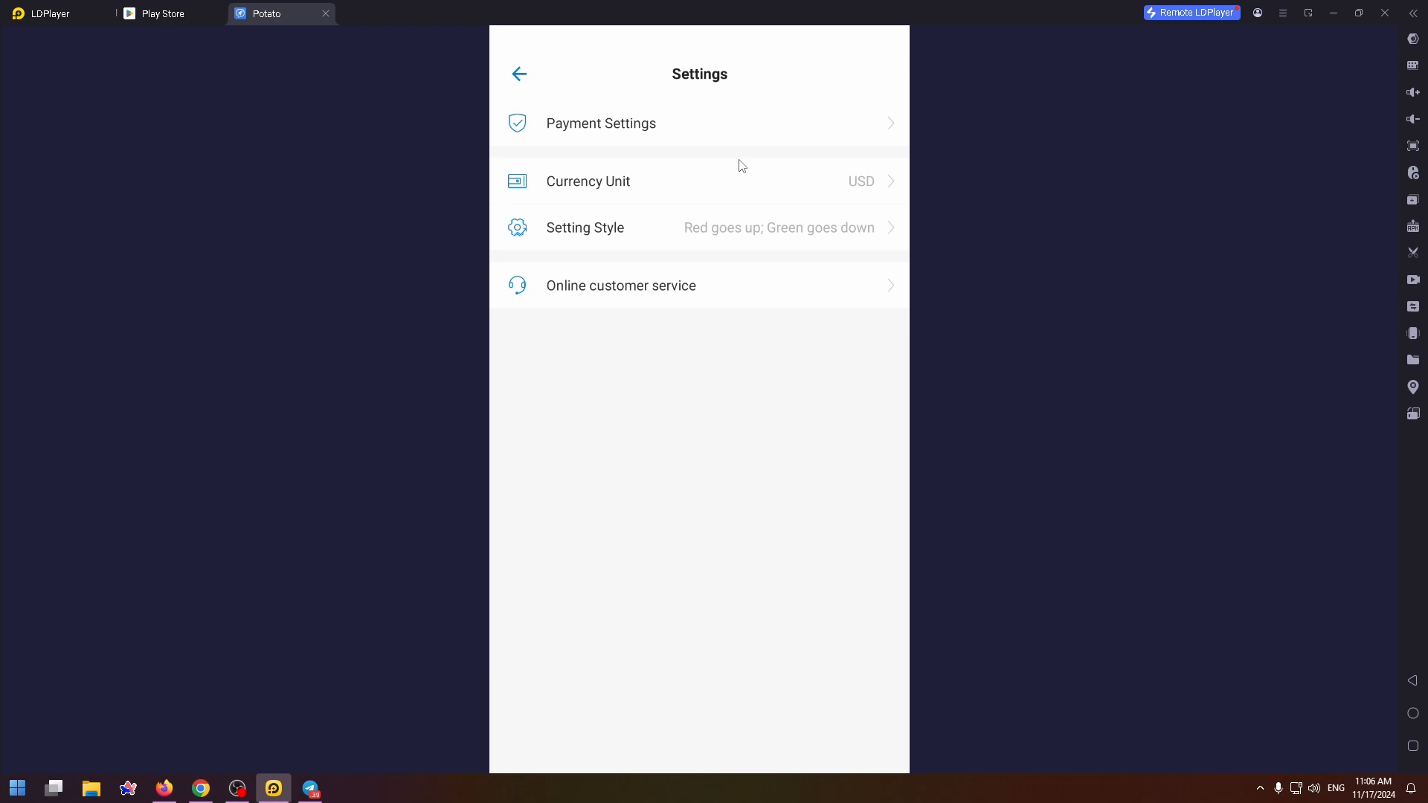
mouse_move(709, 252)
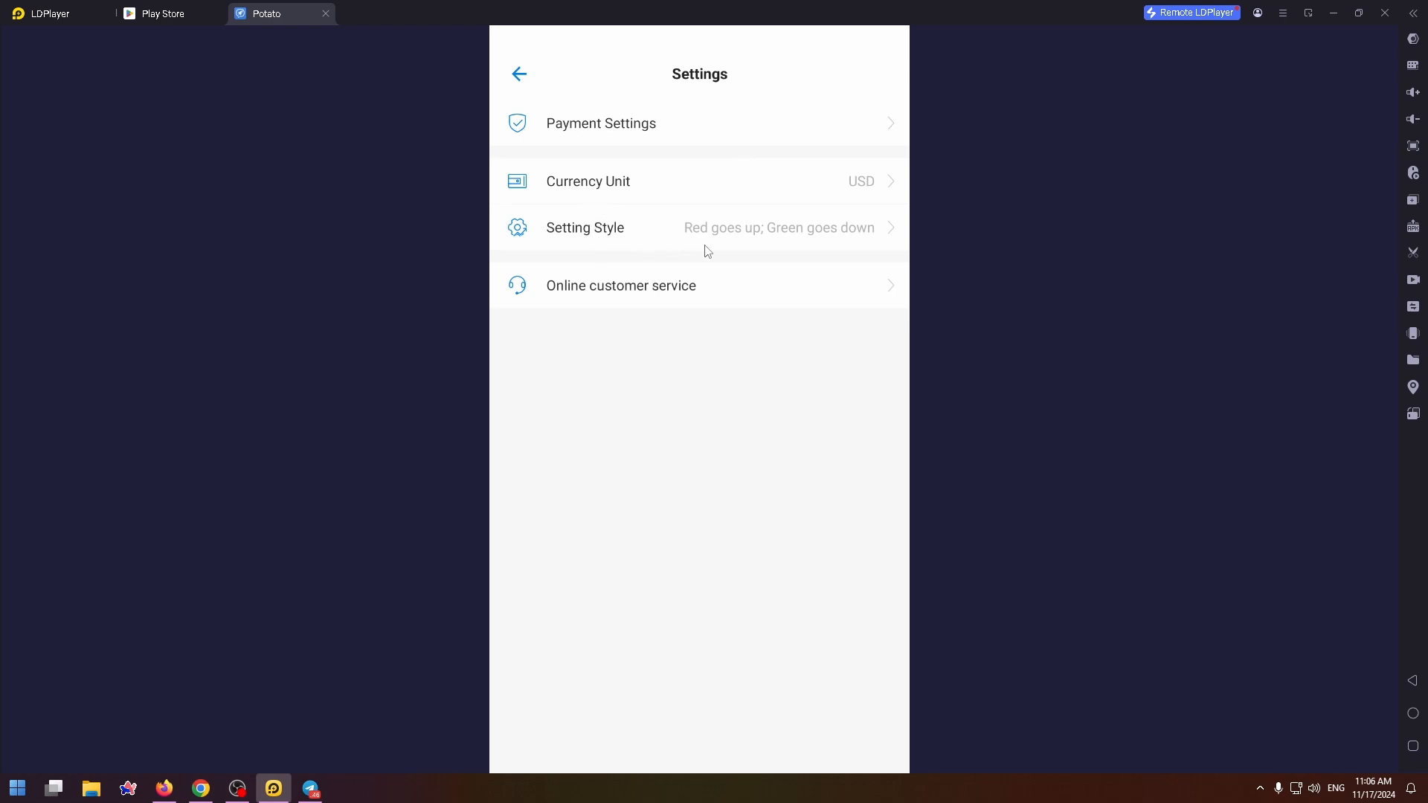
mouse_move(640, 307)
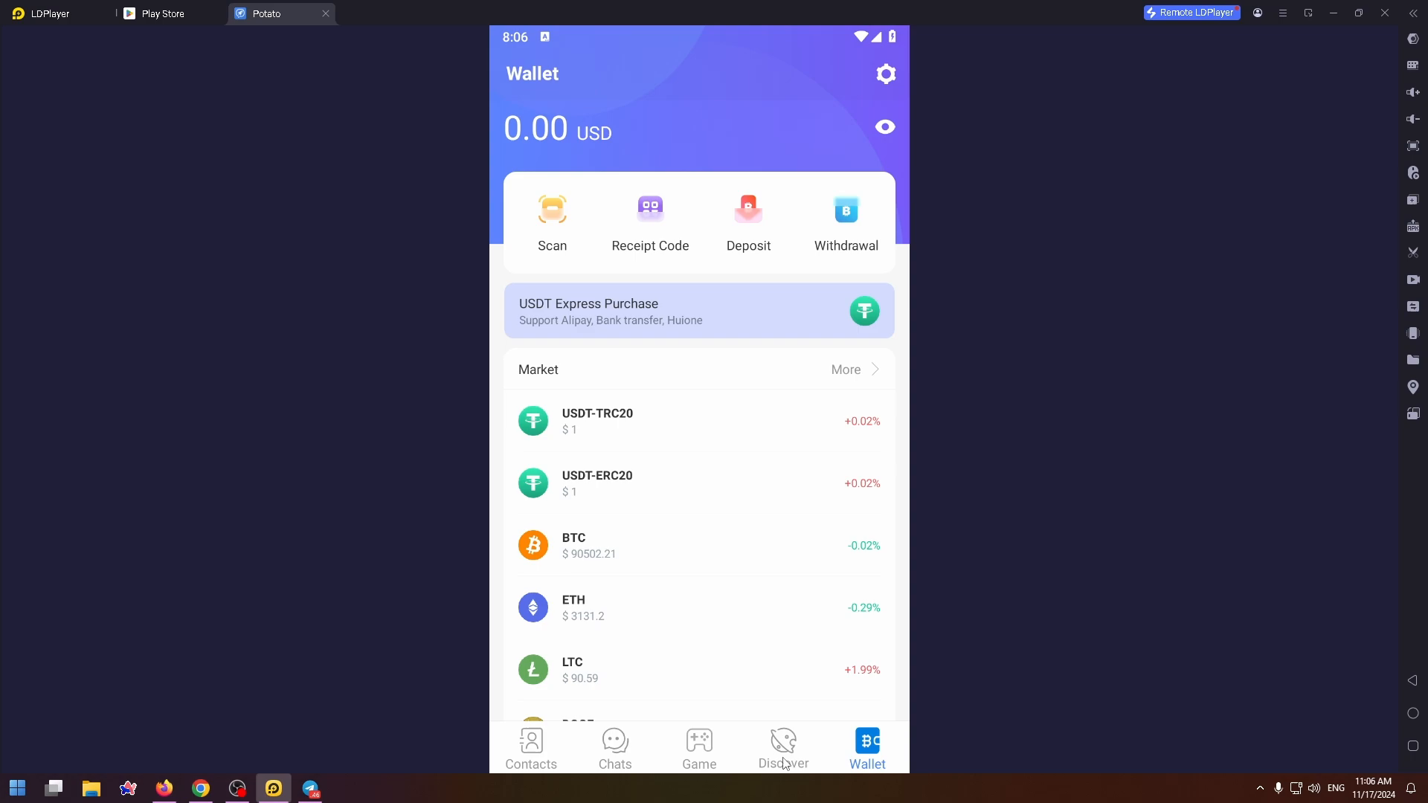
left_click(782, 747)
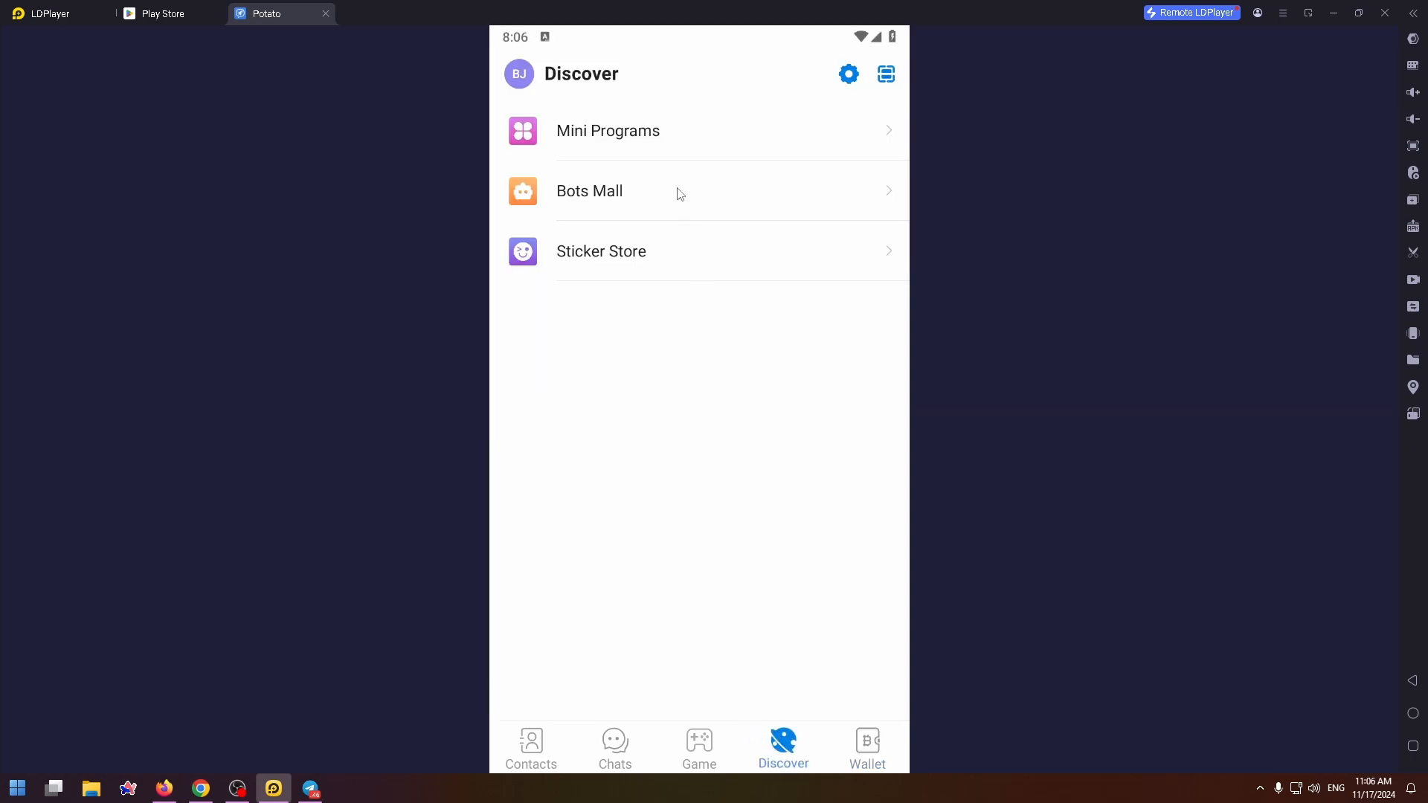
mouse_move(640, 142)
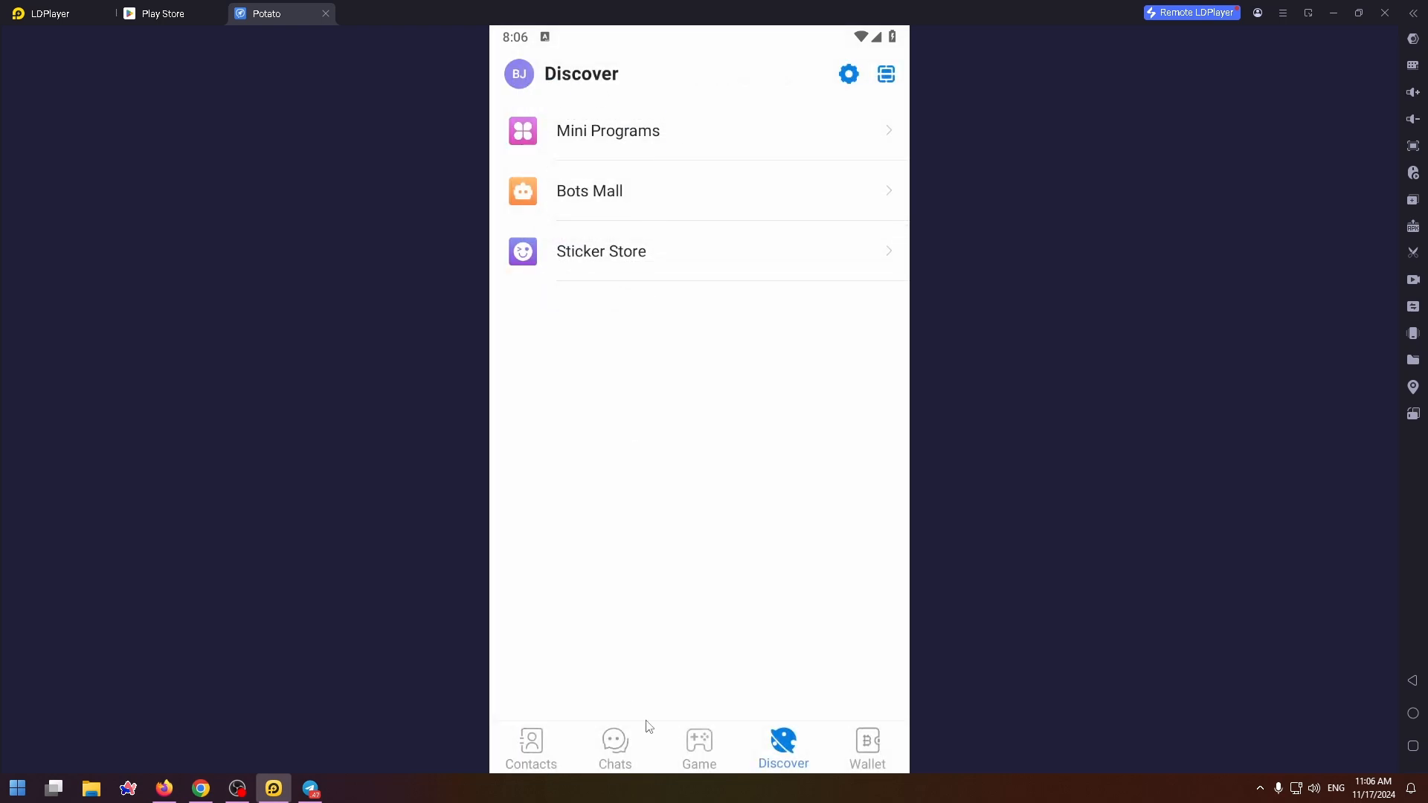
left_click(614, 747)
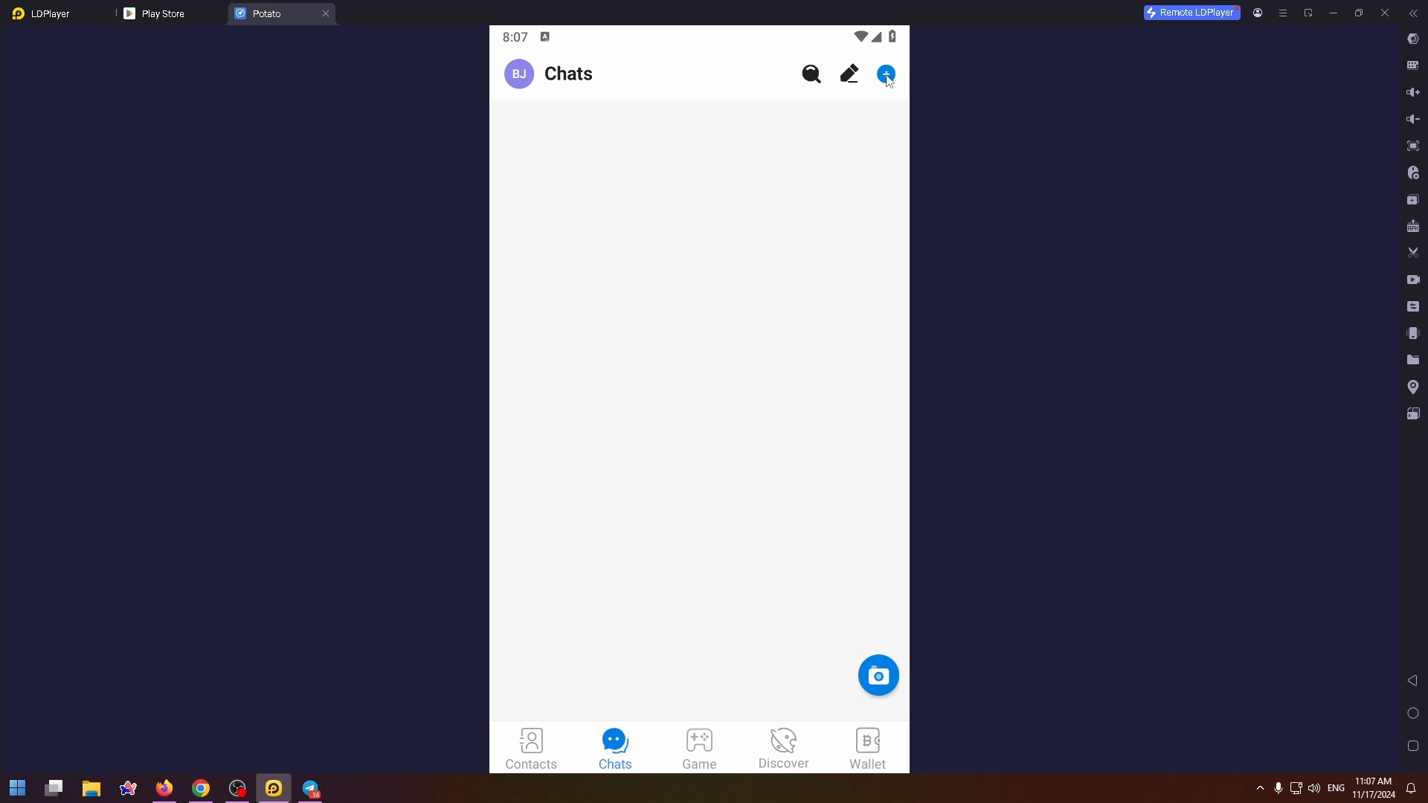
left_click(884, 74)
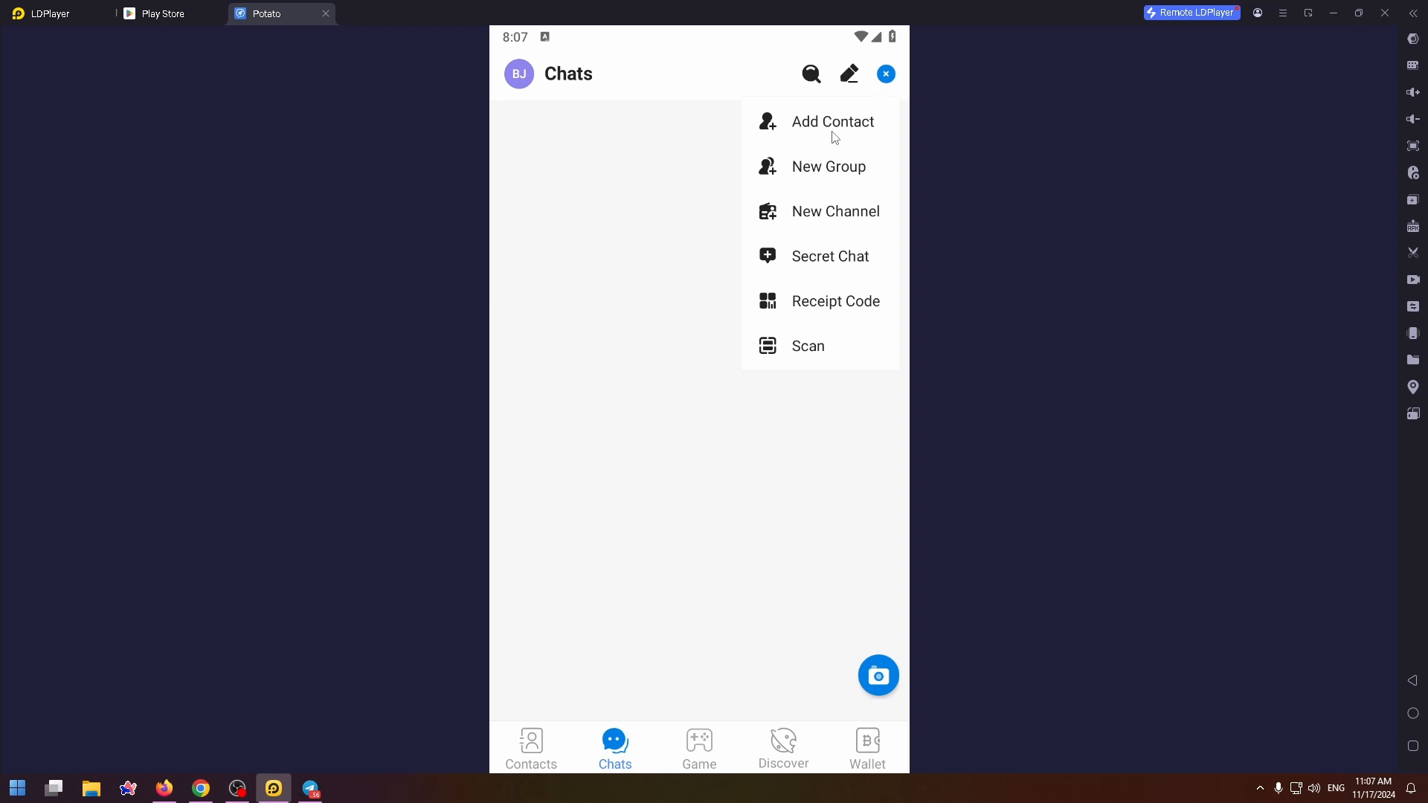
mouse_move(826, 118)
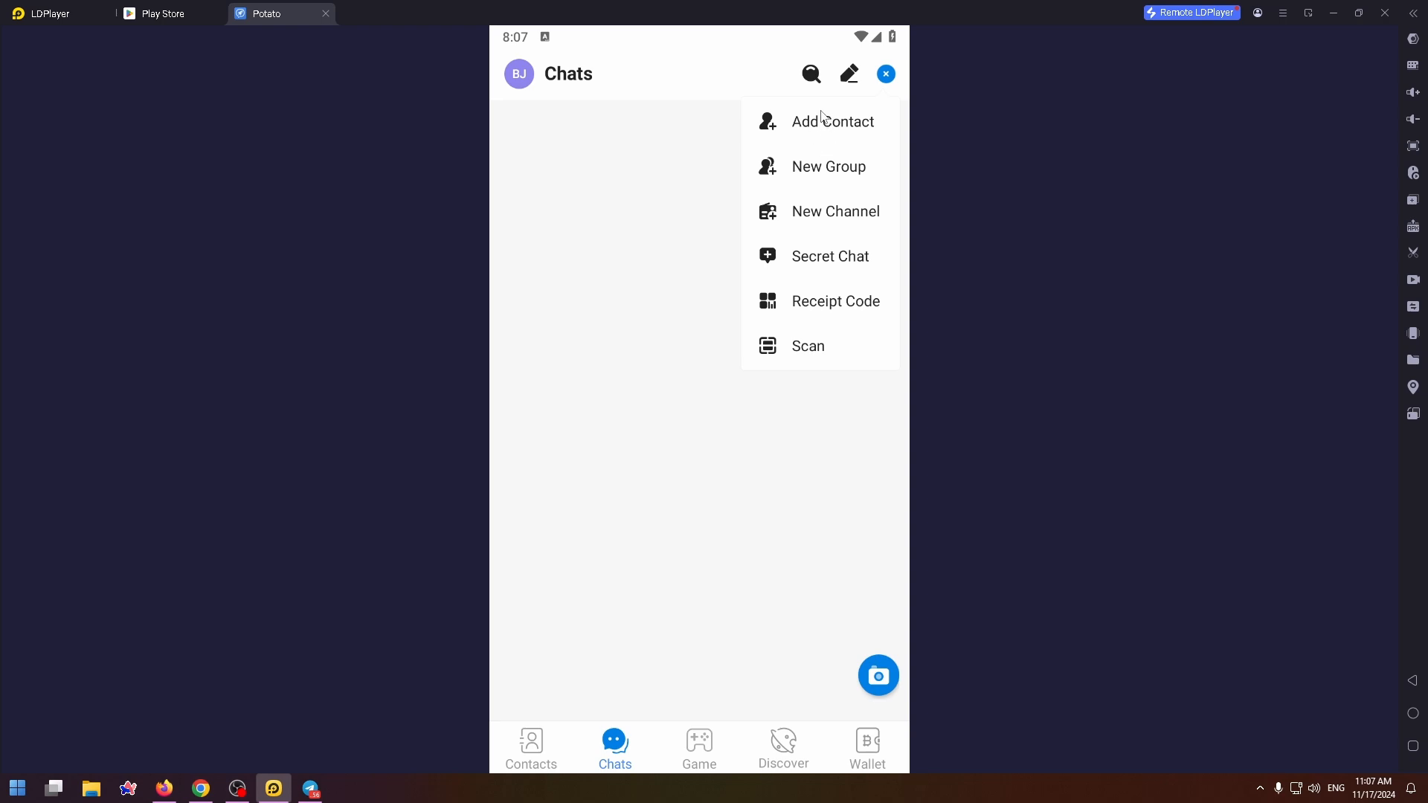
mouse_move(817, 216)
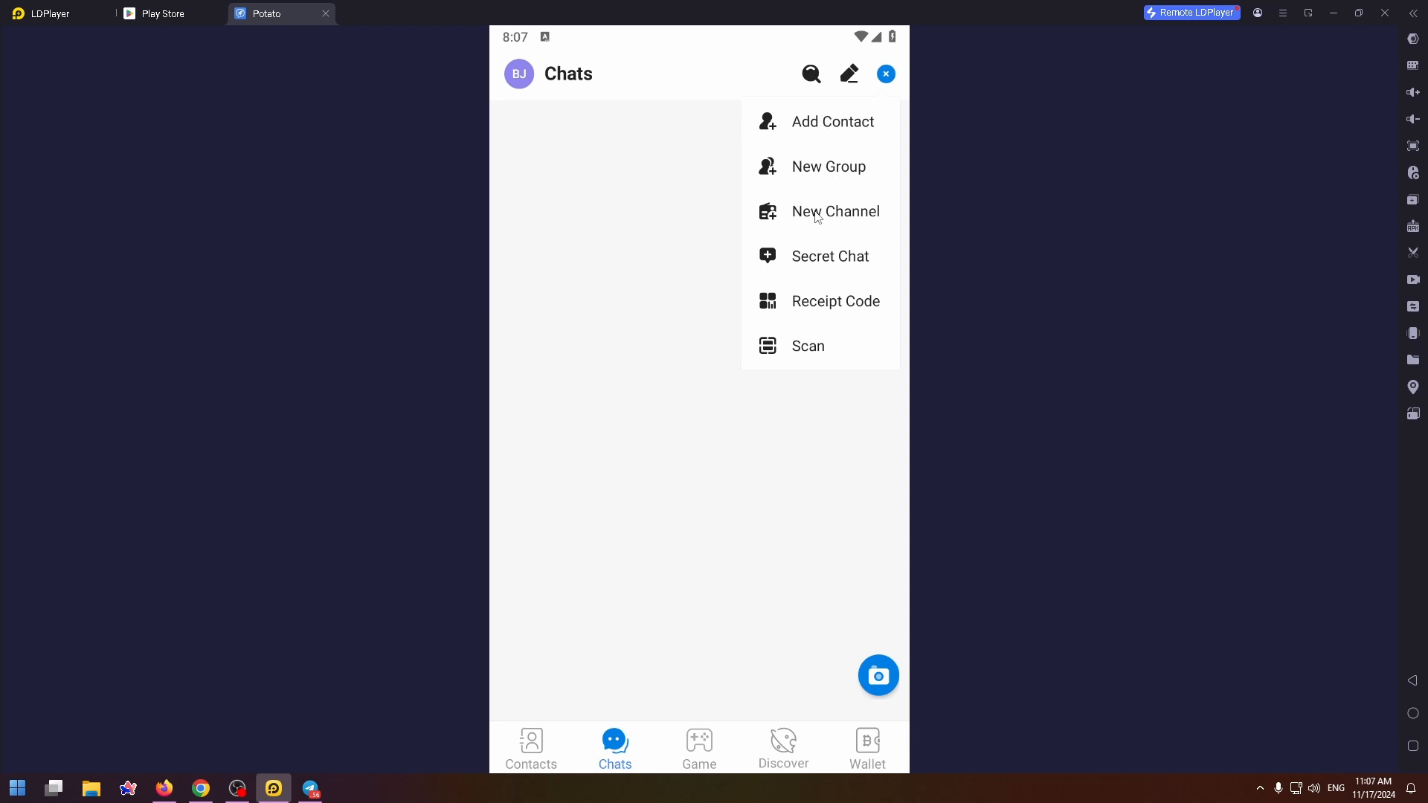
mouse_move(818, 213)
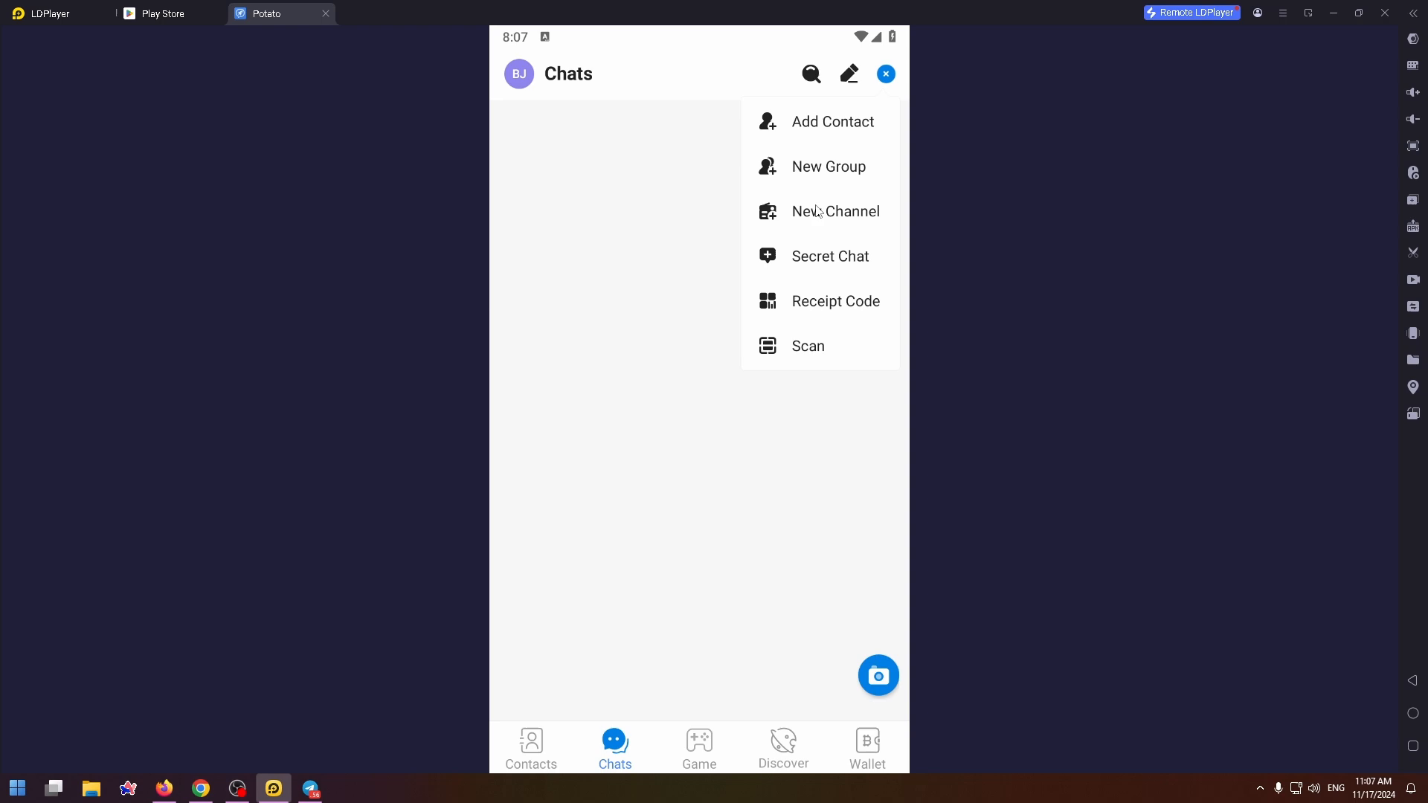
mouse_move(821, 254)
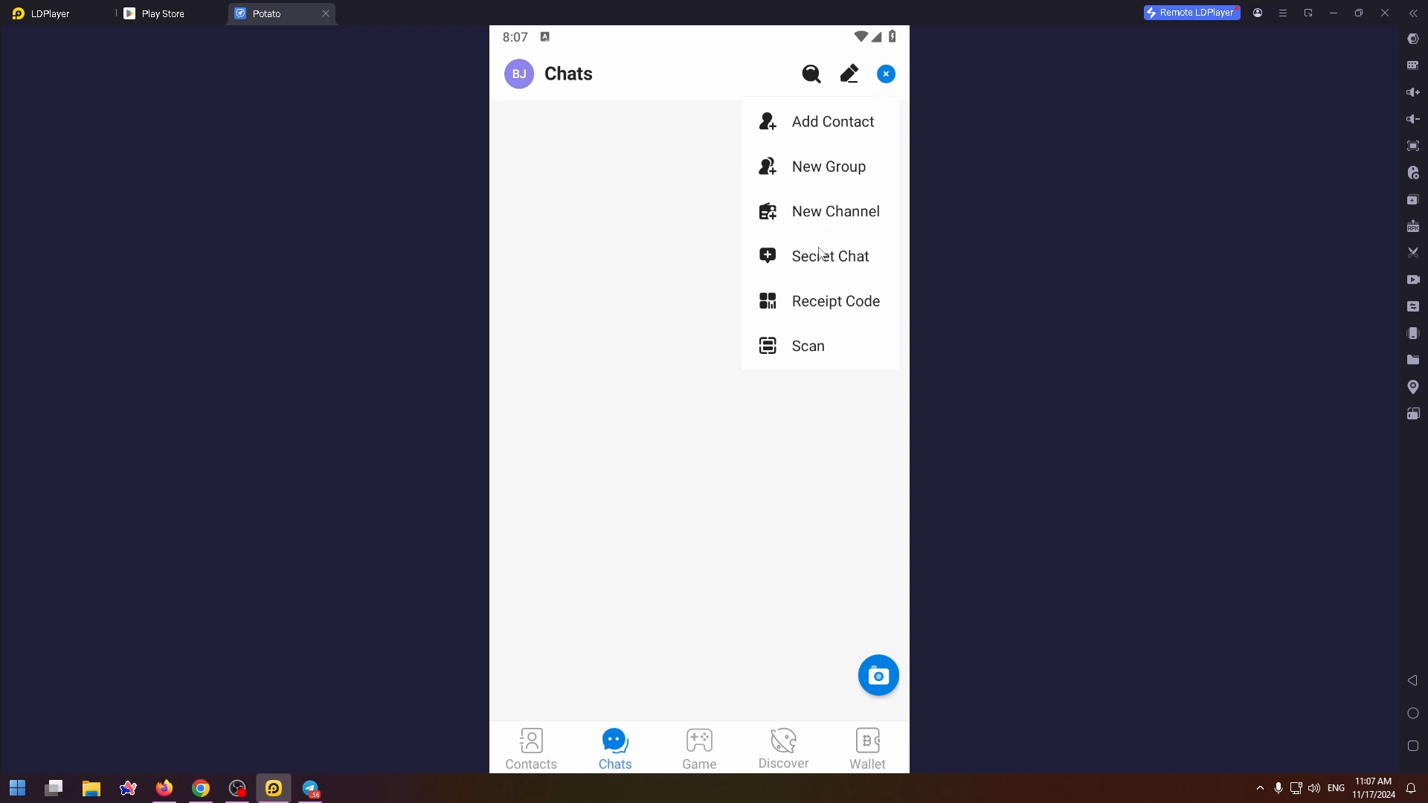
mouse_move(731, 420)
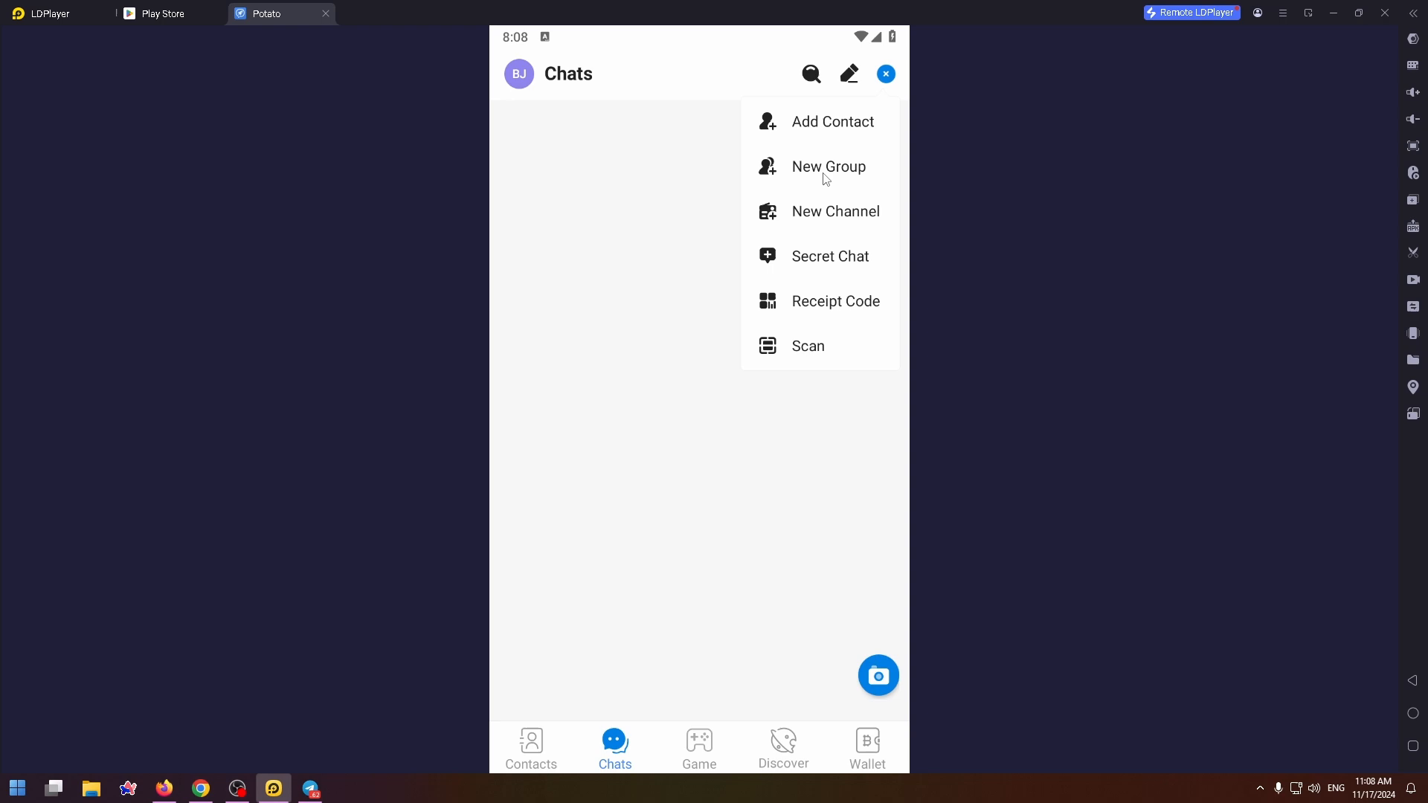
- Start a new channel and name it 'How To PC'
left_click(834, 211)
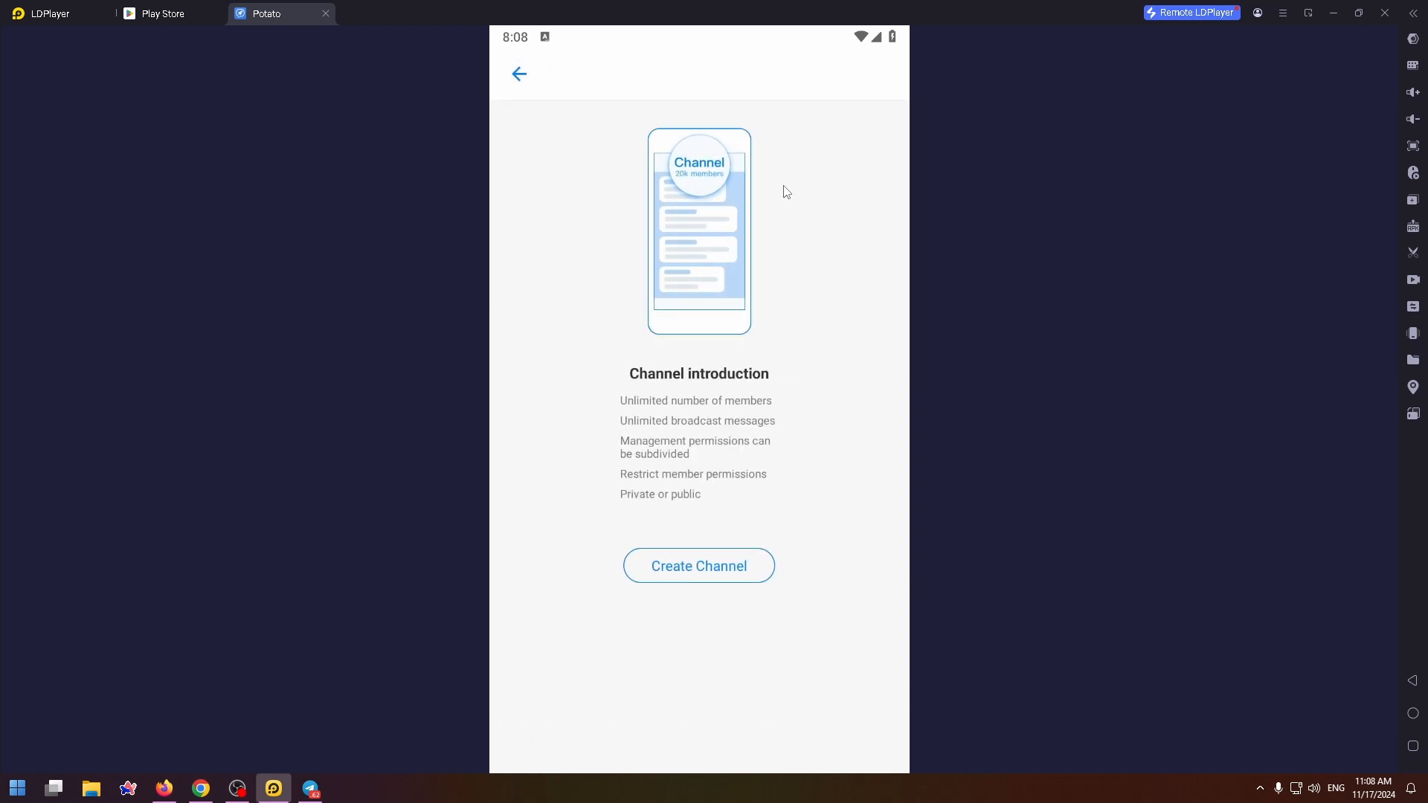
left_click(699, 565)
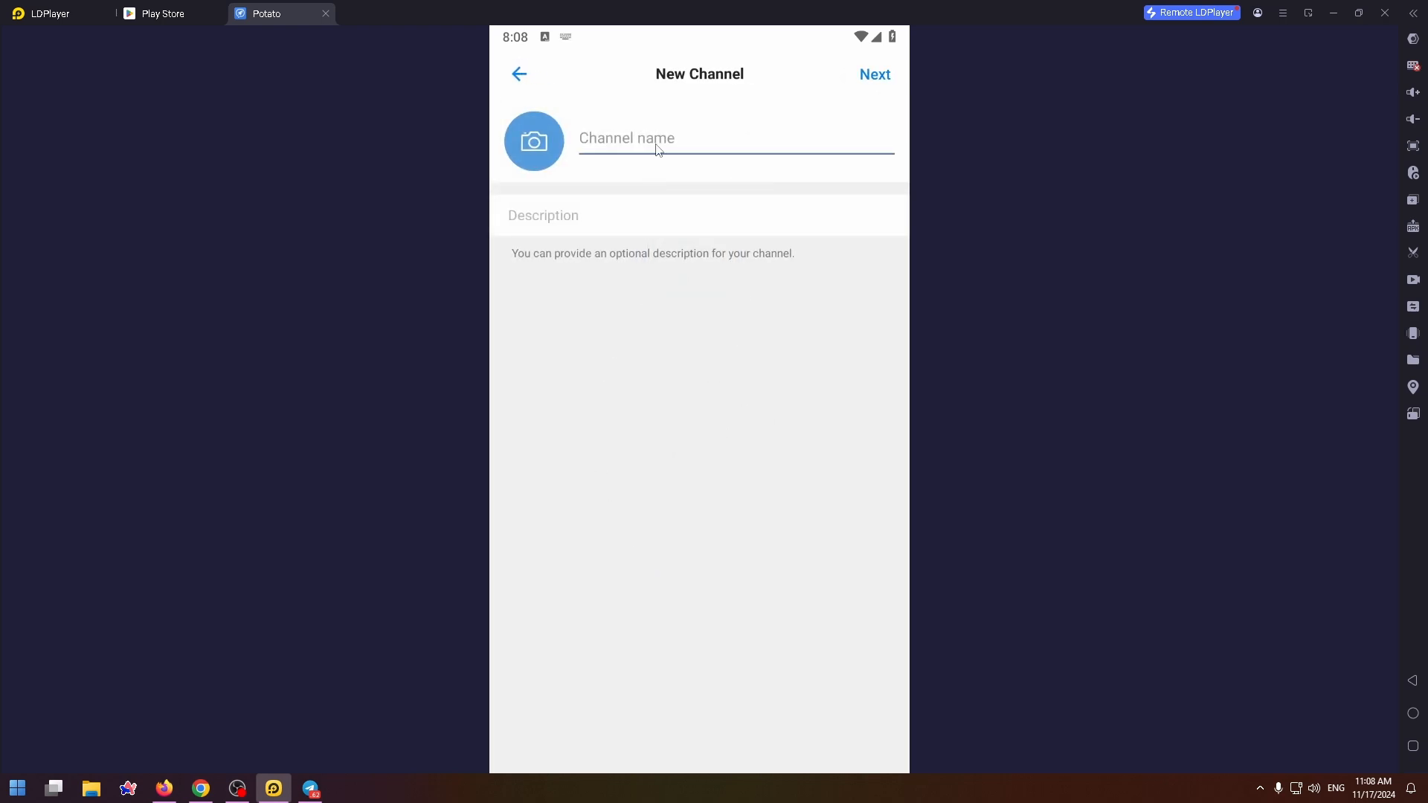
type("How To PC")
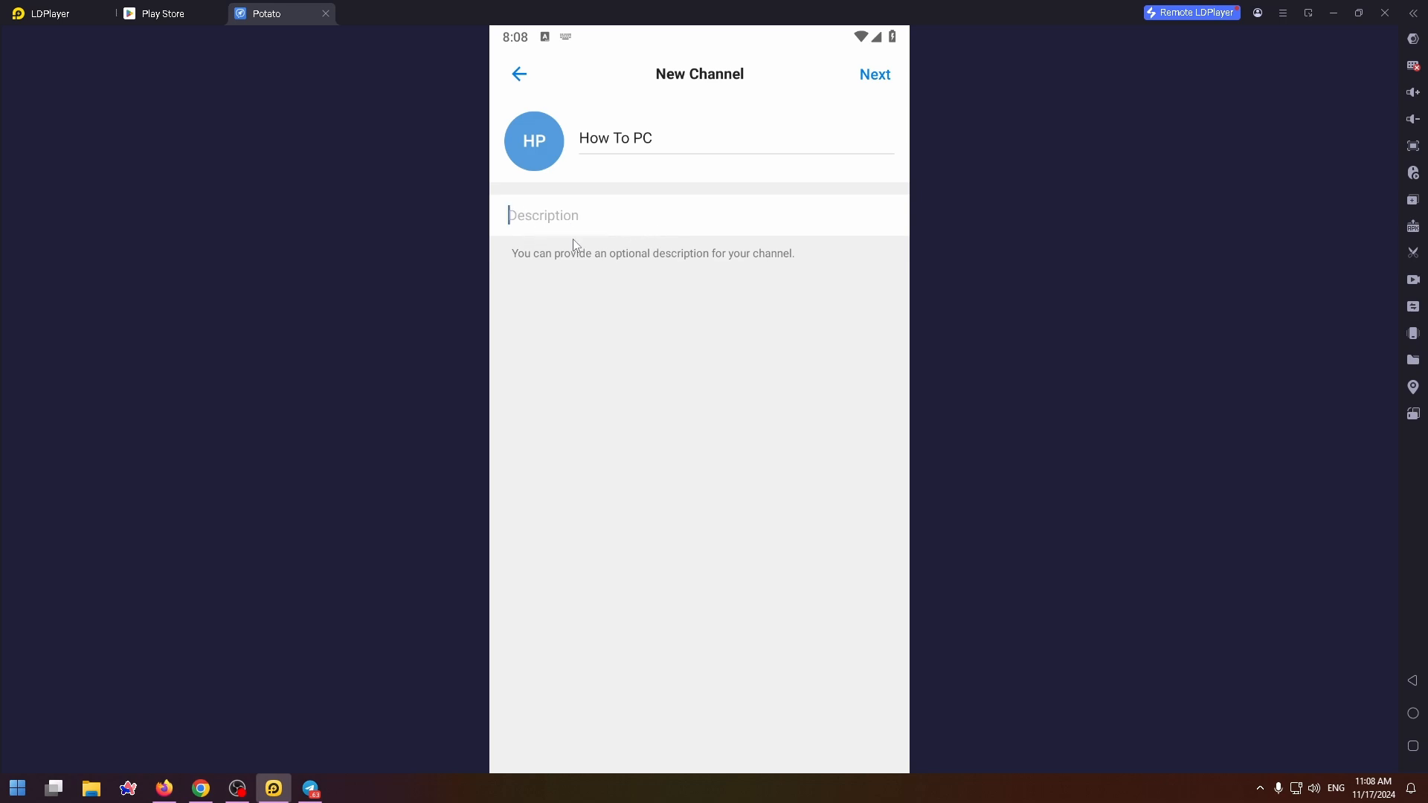
left_click(874, 75)
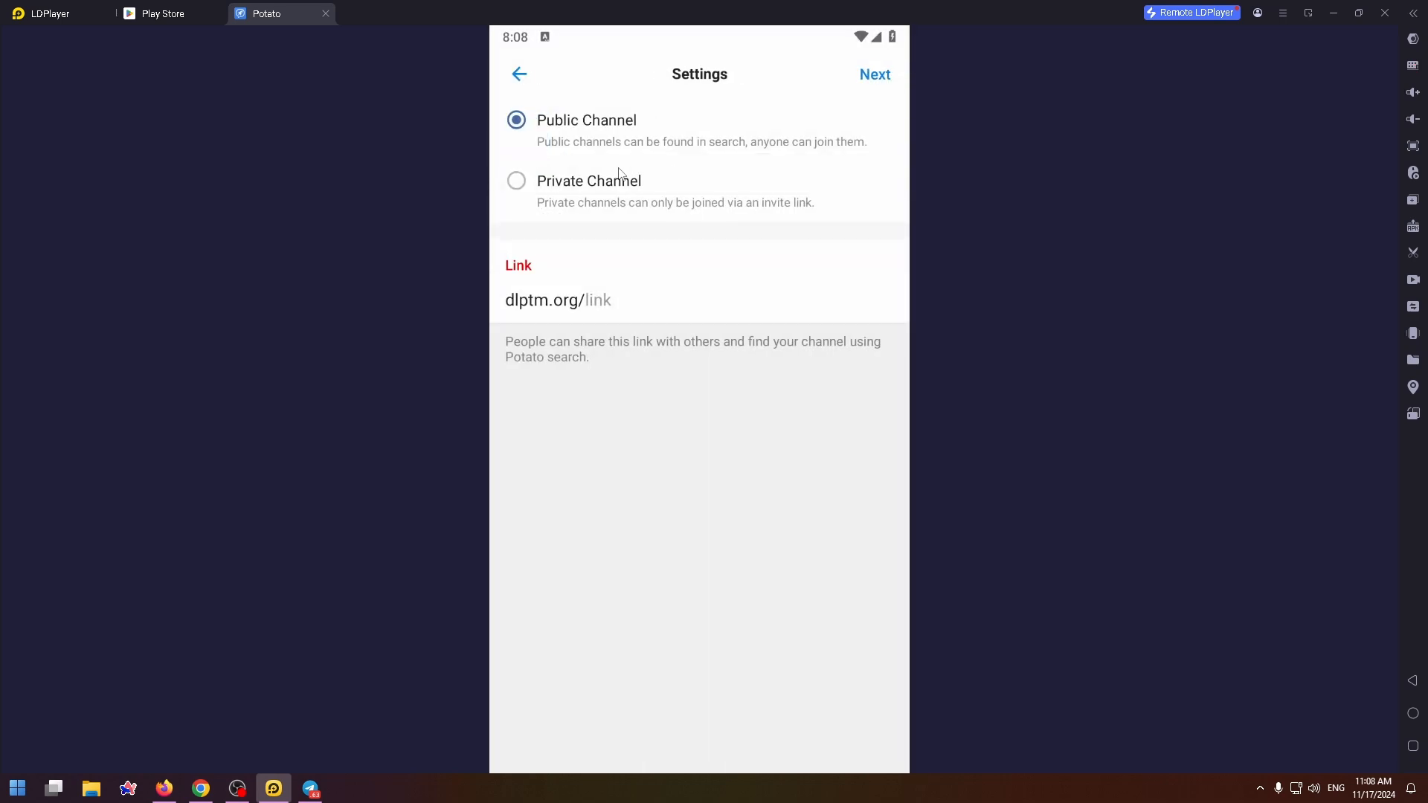
mouse_move(672, 119)
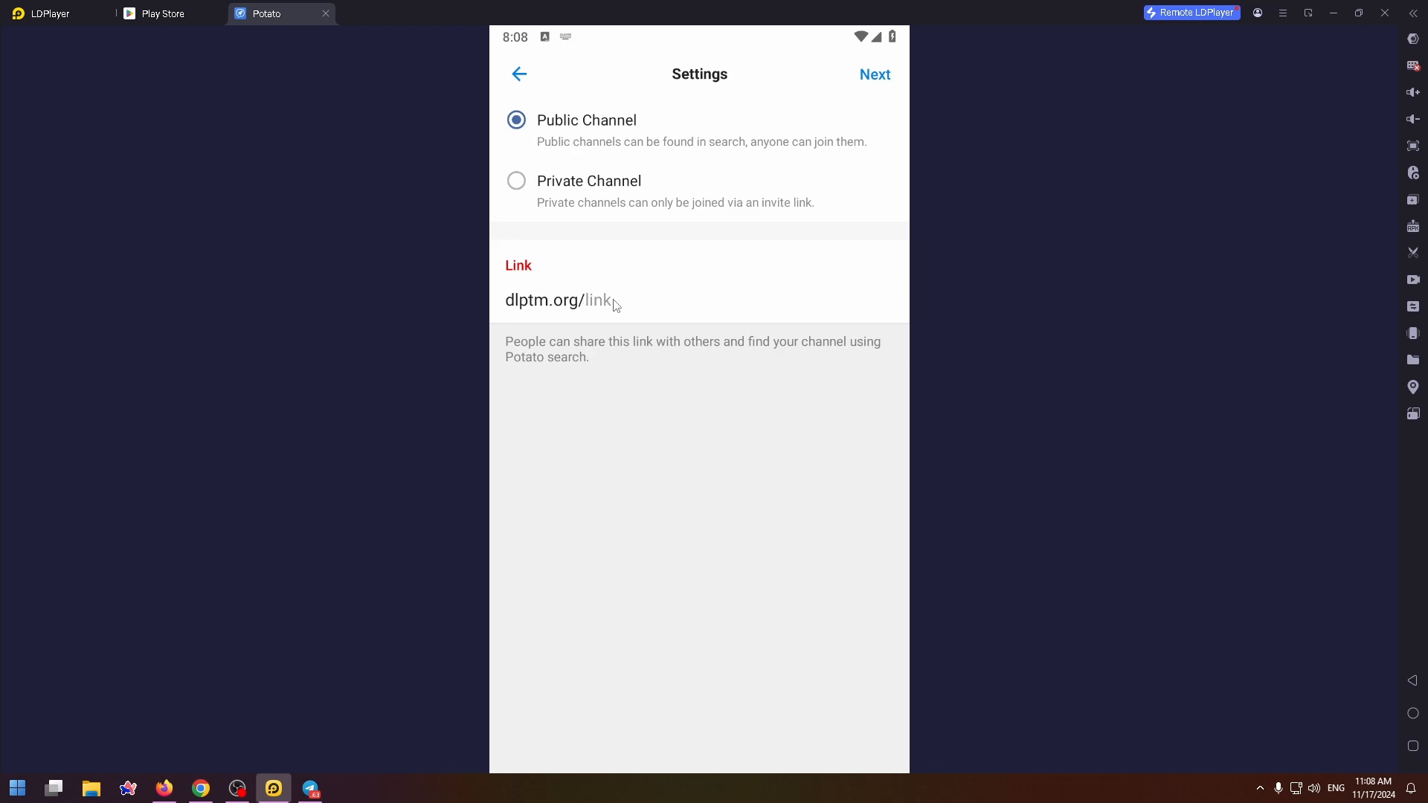
mouse_move(643, 320)
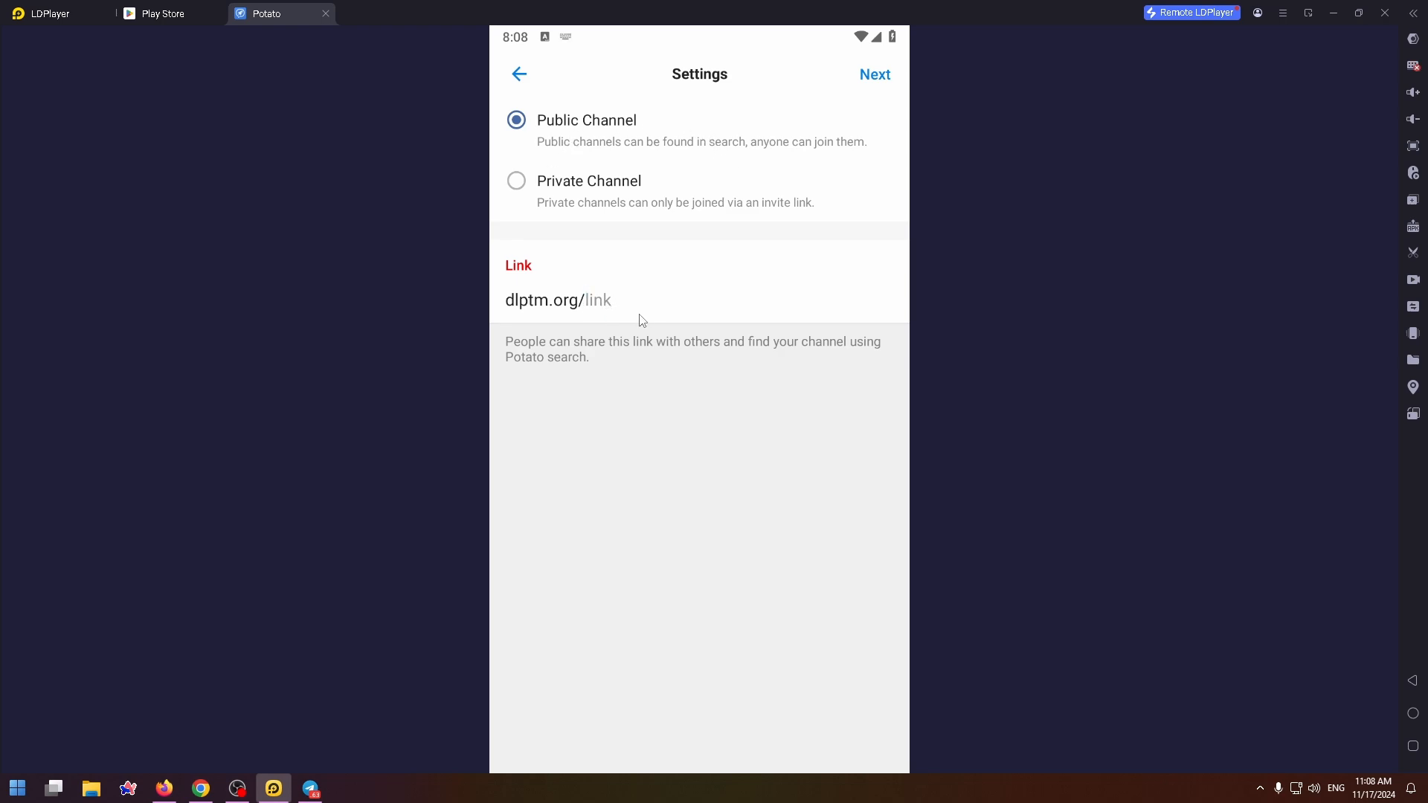
- Keep the channel public and save it without adding members
left_click(873, 74)
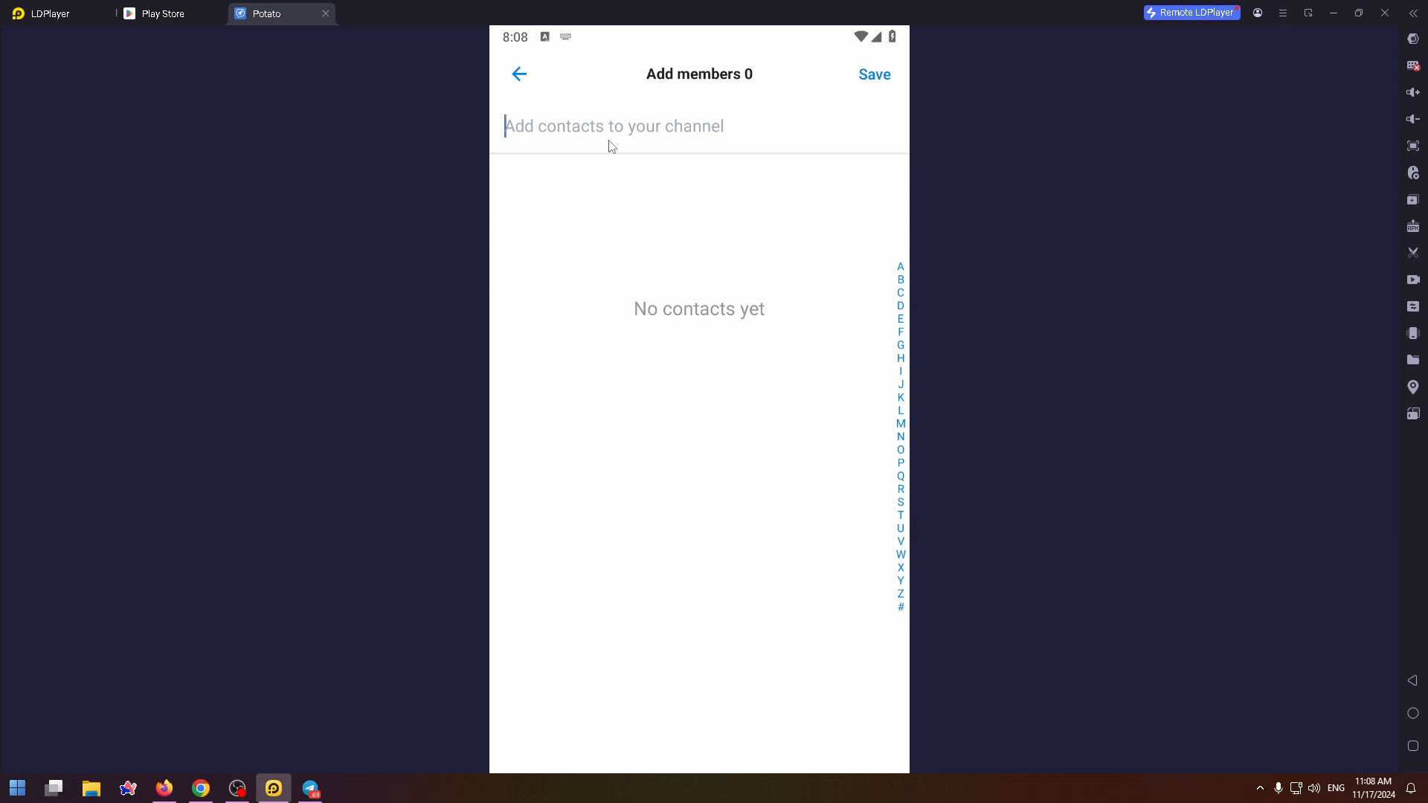
mouse_move(902, 71)
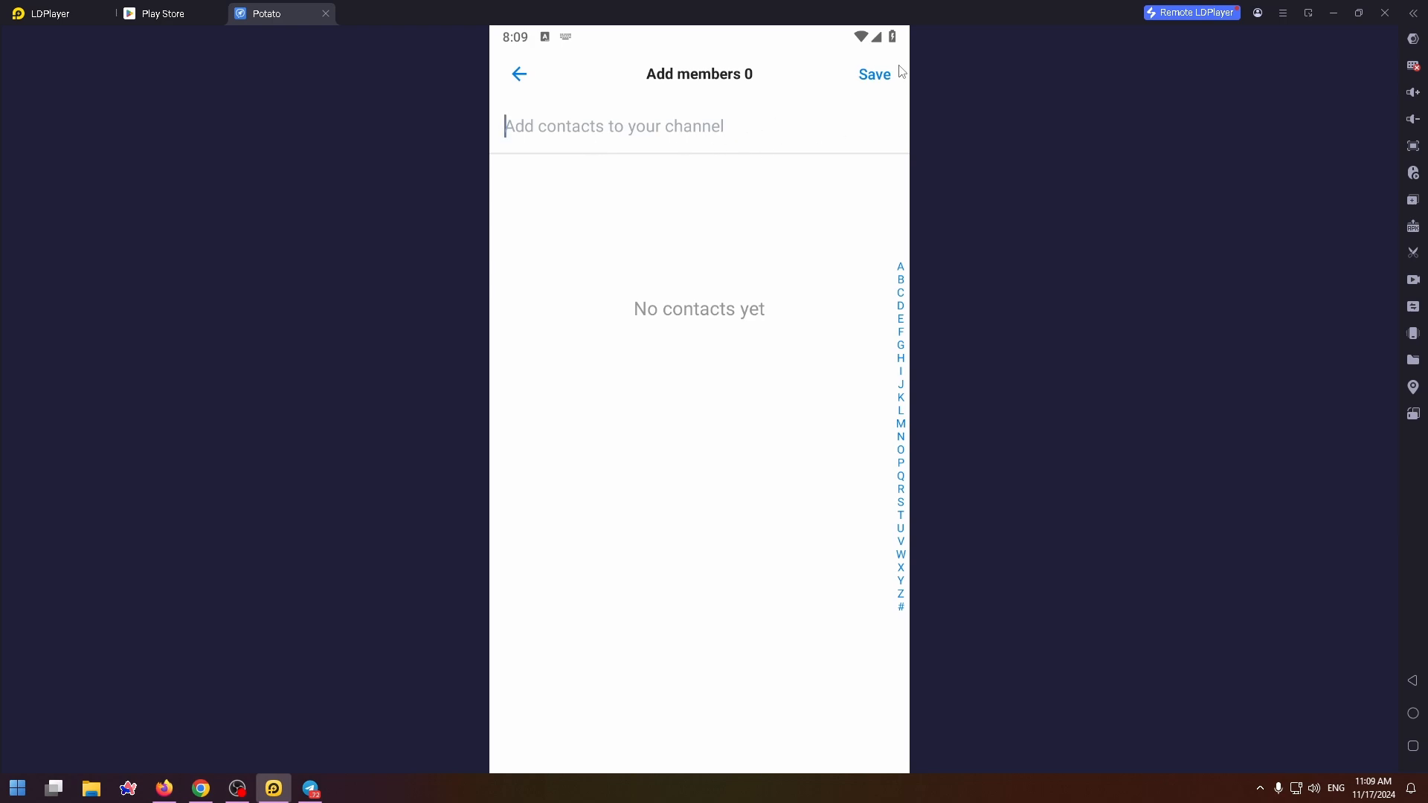
left_click(873, 75)
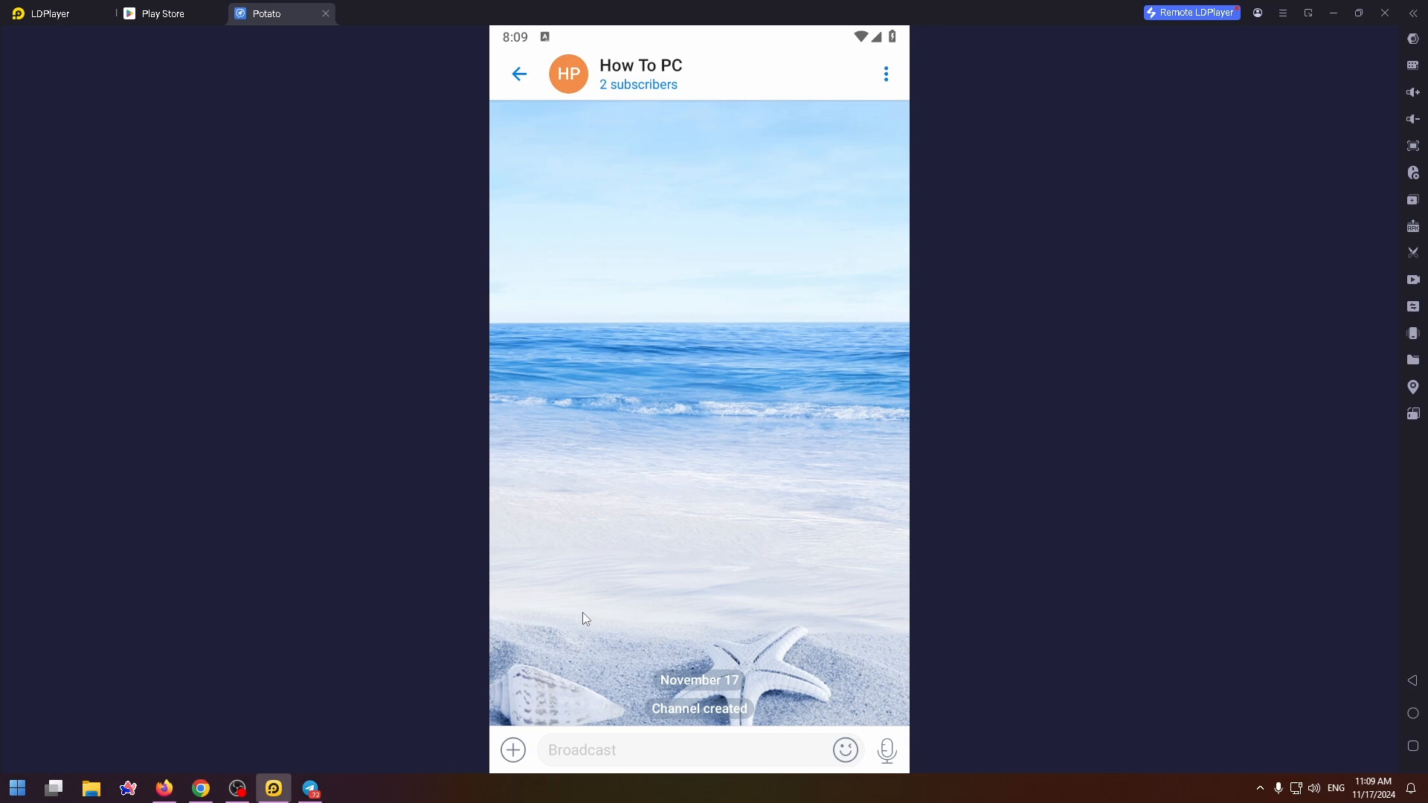
- Go back to the Chats list showing 'How To PC', then switch to Contacts
left_click(640, 74)
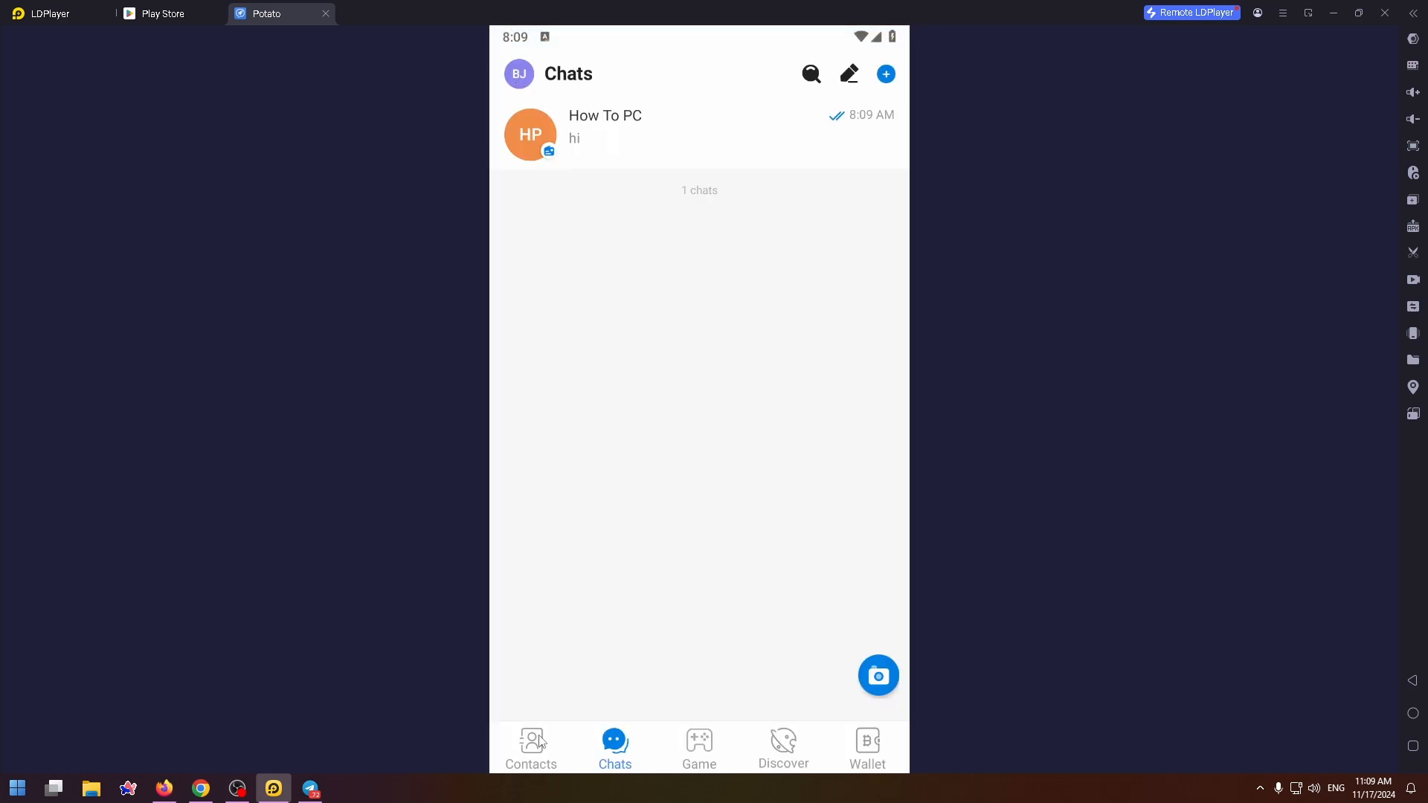
left_click(529, 747)
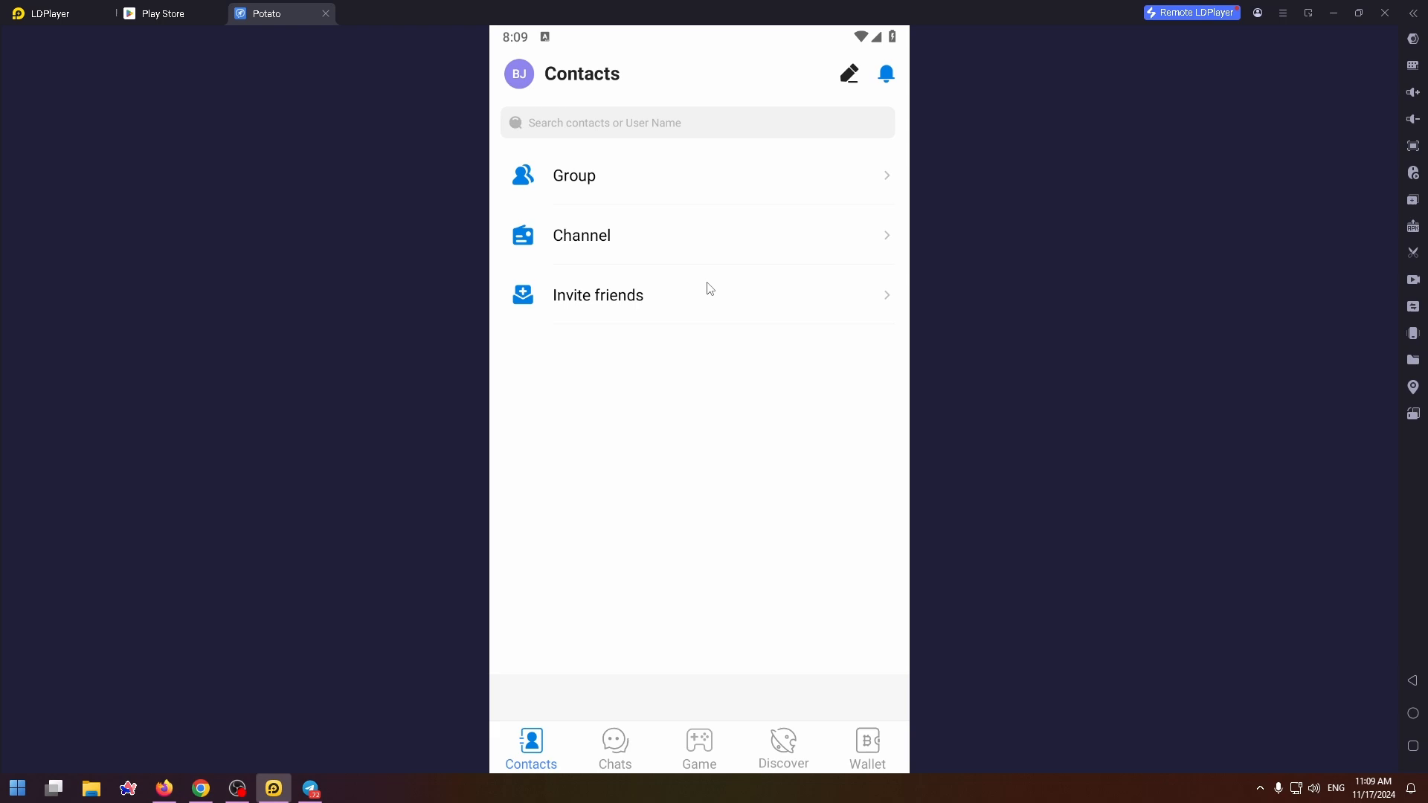
mouse_move(576, 170)
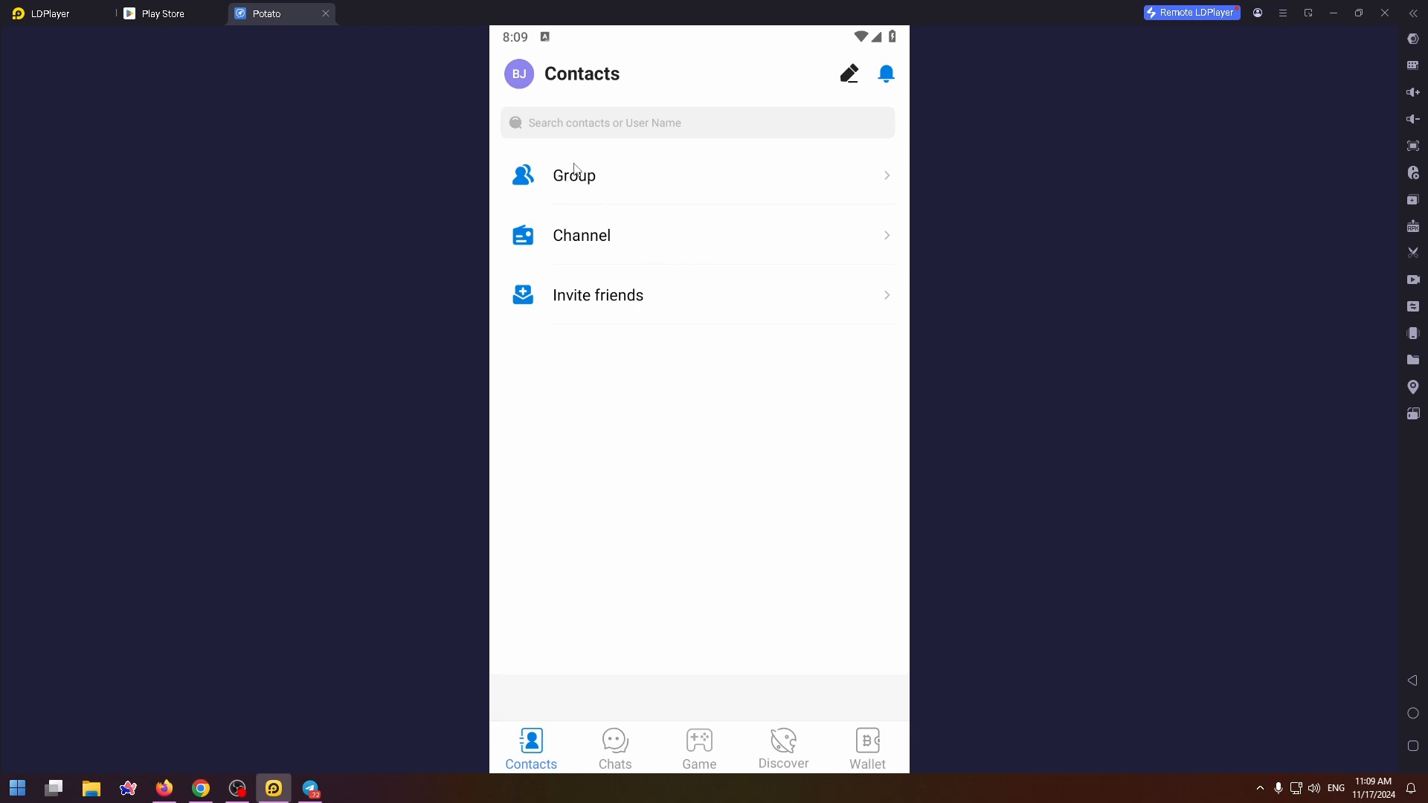
mouse_move(574, 405)
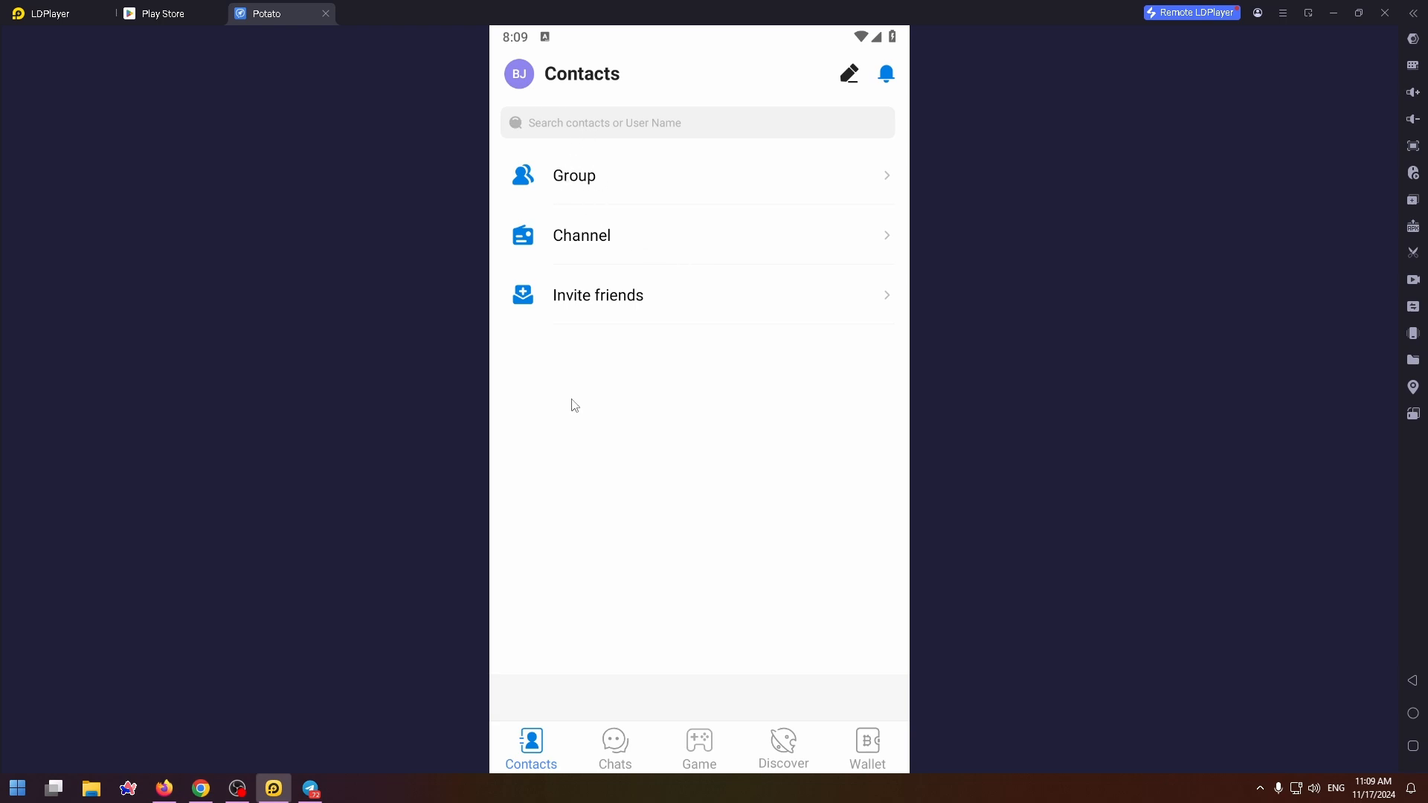
- Check the add-friends QR code page, then return and open the Wallet
left_click(849, 74)
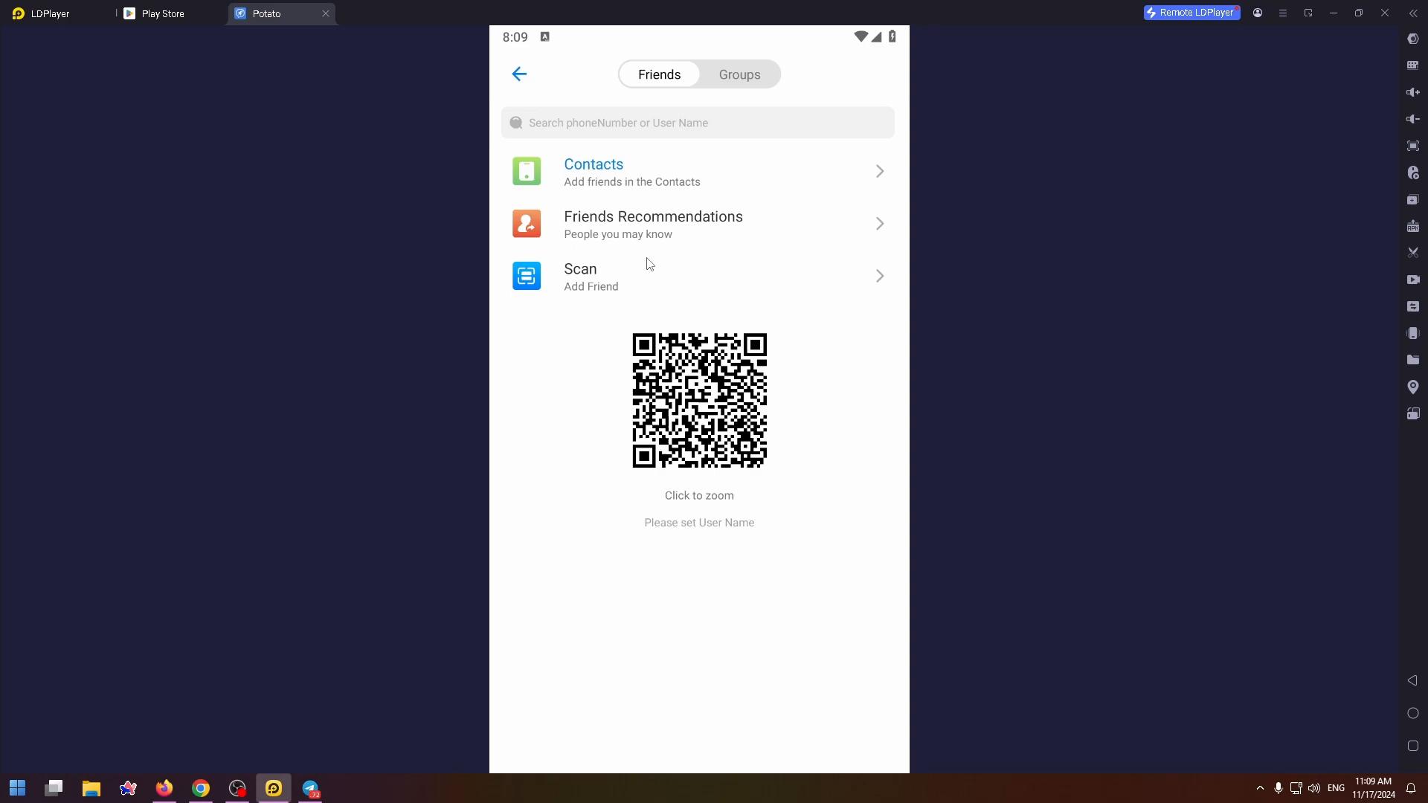
mouse_move(631, 329)
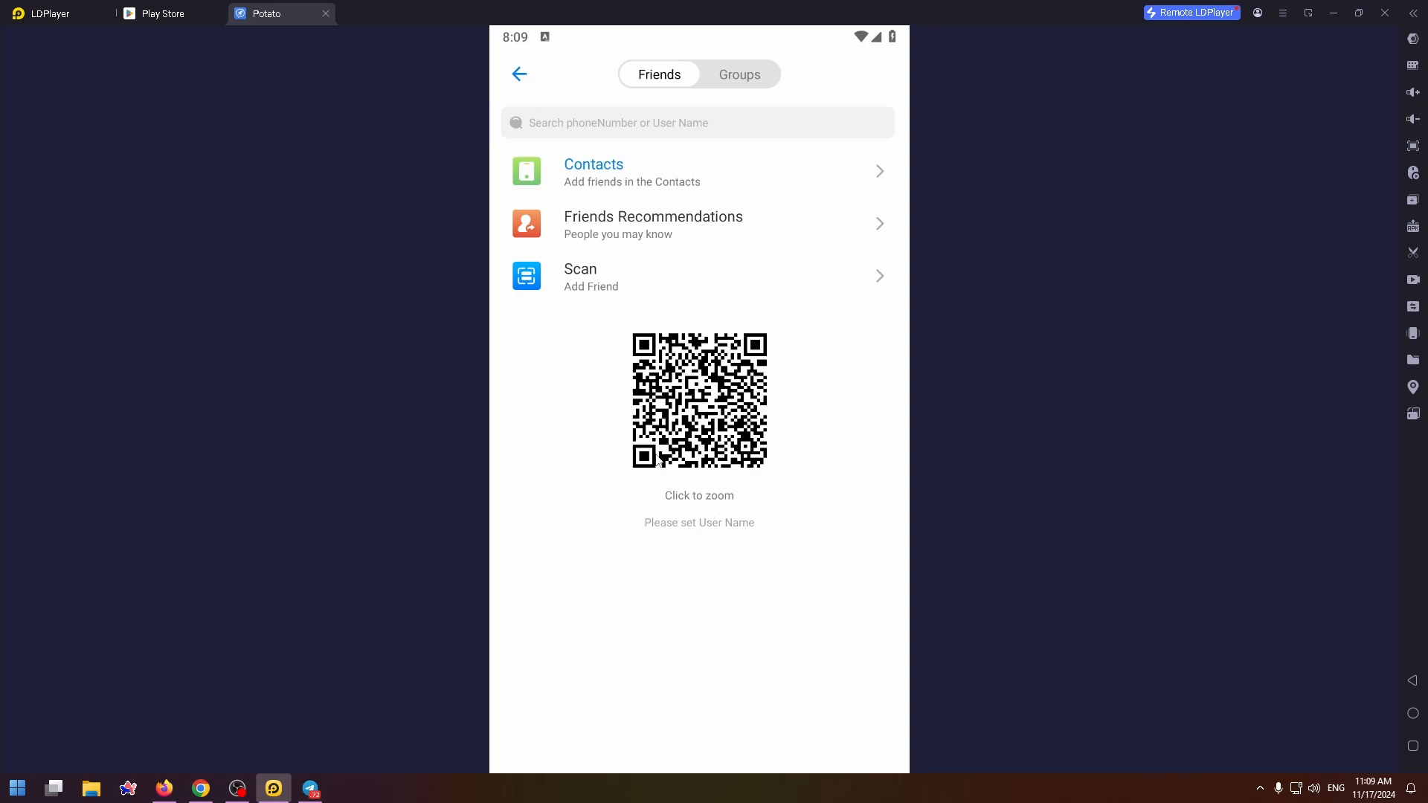
mouse_move(711, 451)
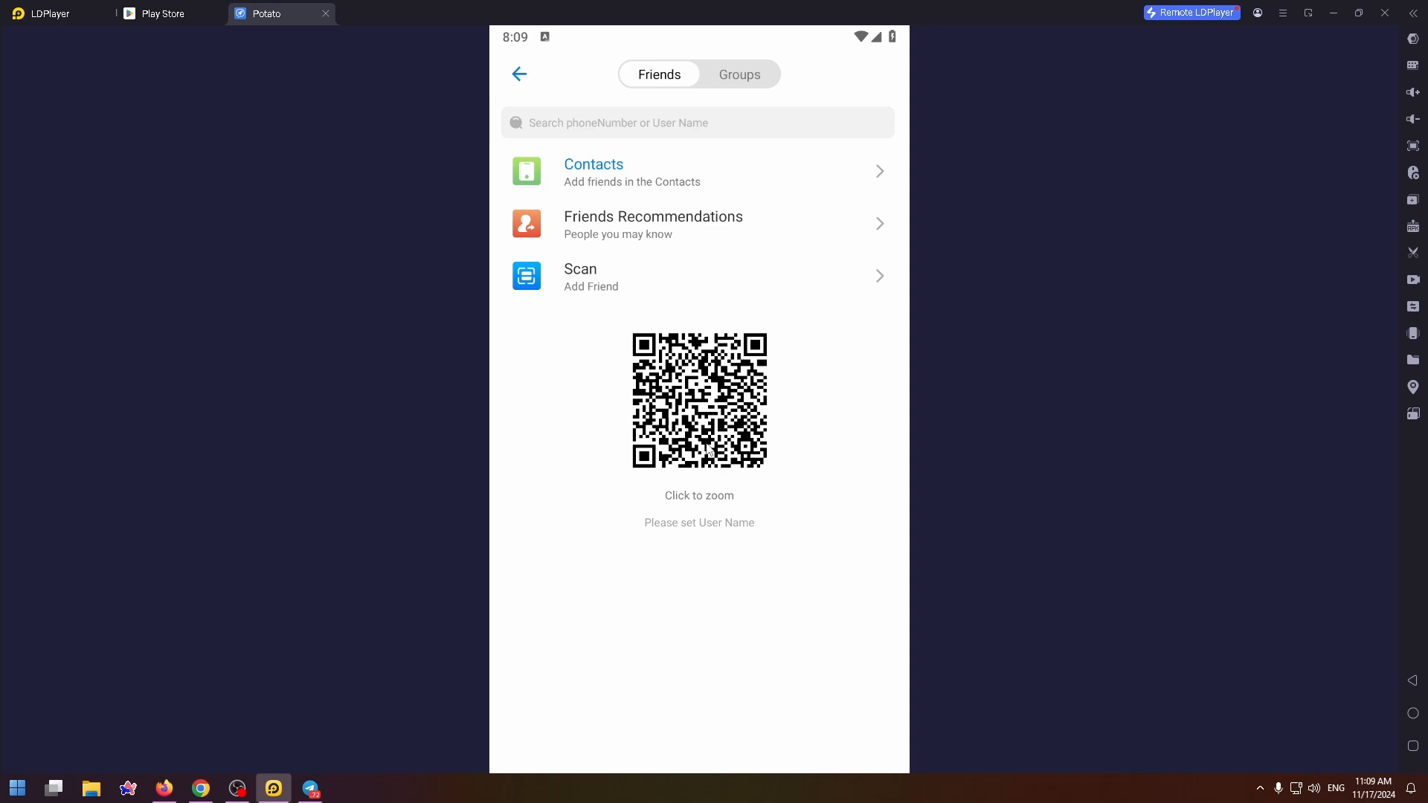
left_click(739, 74)
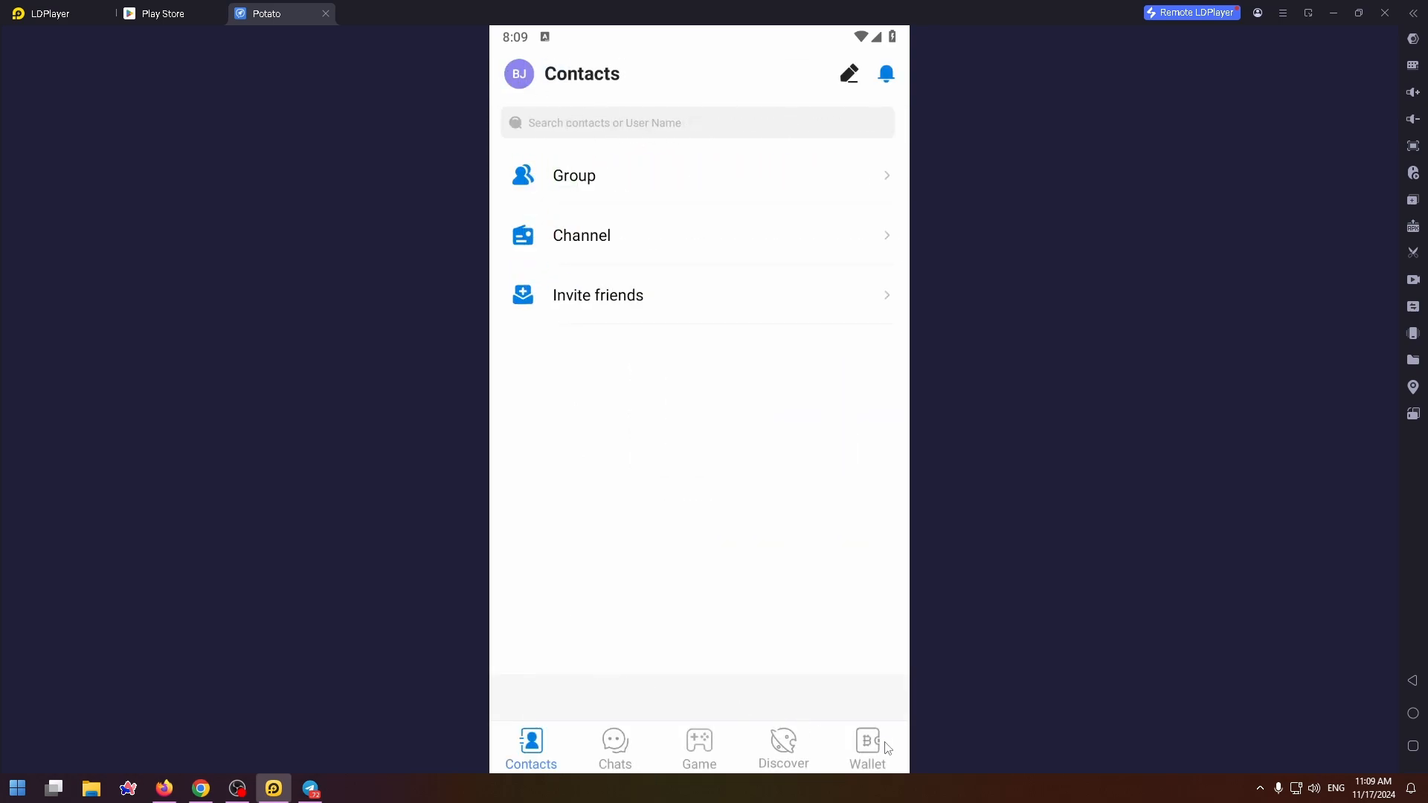
left_click(868, 750)
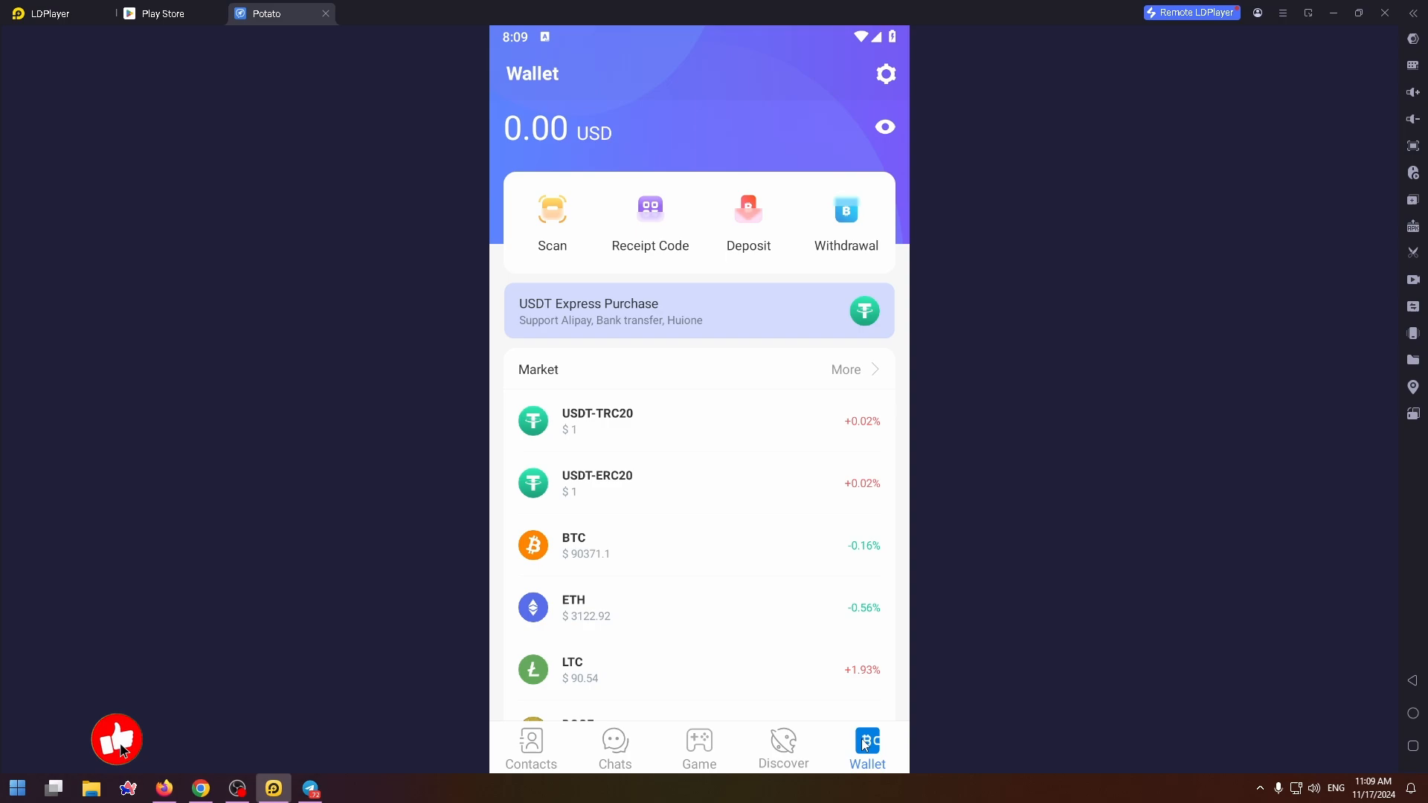